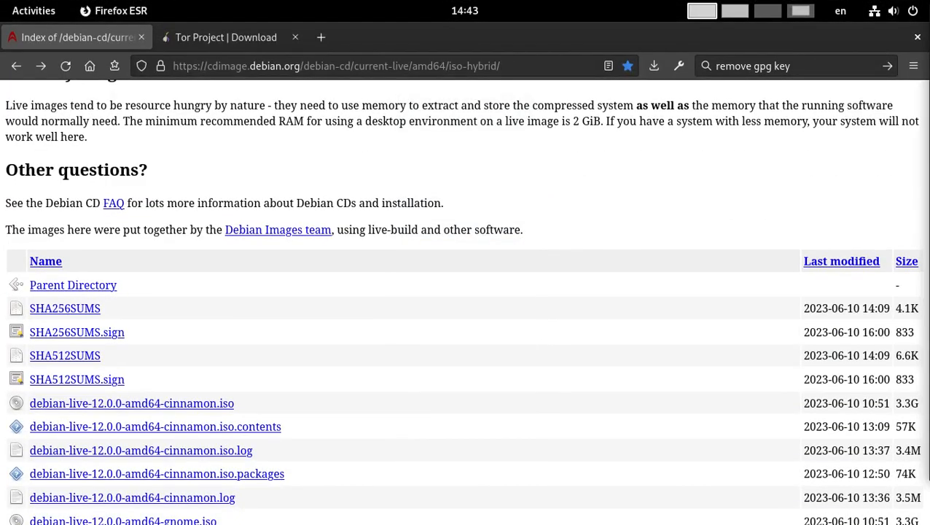
mouse_move(564, 160)
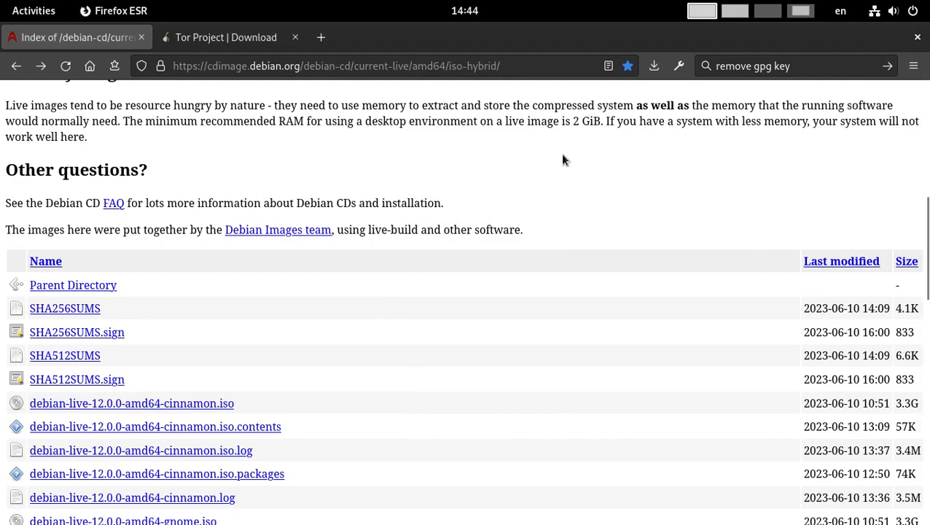
Step: Scroll the page, then switch to the Tor Project Download tab with its per-platform signature links
scroll(down, 3)
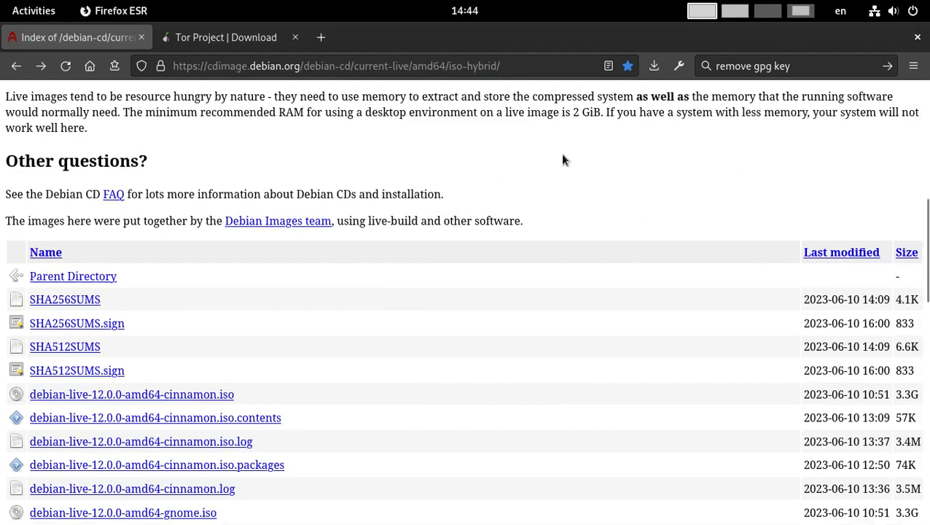
scroll(down, 3)
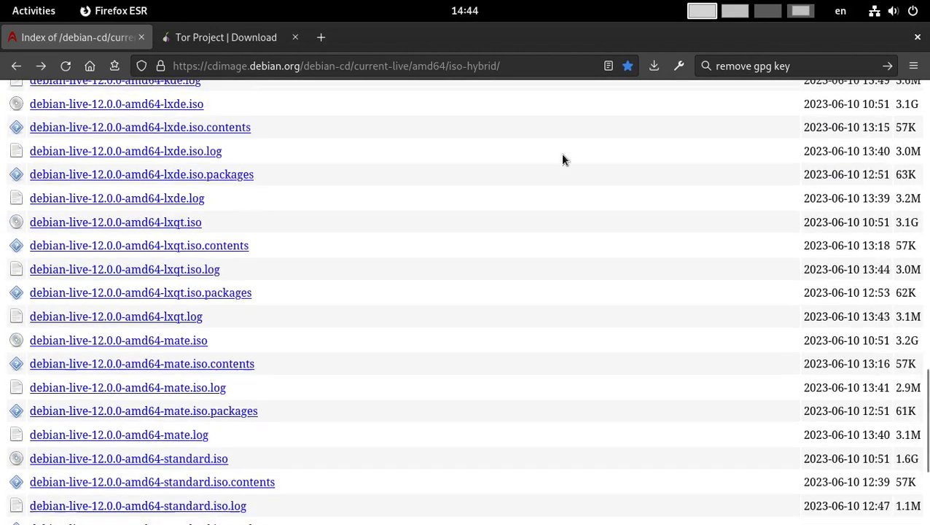
scroll(down, 3)
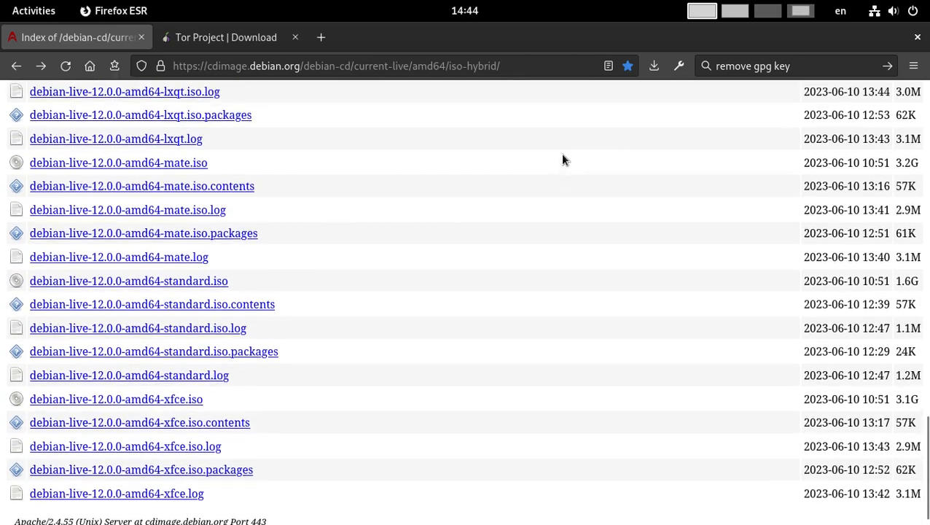
scroll(up, 3)
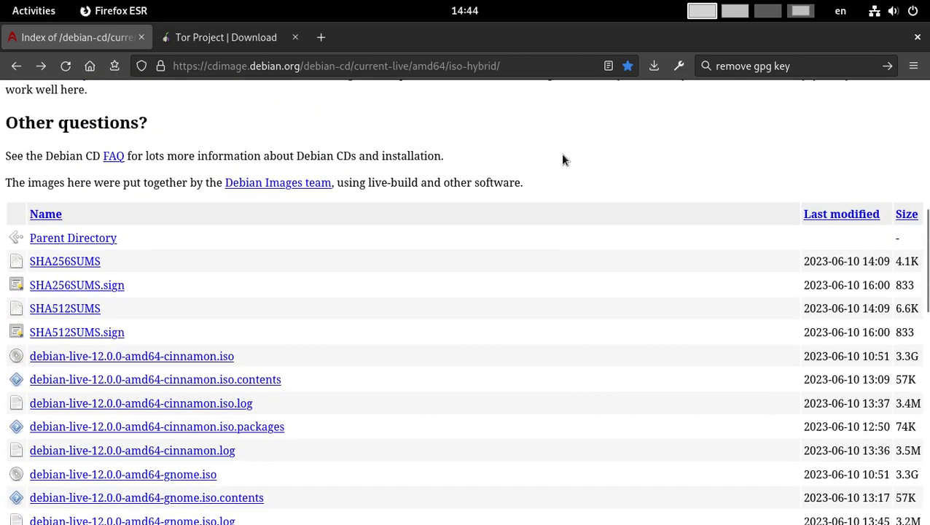
mouse_move(255, 256)
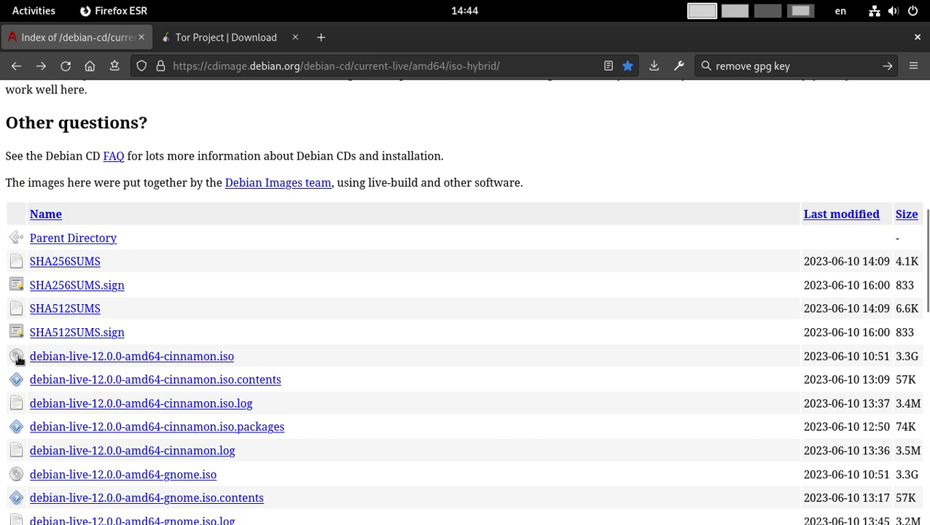
mouse_move(65, 261)
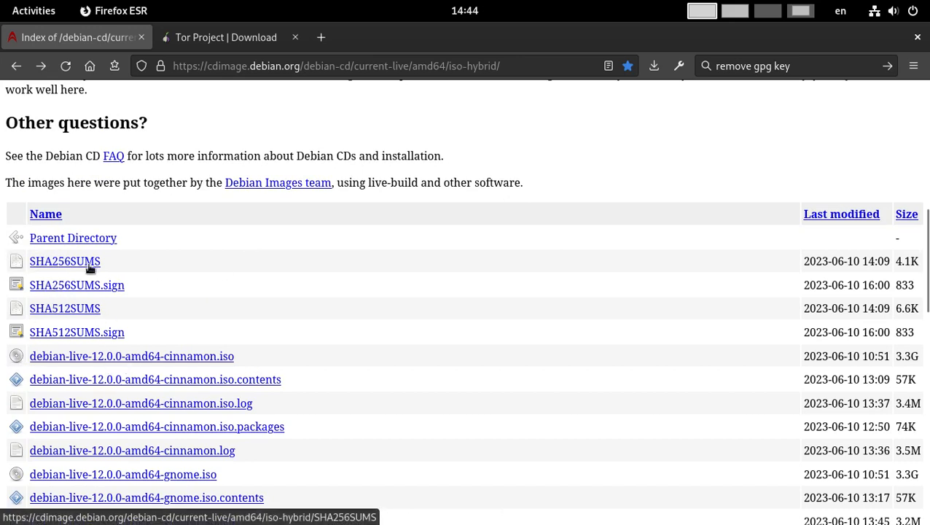
mouse_move(64, 308)
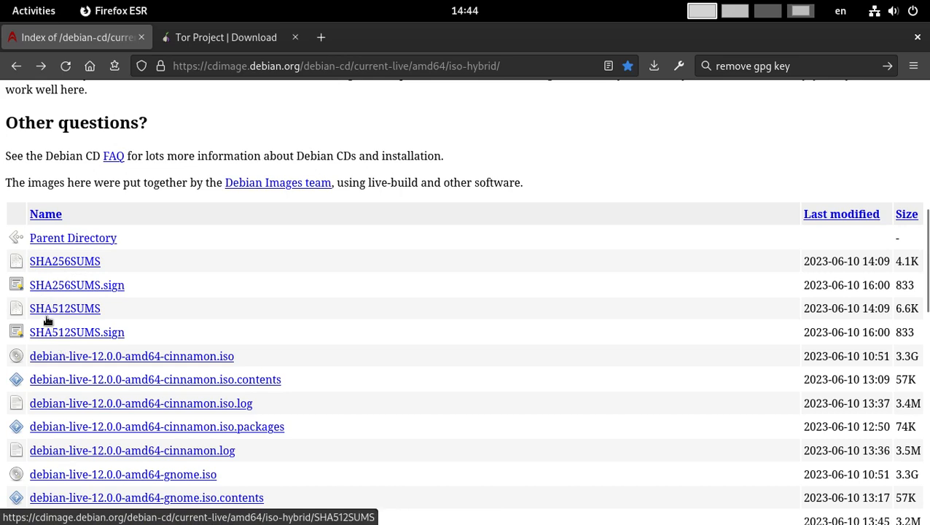
mouse_move(119, 314)
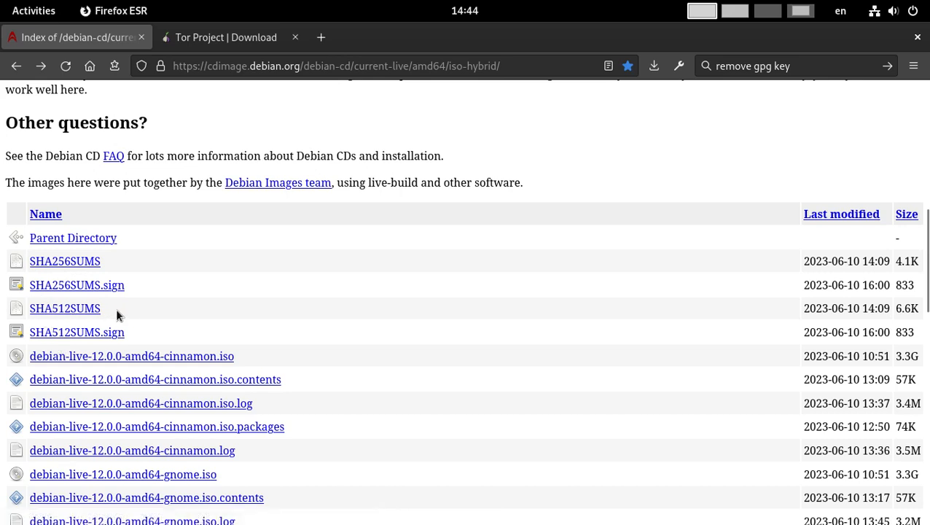
mouse_move(157, 458)
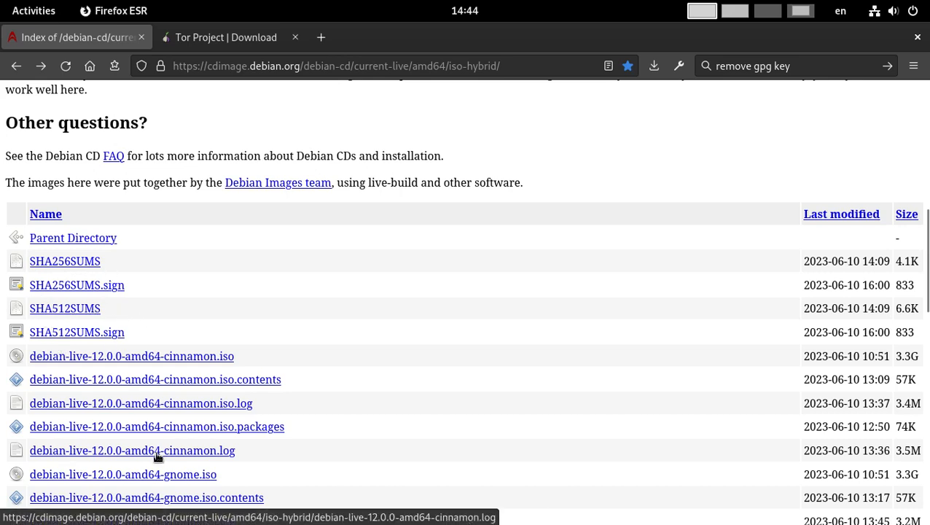
mouse_move(238, 486)
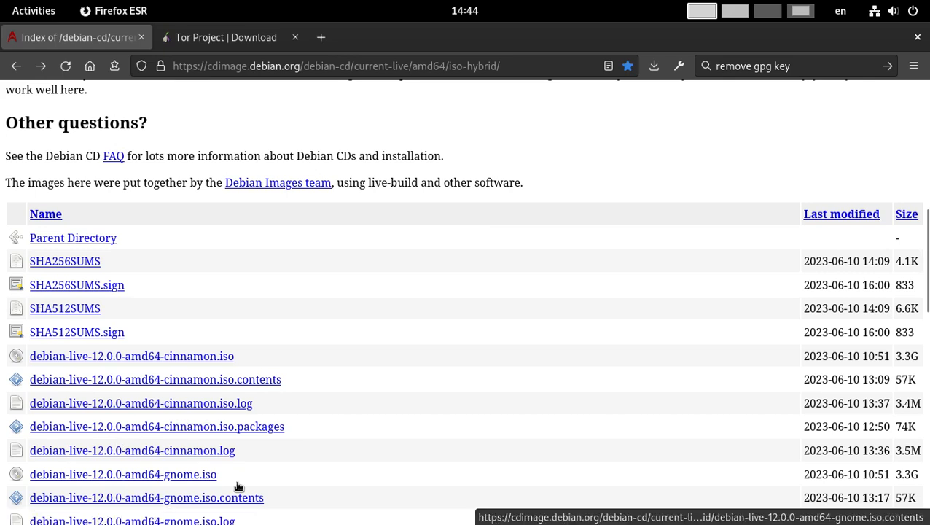
mouse_move(244, 345)
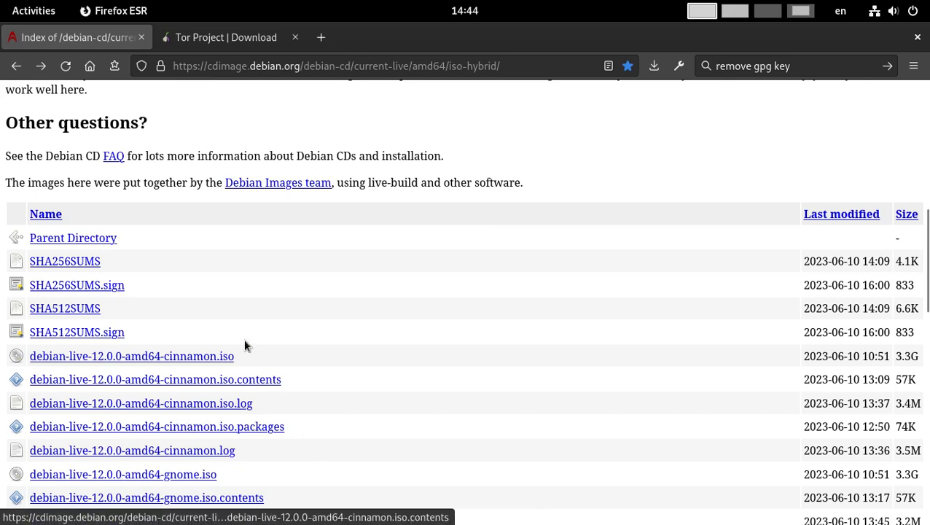
mouse_move(77, 285)
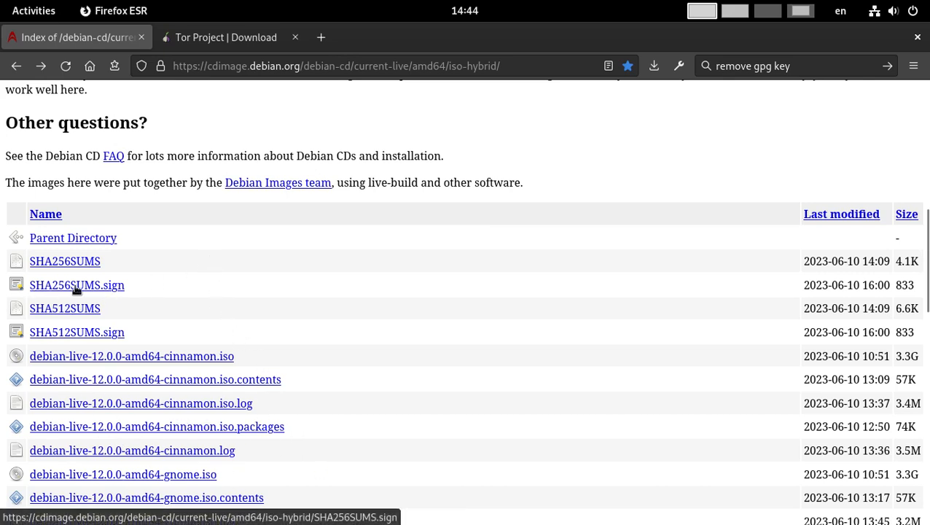
mouse_move(76, 332)
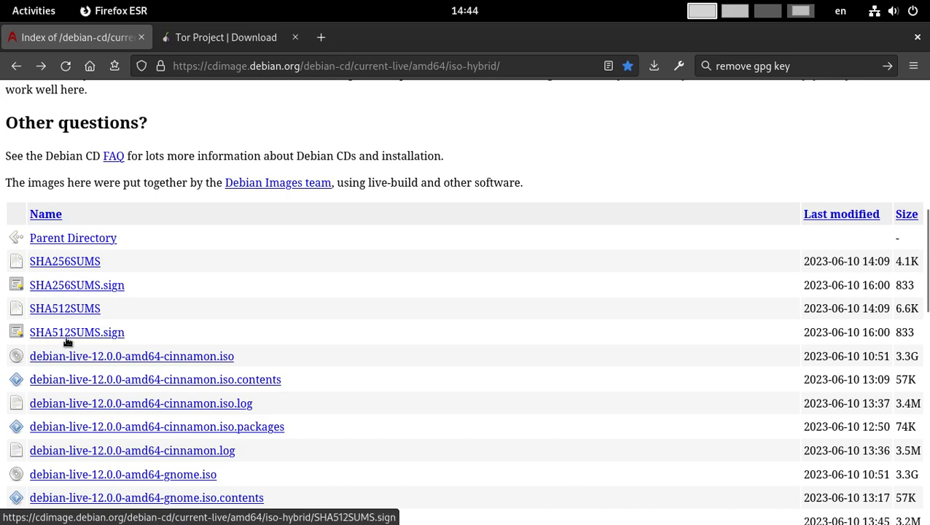
mouse_move(170, 340)
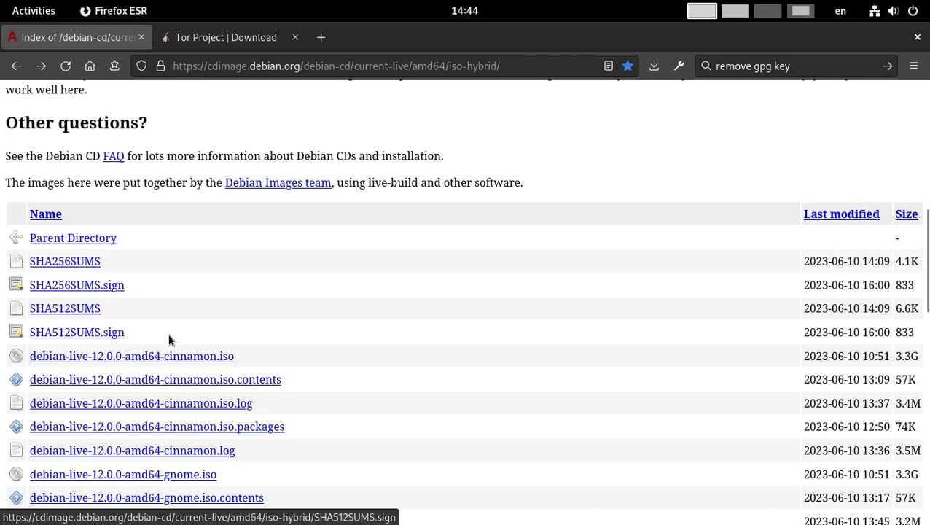
mouse_move(76, 285)
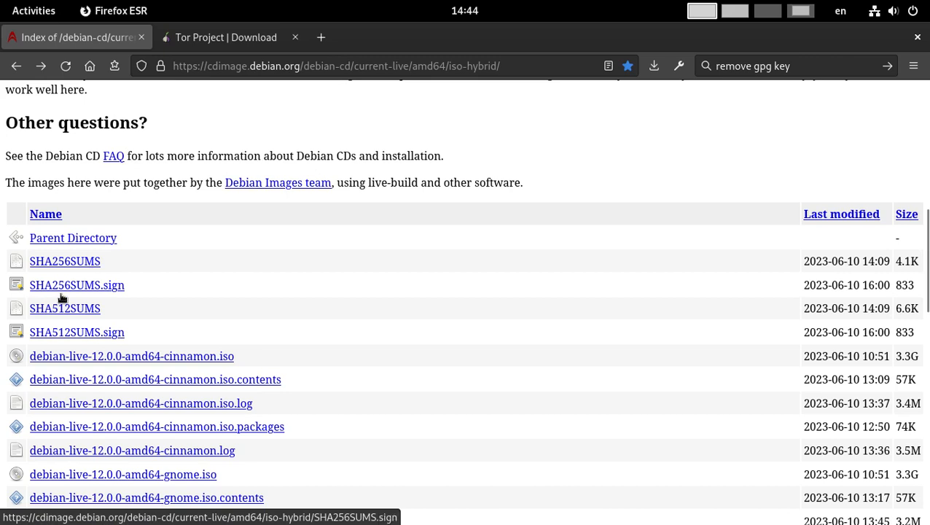
mouse_move(64, 261)
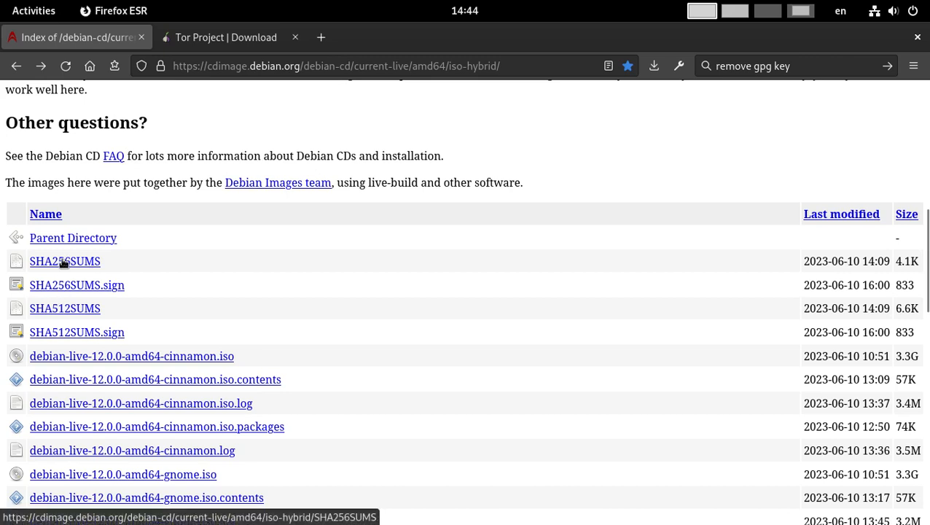
mouse_move(266, 259)
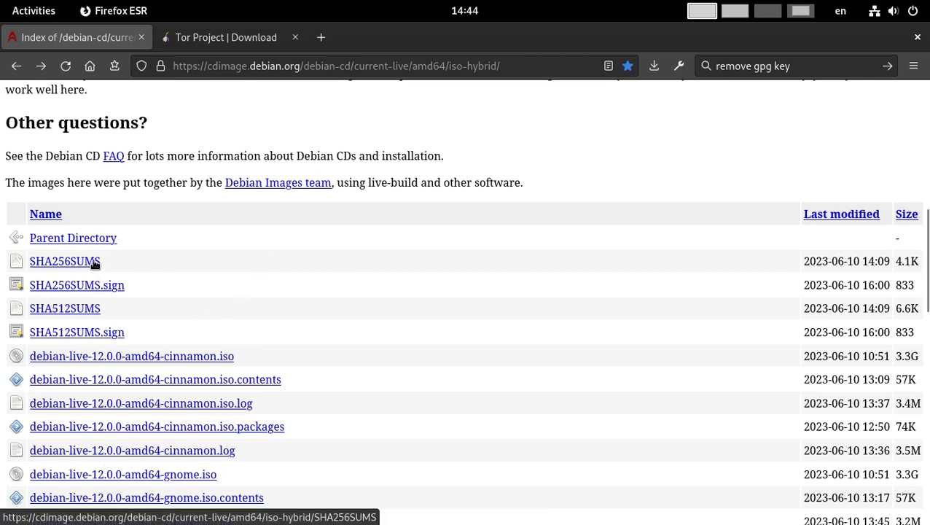
mouse_move(132, 442)
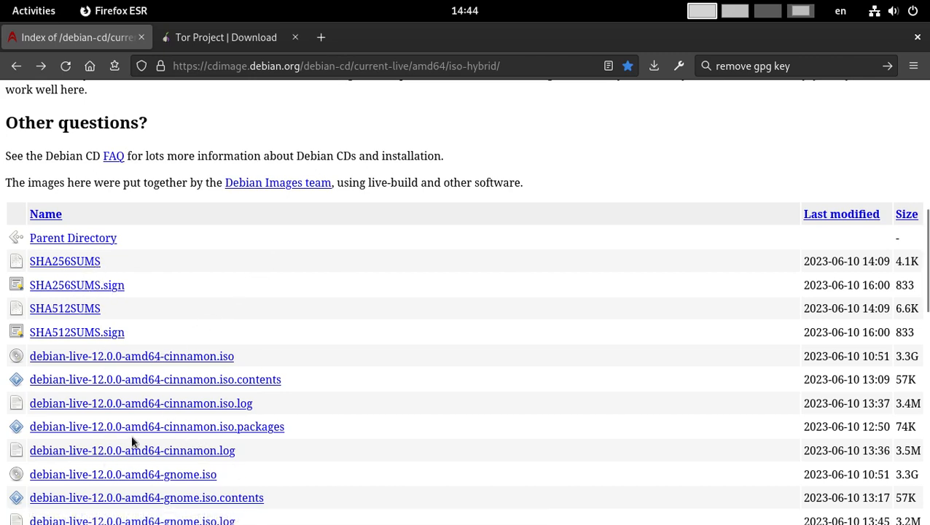
mouse_move(264, 337)
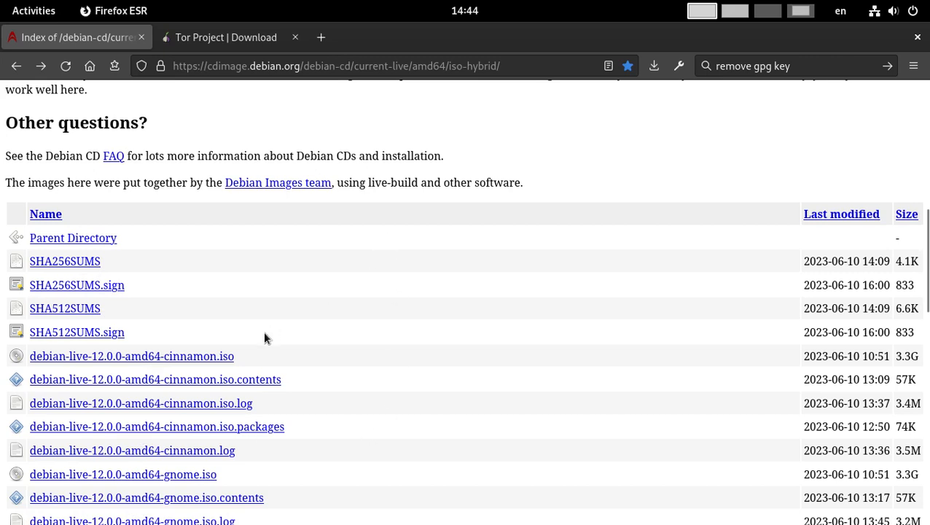
mouse_move(264, 6)
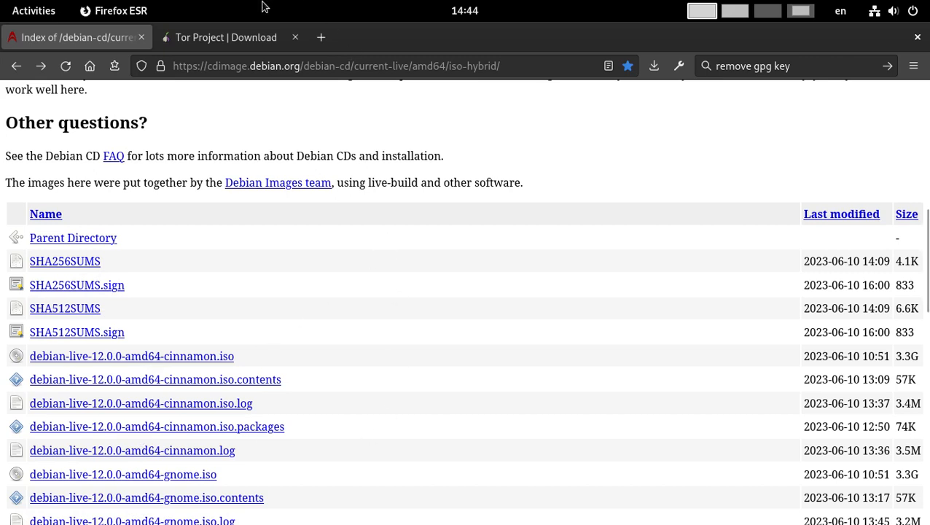
click(226, 37)
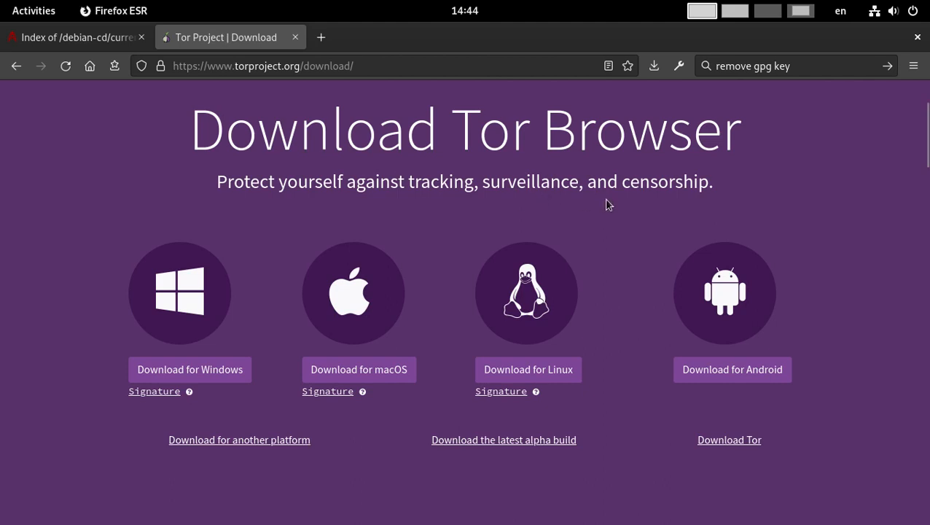
mouse_move(532, 338)
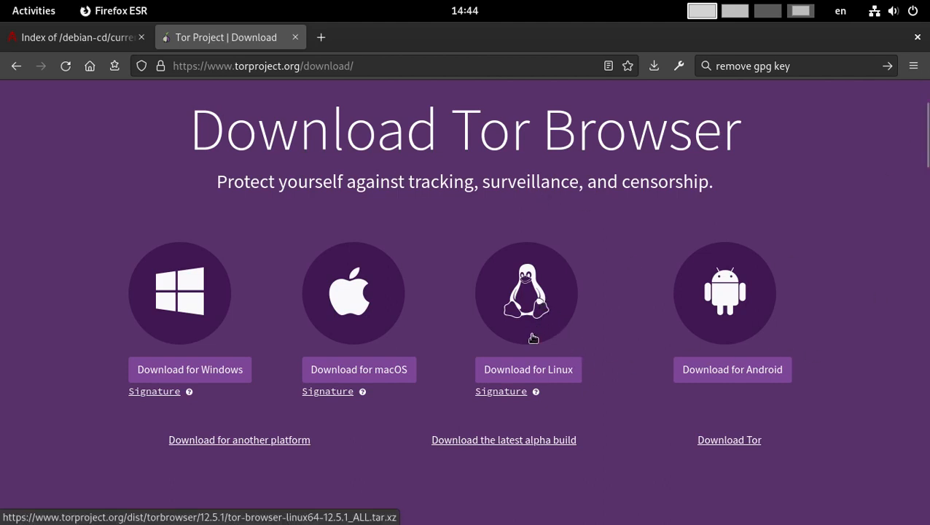
mouse_move(519, 348)
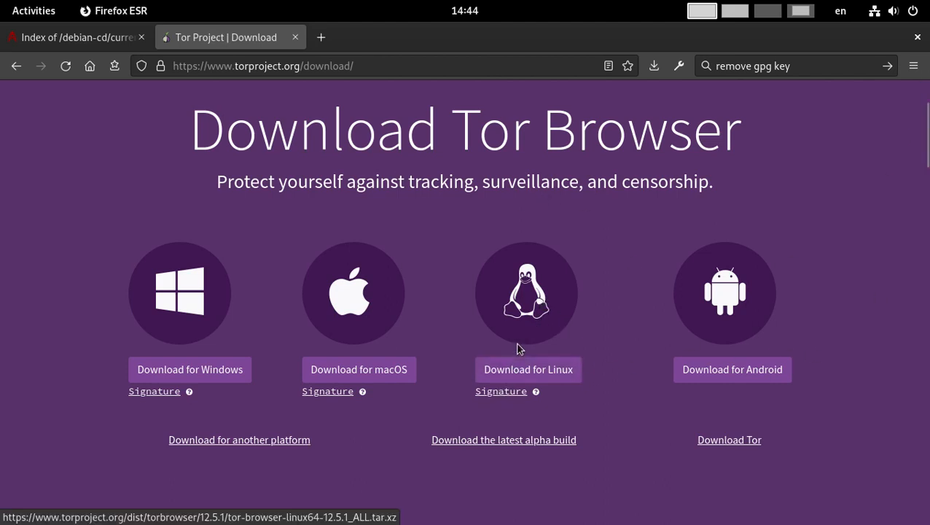
mouse_move(501, 390)
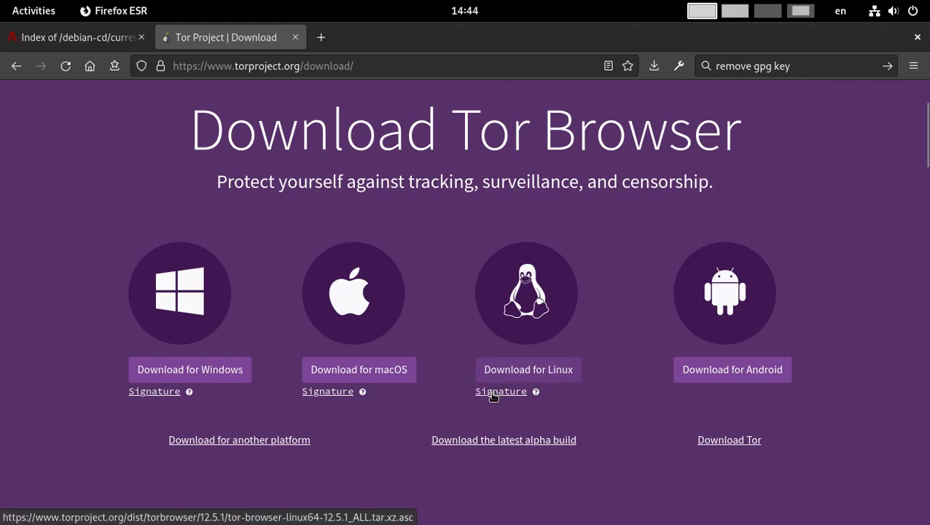
mouse_move(460, 380)
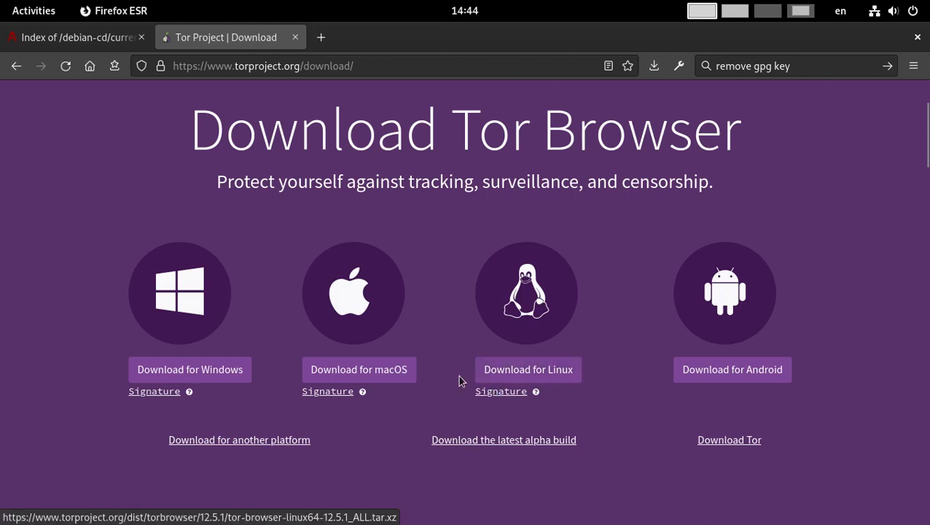
mouse_move(541, 350)
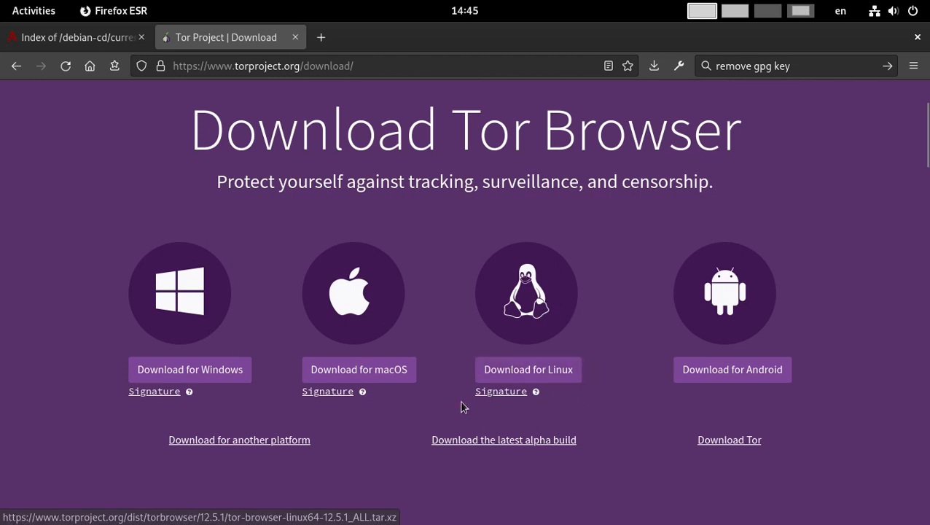
mouse_move(572, 353)
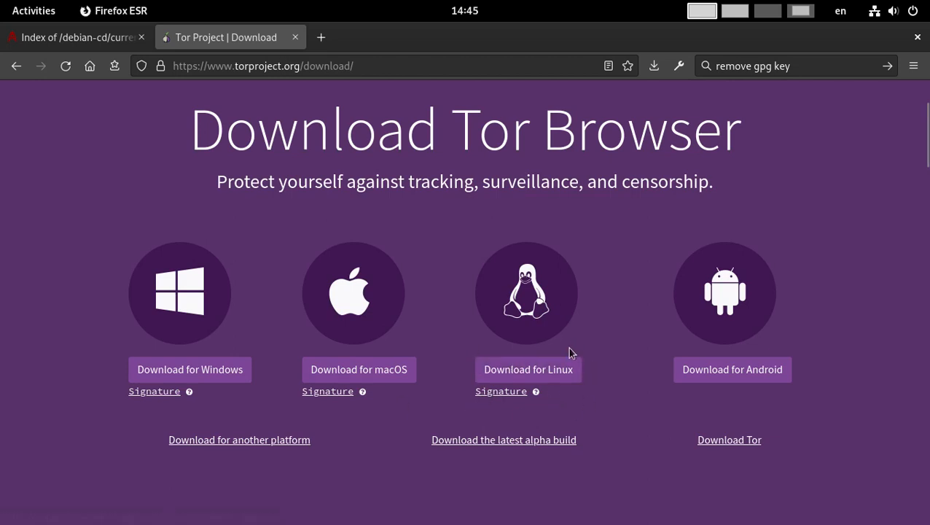
click(73, 37)
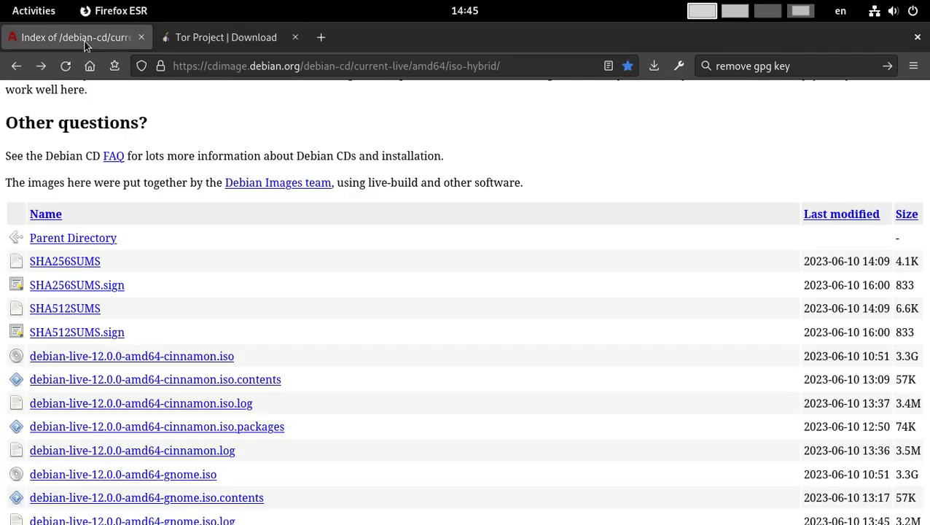
mouse_move(250, 396)
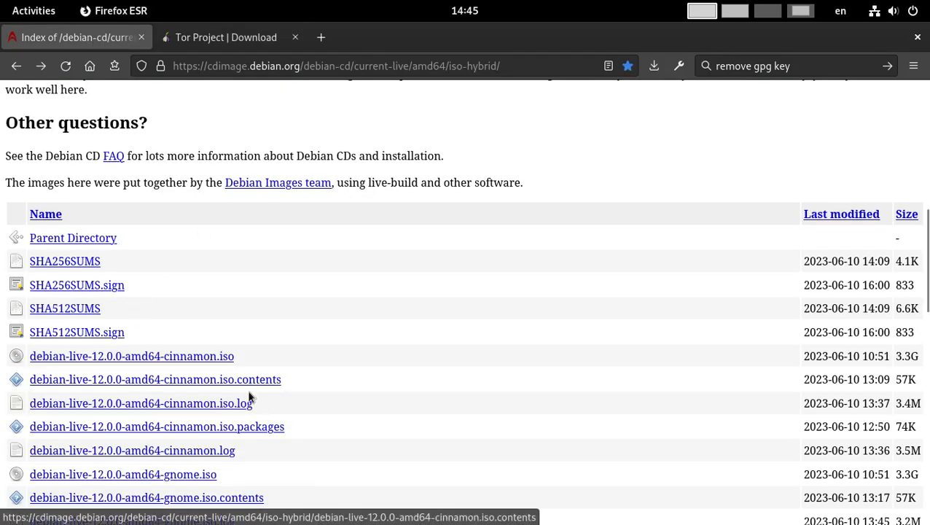
mouse_move(65, 261)
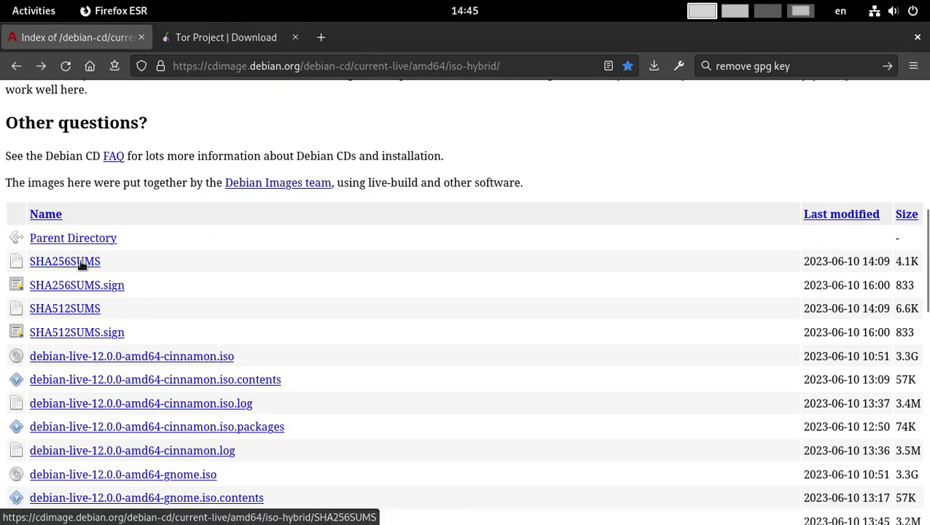
mouse_move(92, 303)
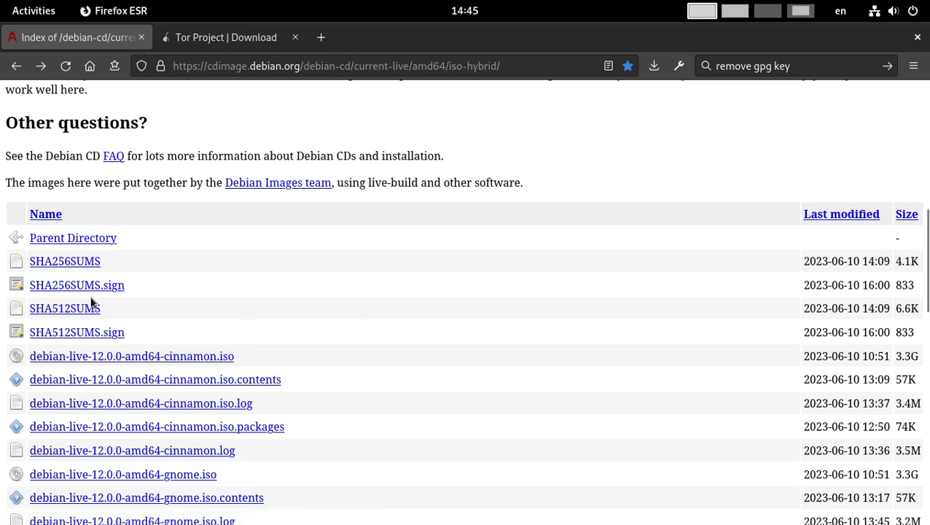
mouse_move(575, 368)
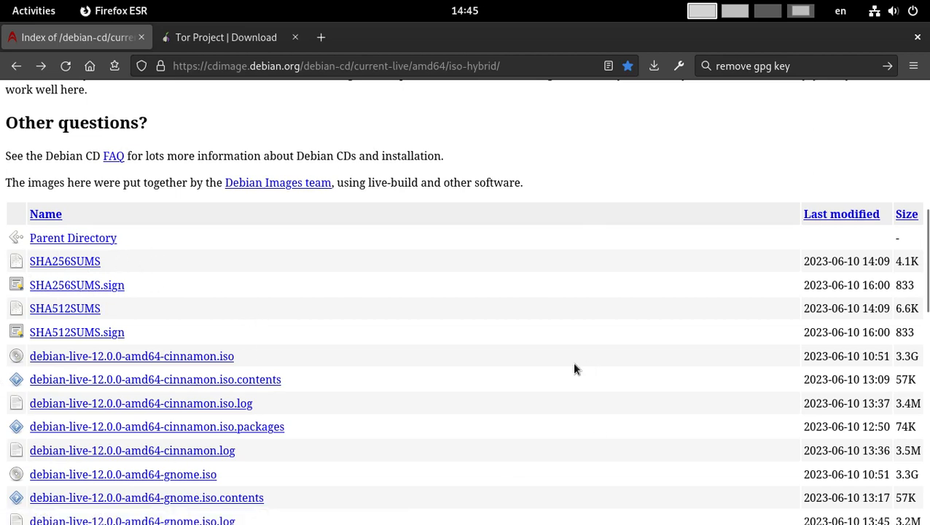
mouse_move(561, 369)
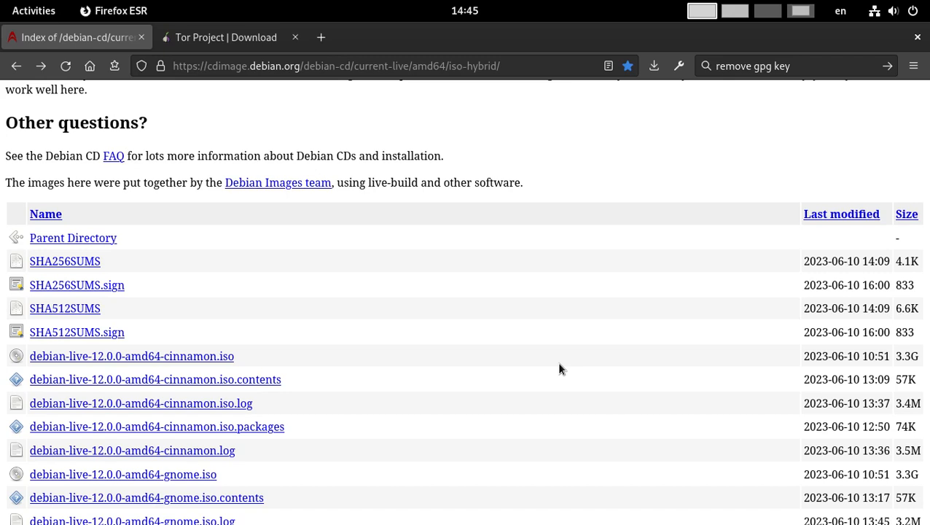
Step: Switch back to the Tor Project | Download tab showing the Linux signature link
click(226, 37)
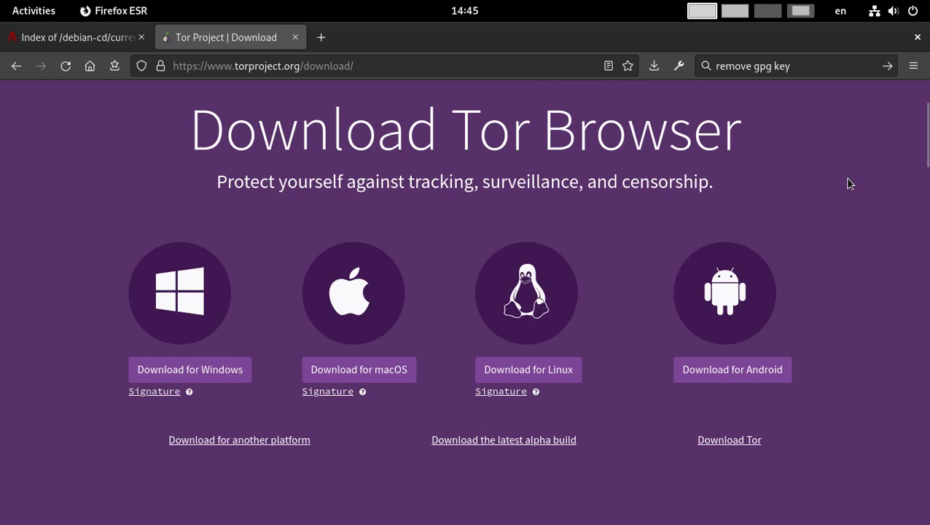
mouse_move(749, 209)
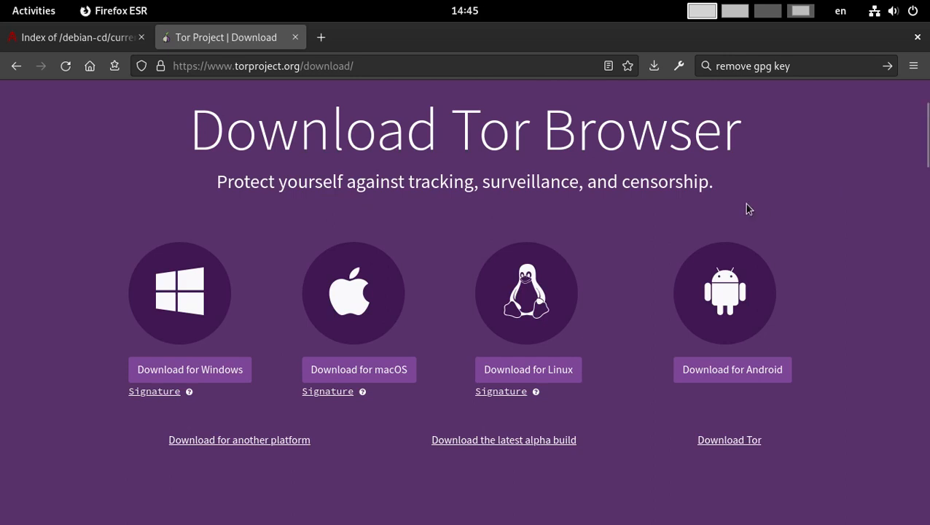
mouse_move(63, 174)
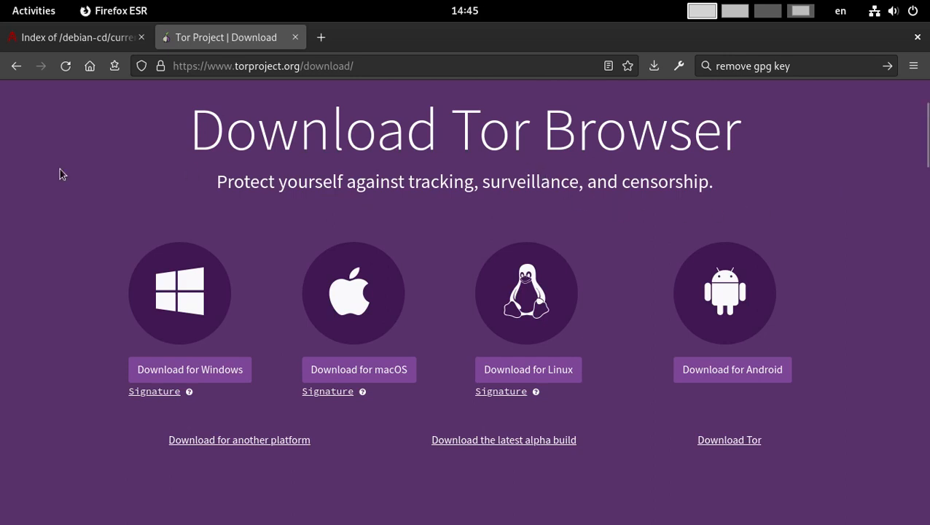
mouse_move(551, 295)
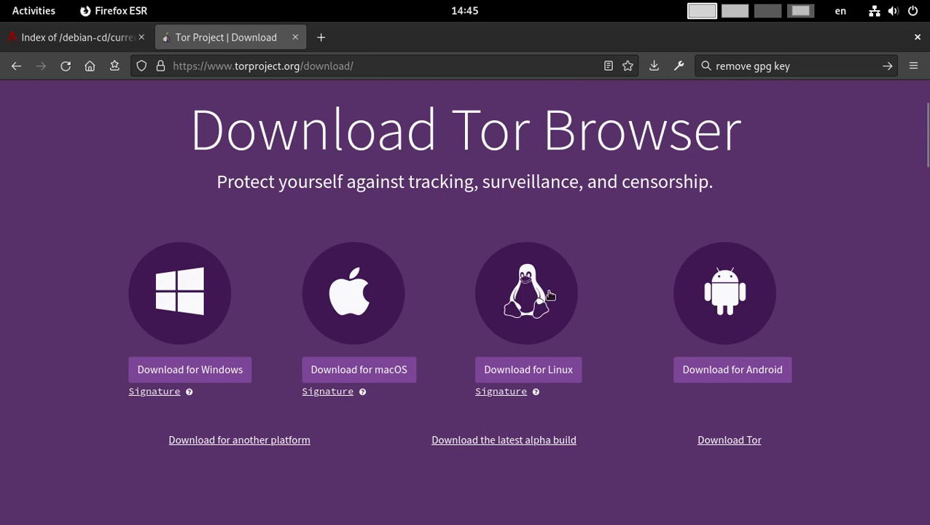
mouse_move(500, 317)
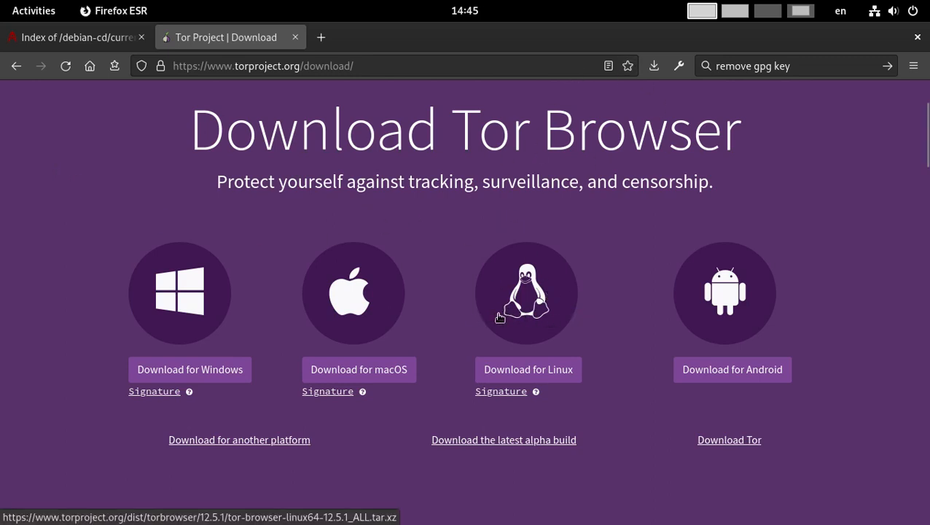
mouse_move(500, 390)
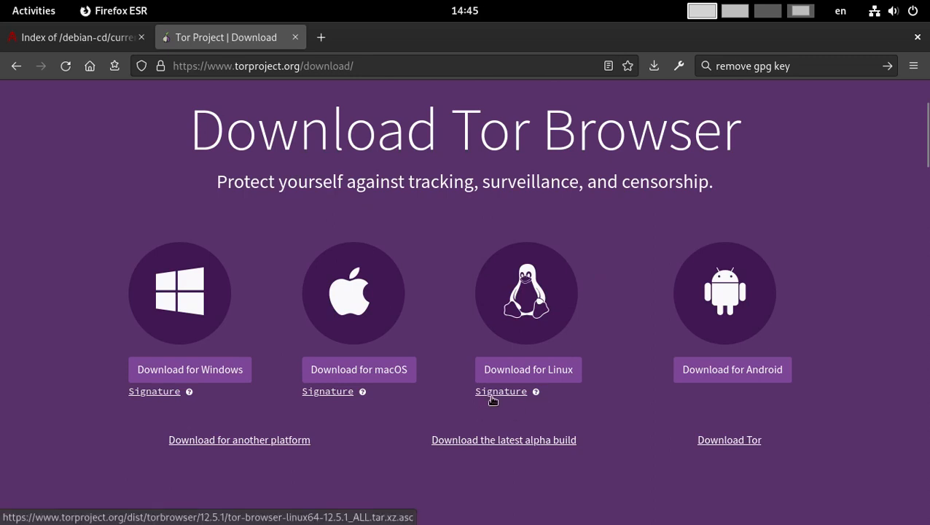
mouse_move(528, 369)
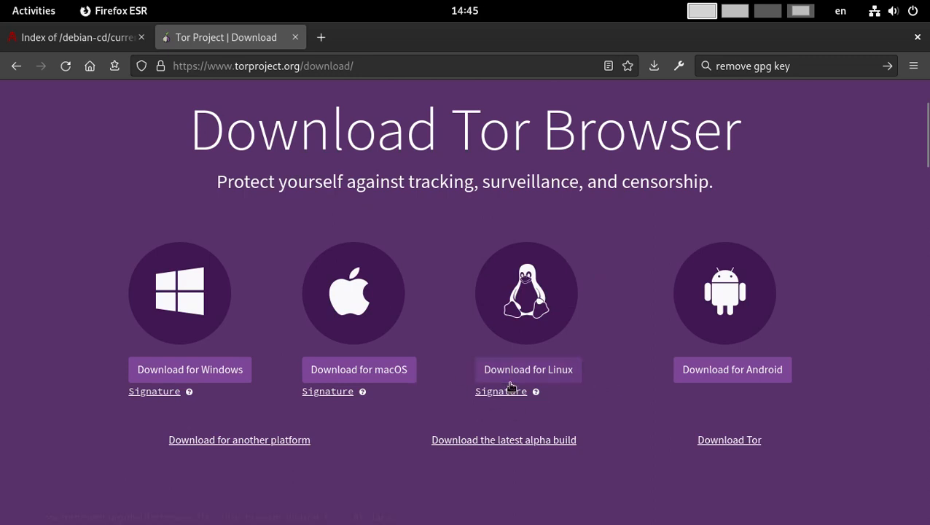
mouse_move(572, 376)
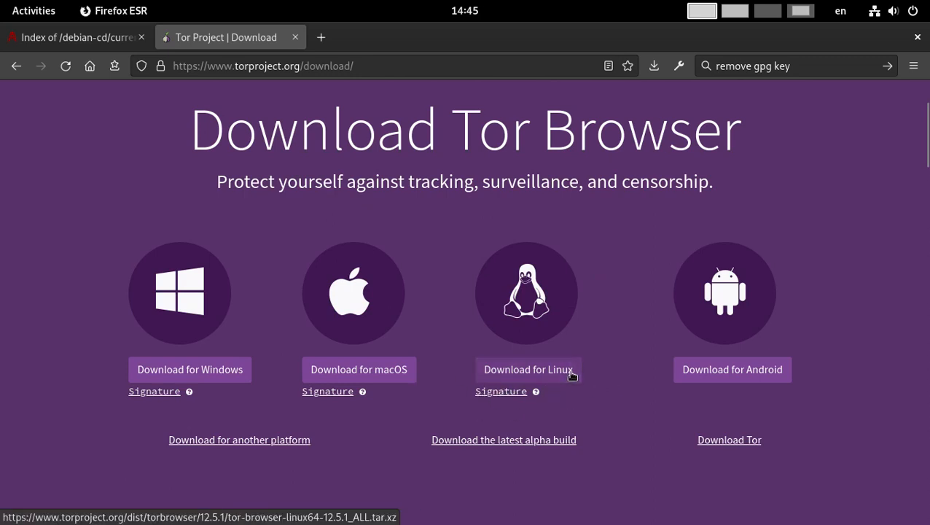
mouse_move(500, 391)
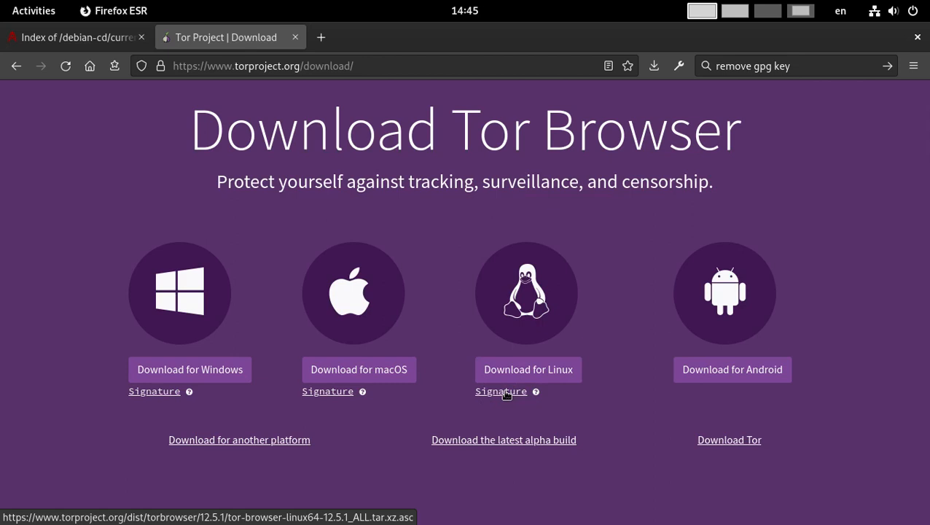
mouse_move(568, 342)
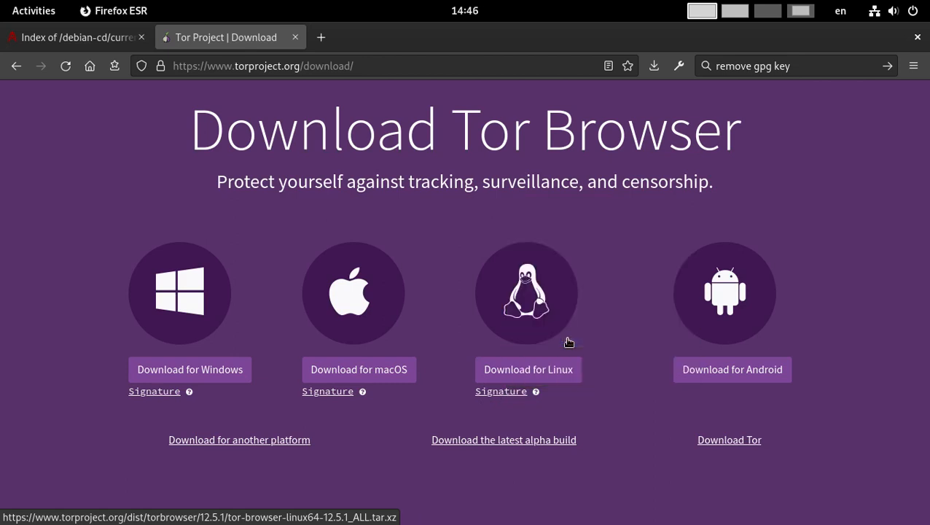
mouse_move(735, 11)
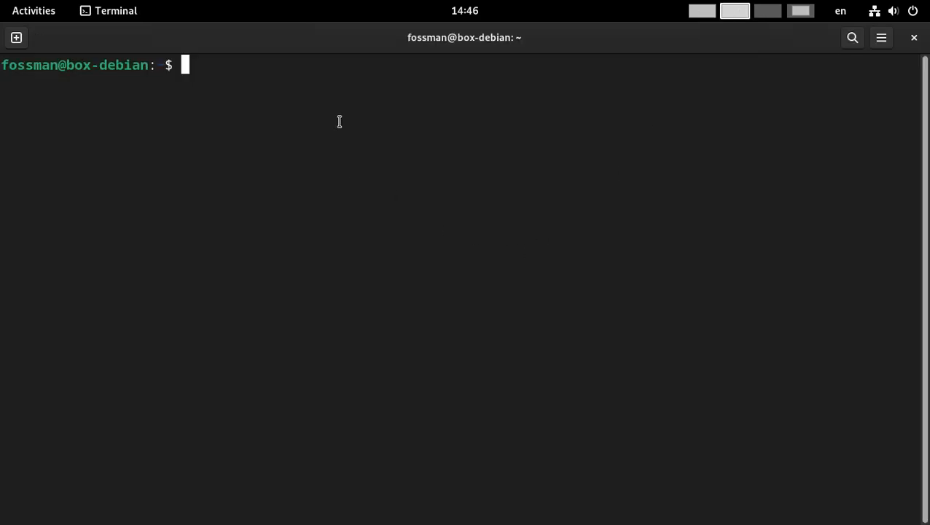
Step: Change into the Downloads folder with cd Downloads/
text(cd)
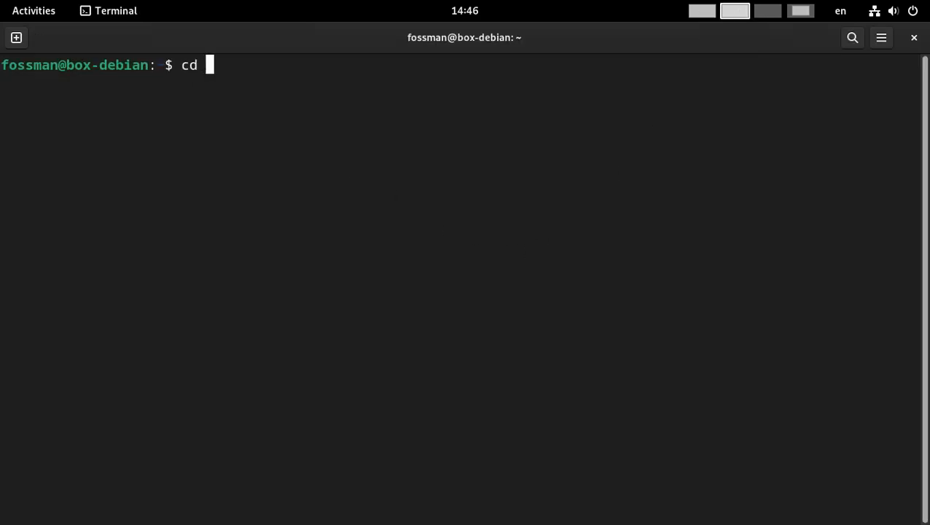
text(Downloads/)
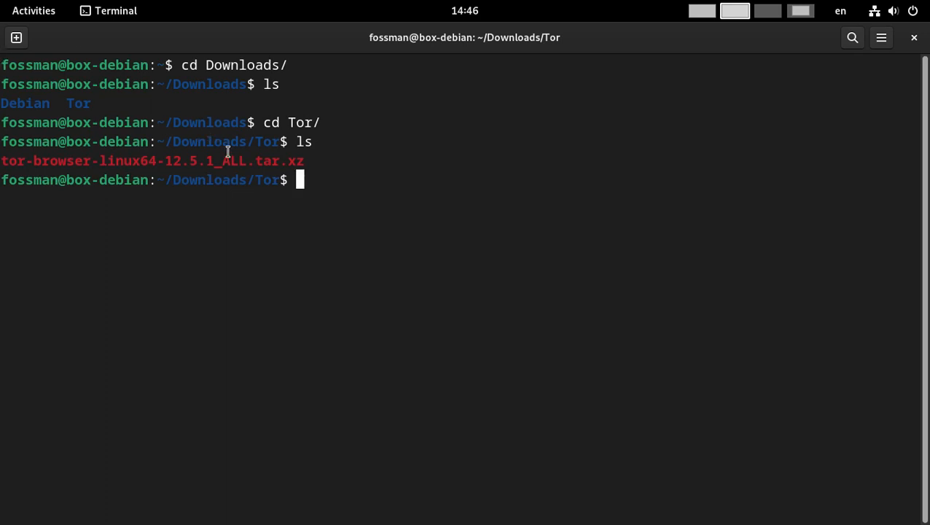
mouse_move(364, 198)
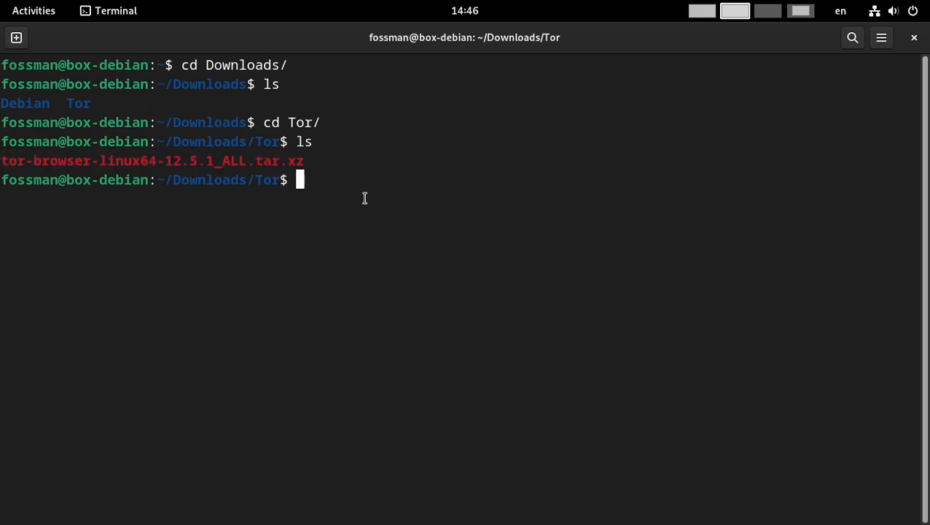
Step: Download the Tor Browser Linux .asc signature with wget from the pasted URL, then list the folder
text(wg)
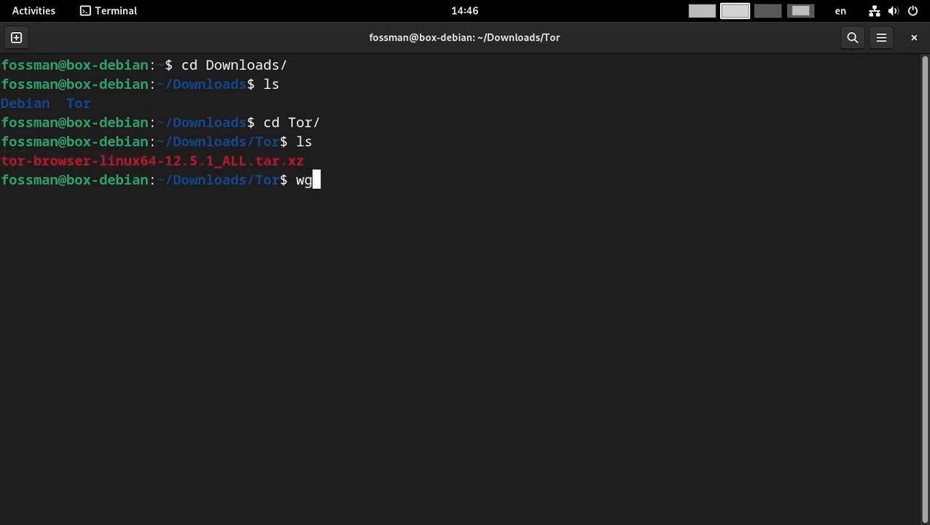
text(et)
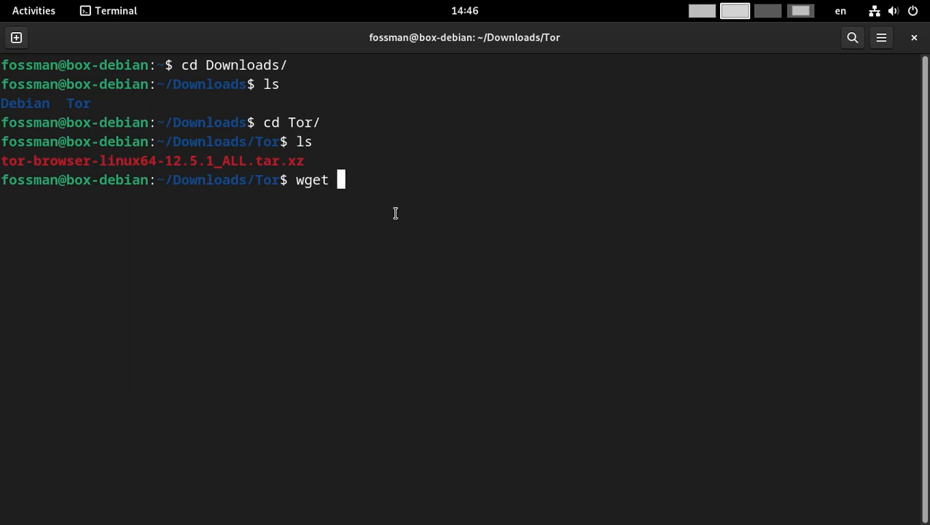
right_click(395, 213)
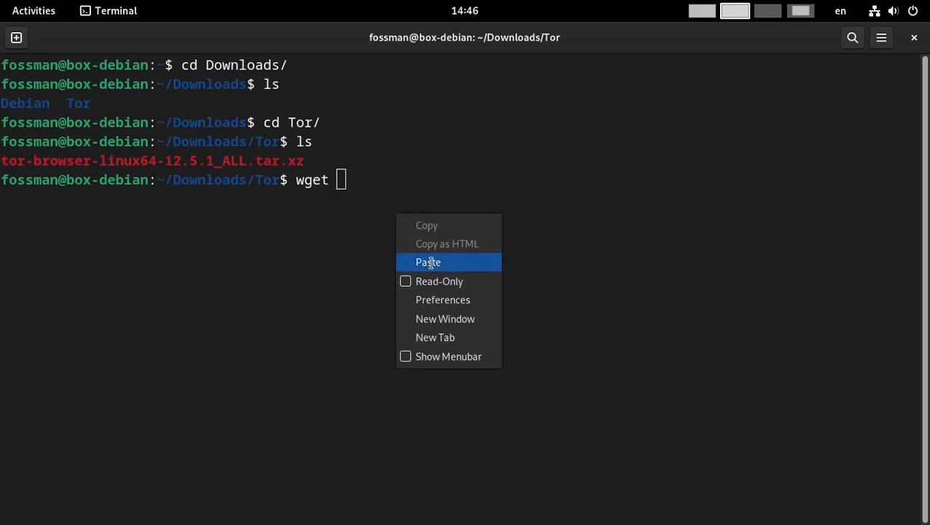
click(428, 261)
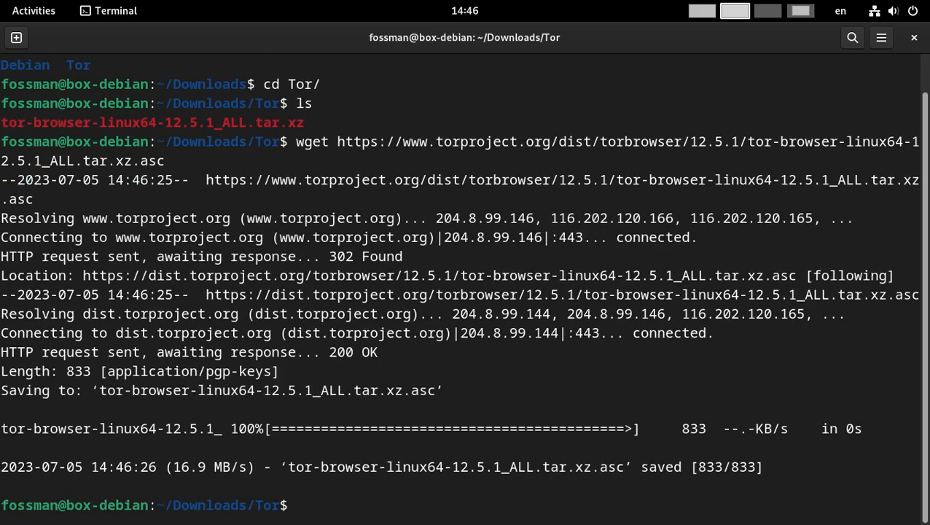
text(ls)
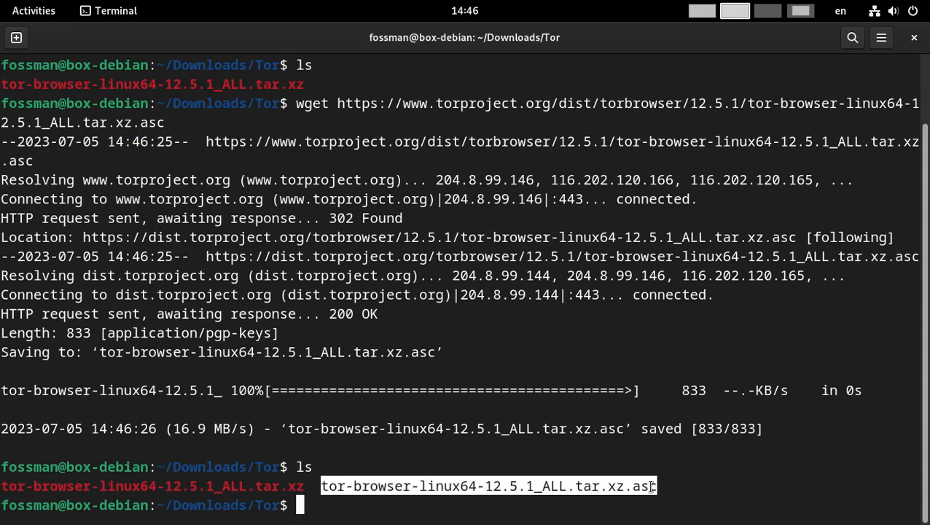
mouse_move(533, 431)
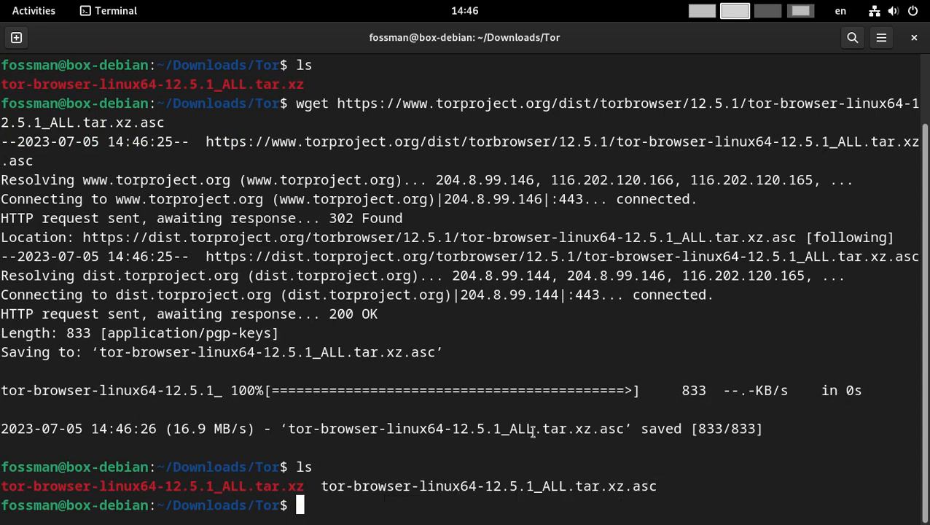
mouse_move(480, 518)
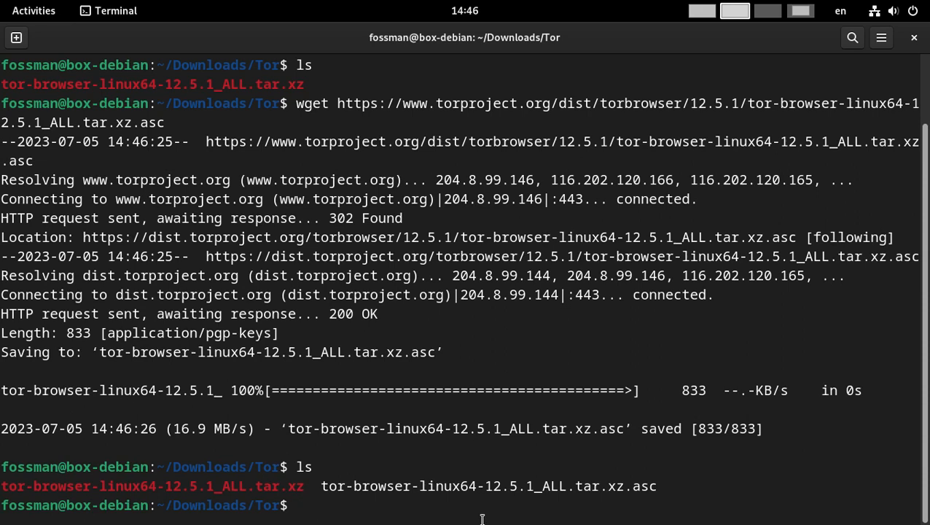
mouse_move(701, 11)
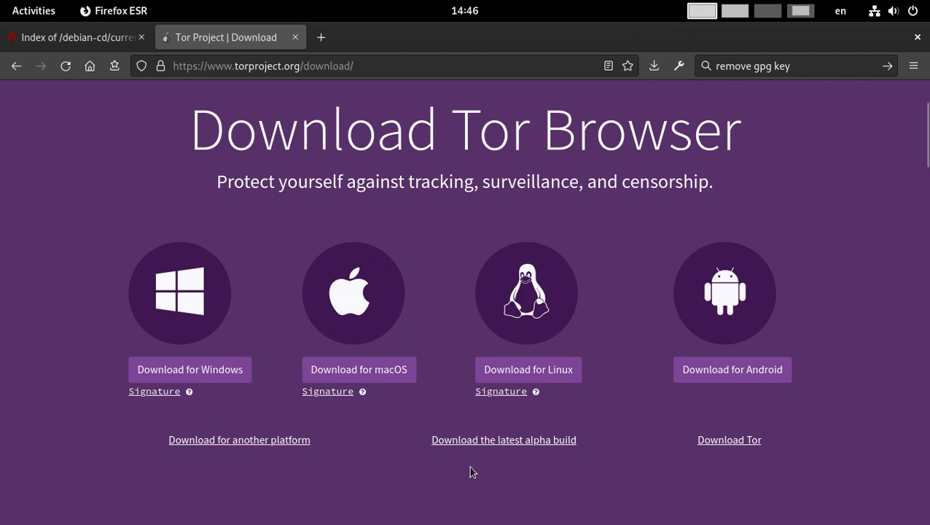
mouse_move(549, 390)
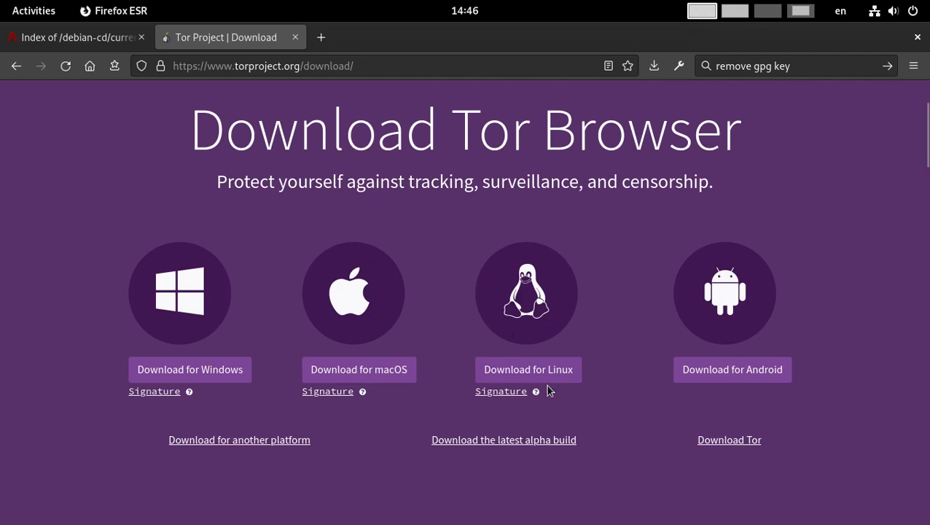
mouse_move(664, 186)
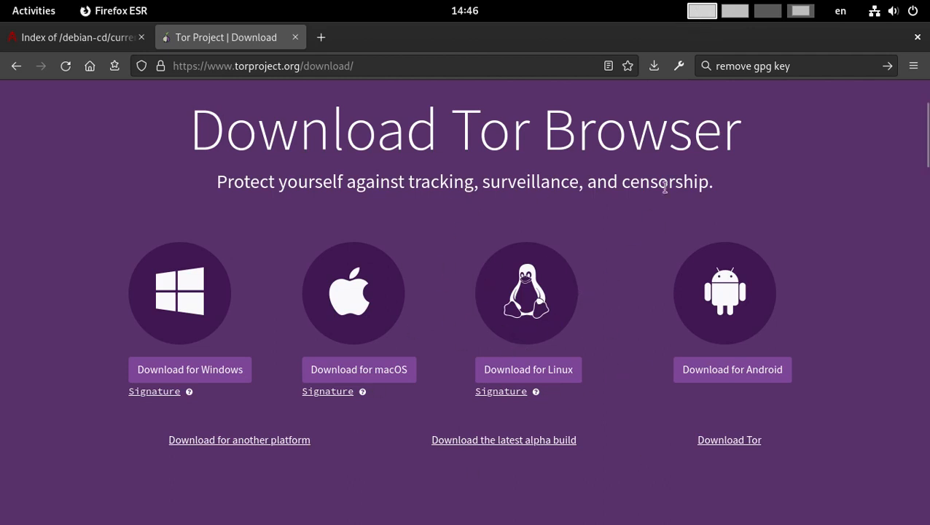
mouse_move(535, 392)
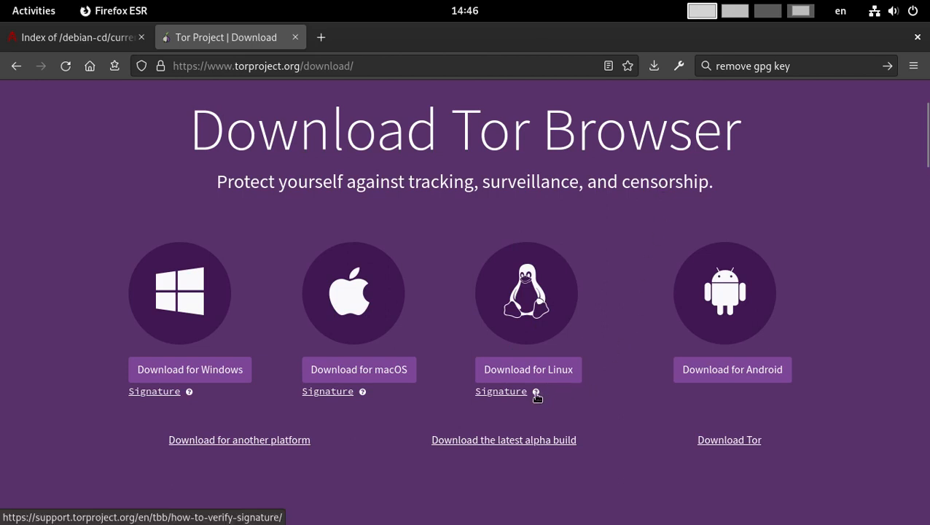
Step: Open the signature-verification guide and read past Installing GnuPG to 'Fetching the Tor Developers key'
click(536, 392)
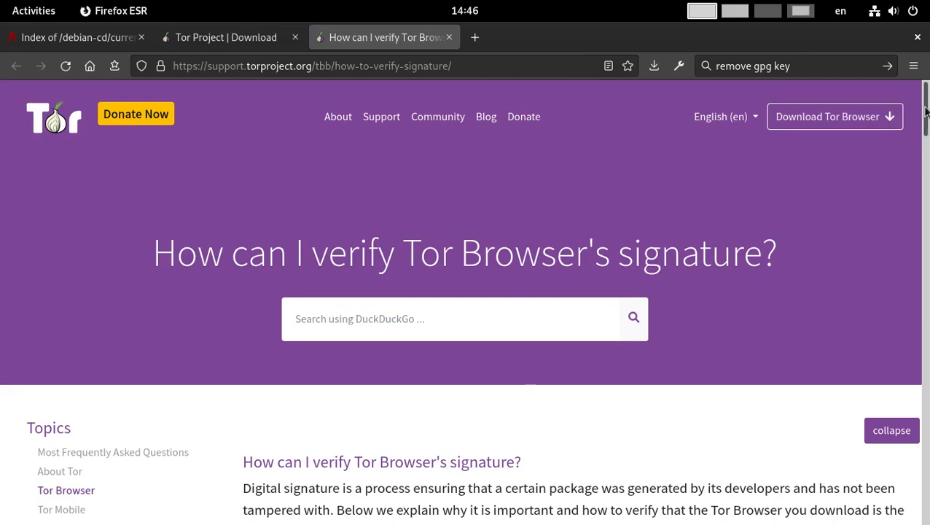
scroll(down, 3)
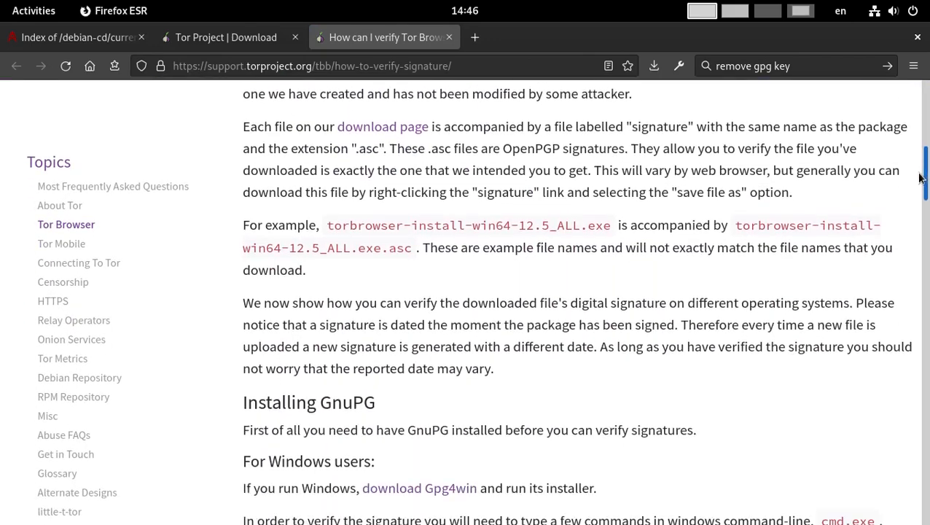
scroll(down, 3)
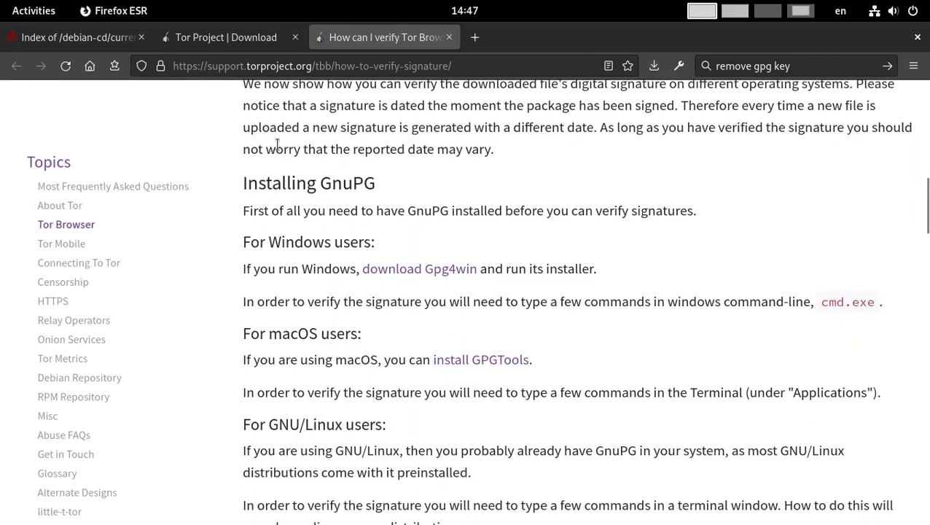
double_click(340, 183)
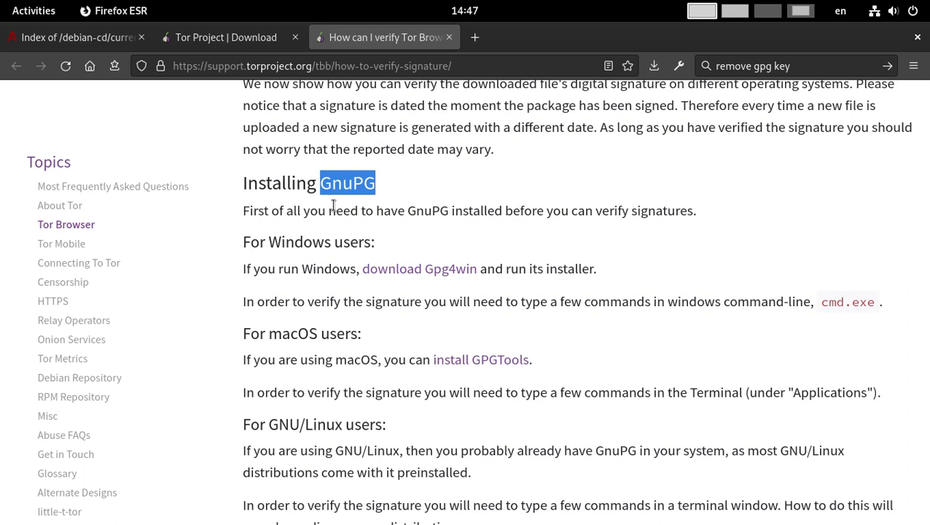
mouse_move(901, 184)
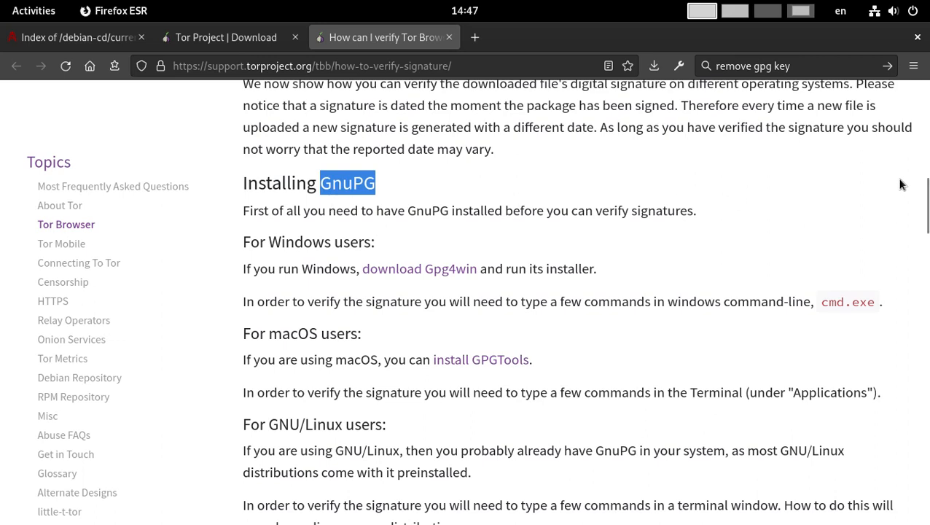
scroll(down, 3)
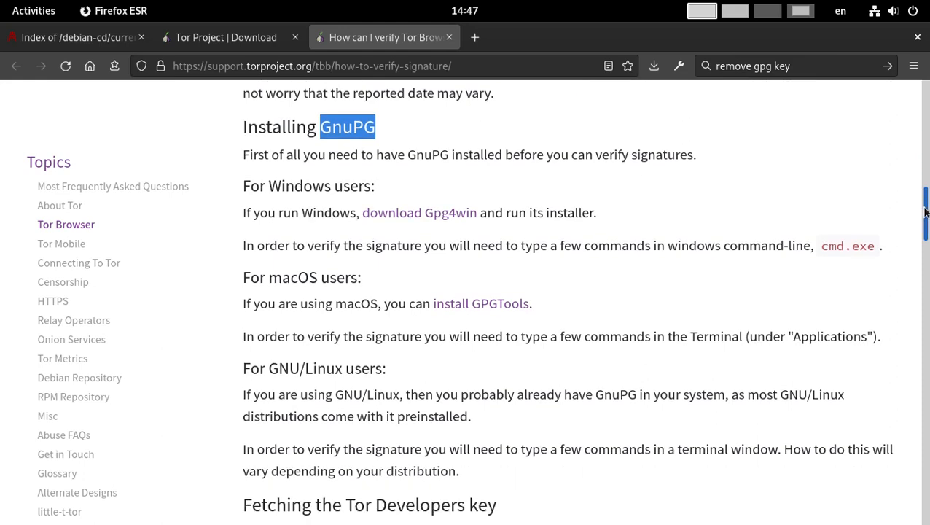
scroll(down, 3)
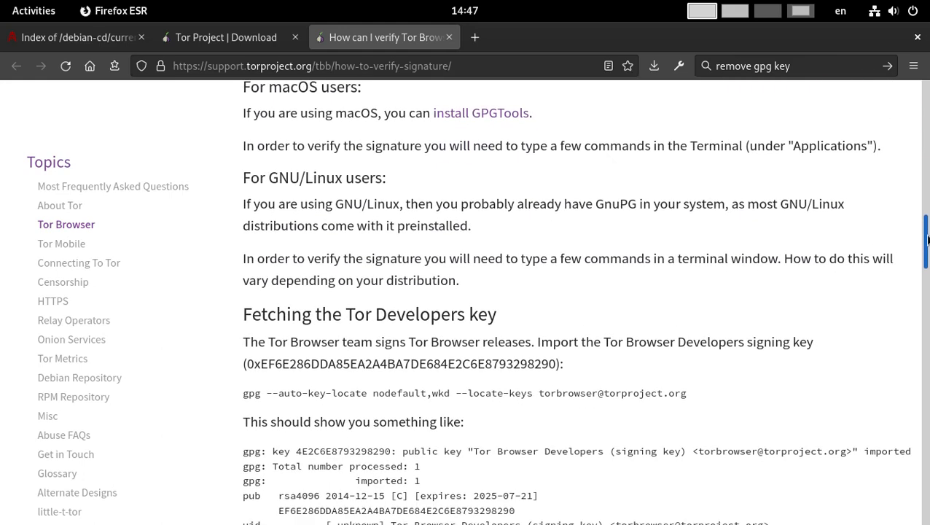
scroll(down, 3)
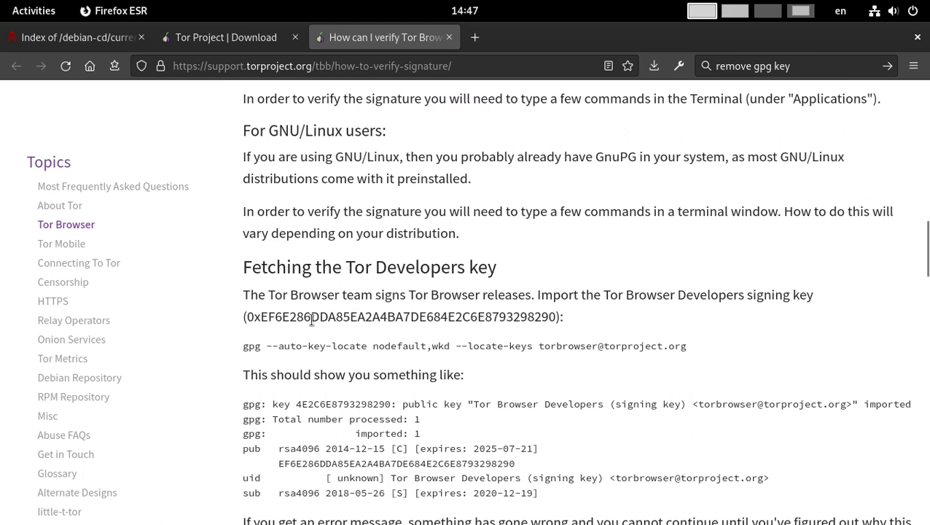
mouse_move(244, 350)
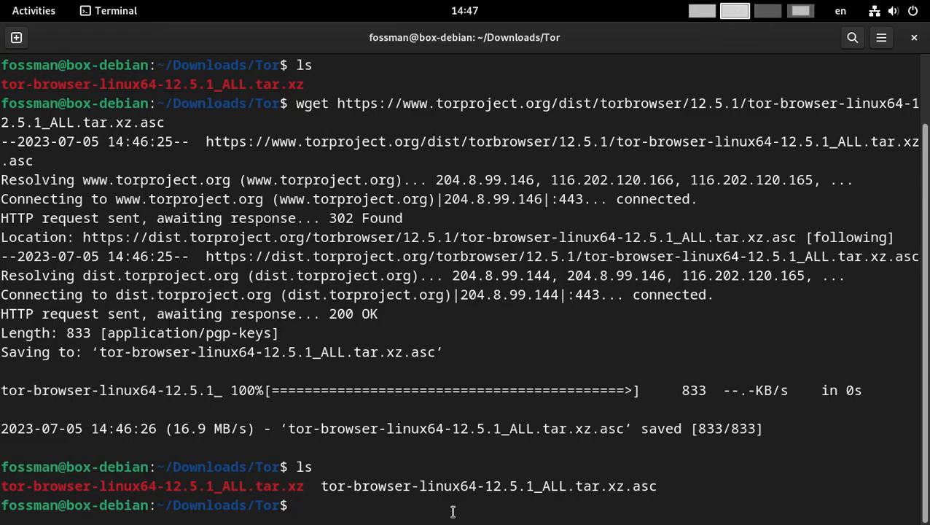
text(clesar)
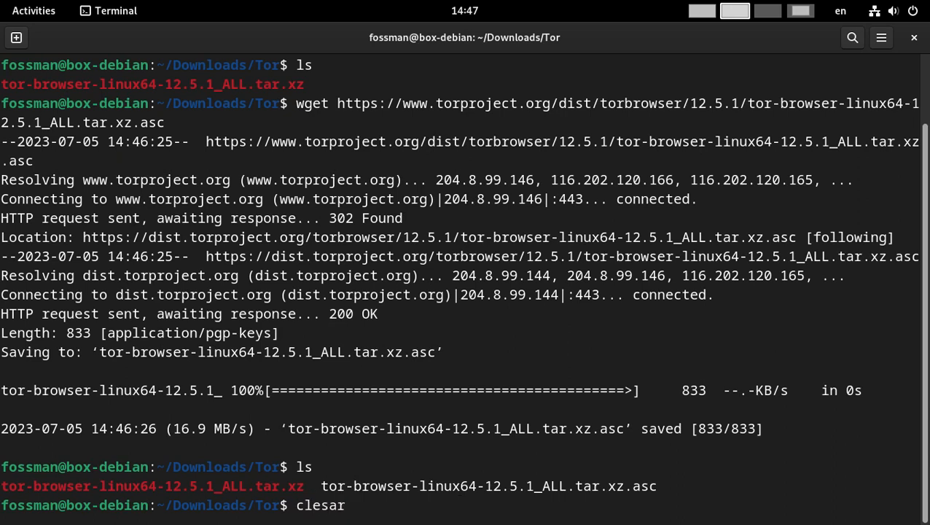
key(Return)
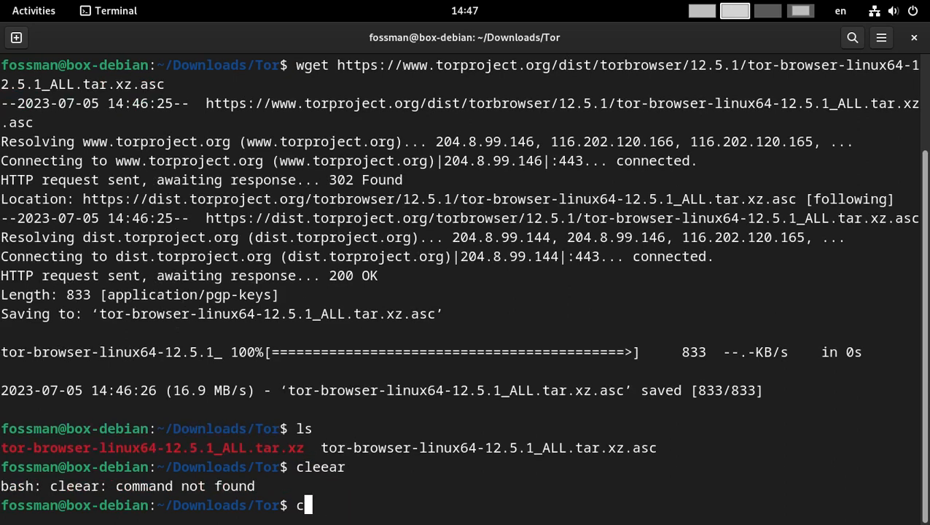
key(Return)
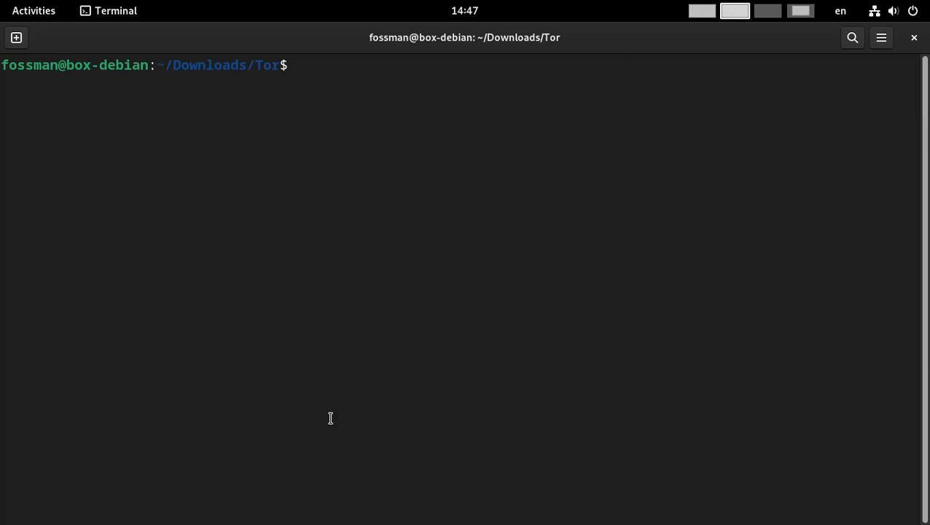
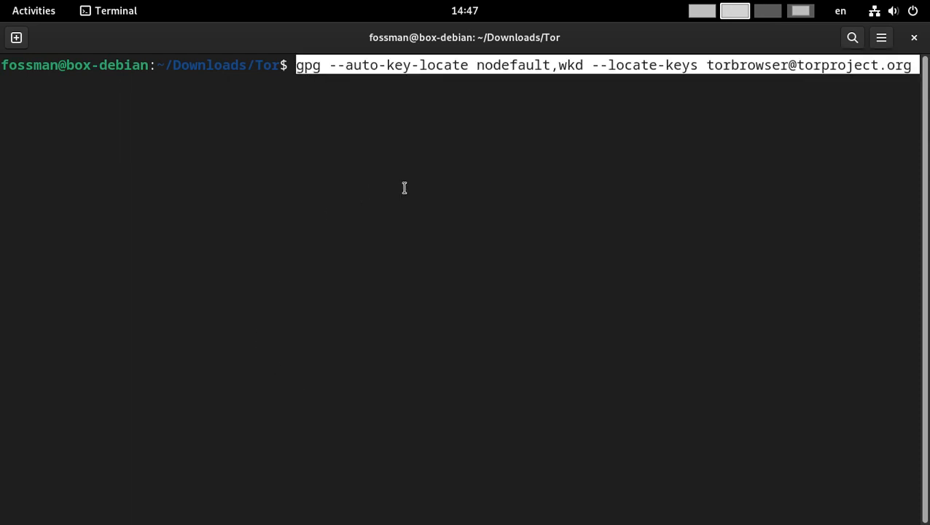
mouse_move(654, 186)
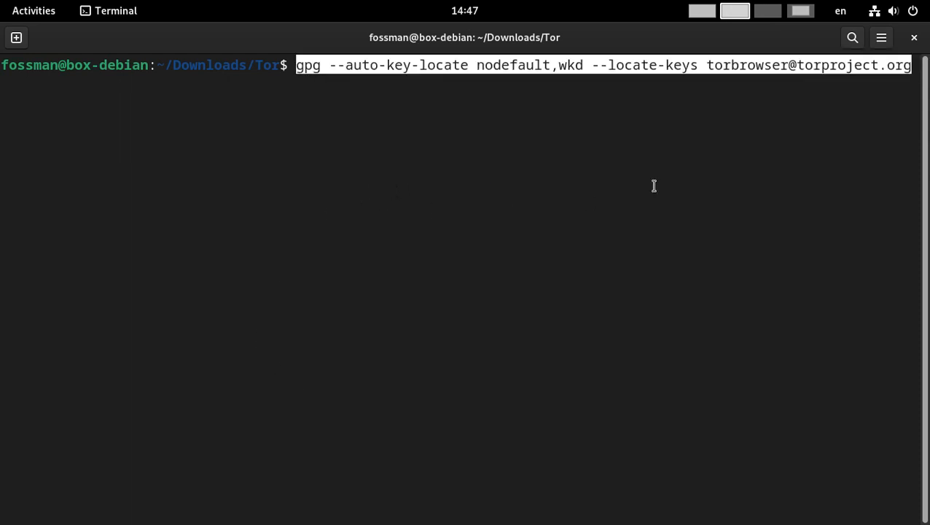
key(Return)
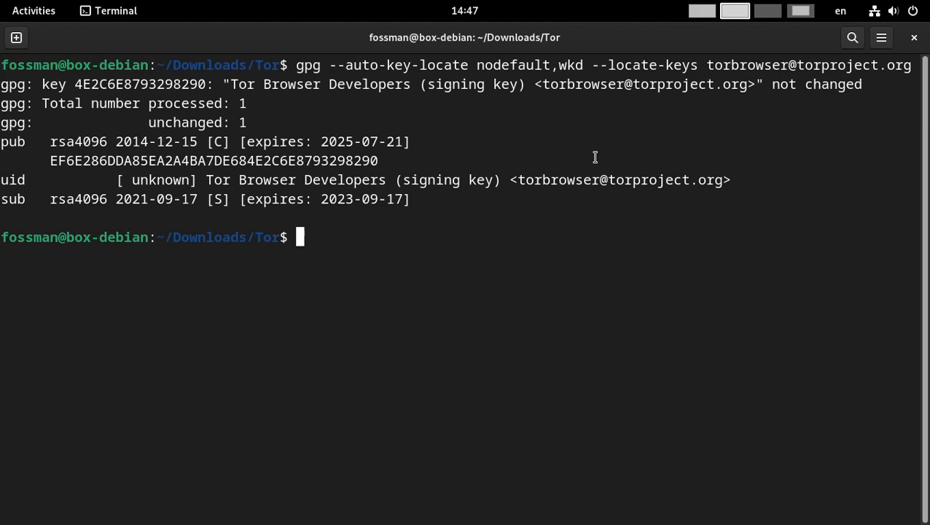
Step: List the keyring with gpg --list-keys to confirm the Tor key is present
text(gpg)
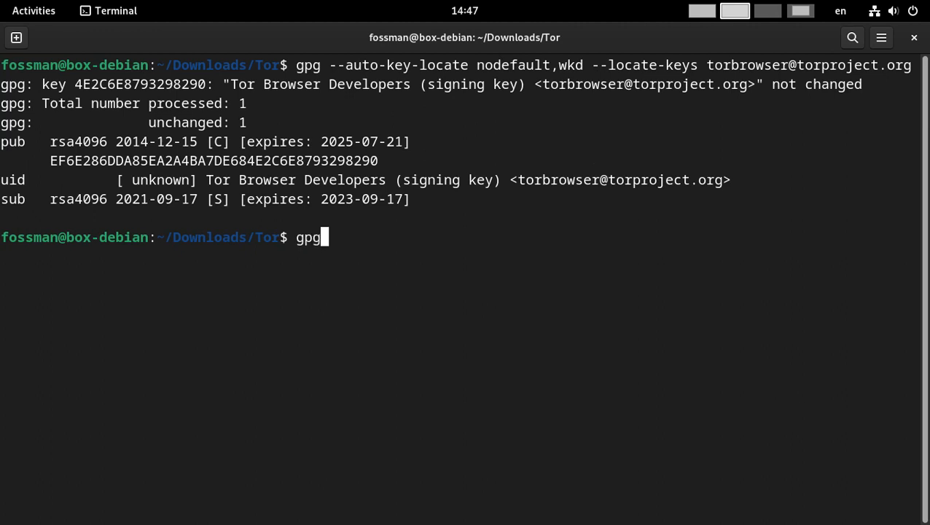
text(--list)
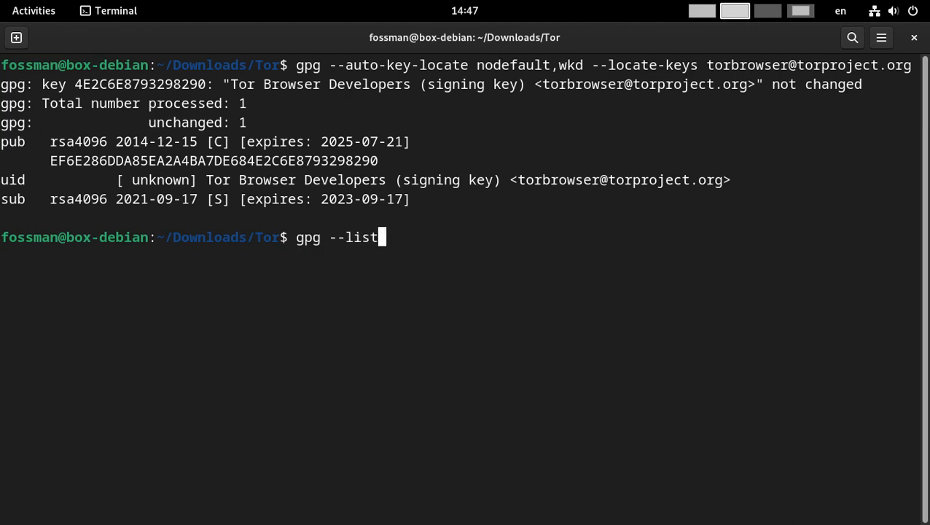
key(Return)
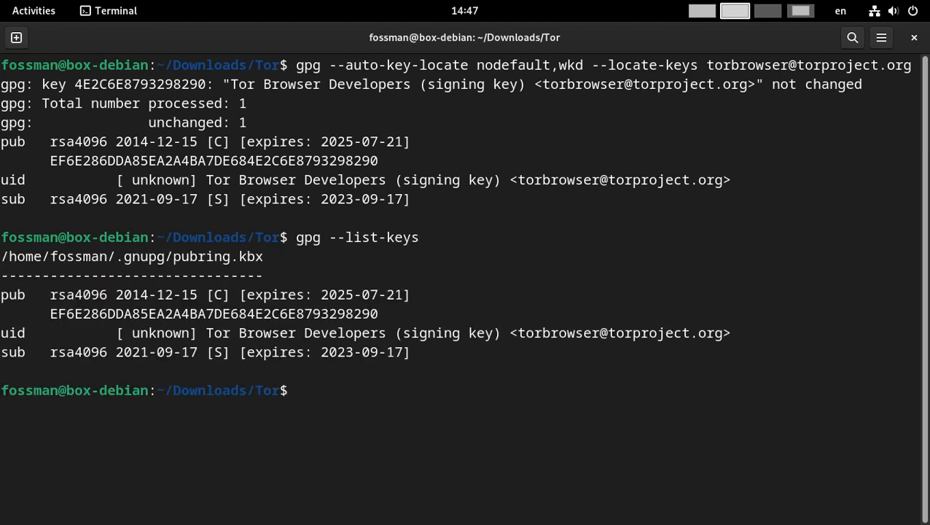
mouse_move(273, 357)
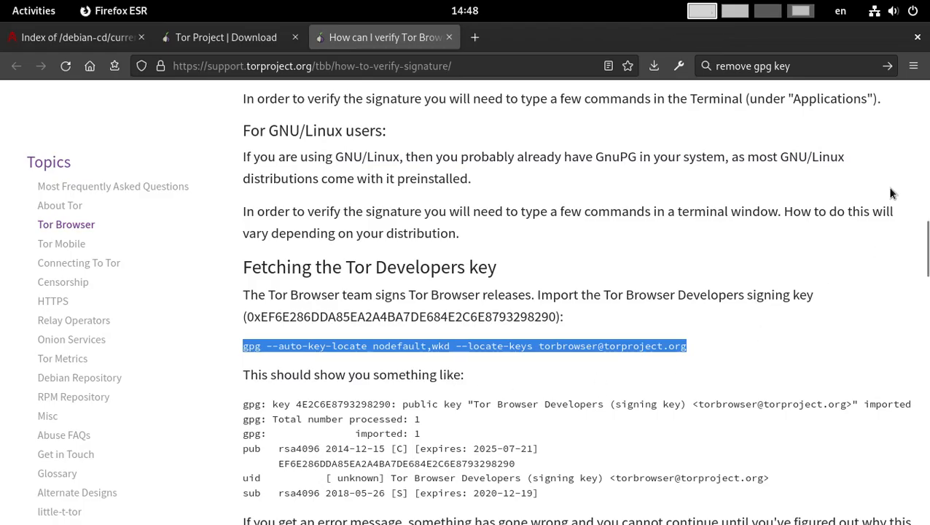
scroll(down, 3)
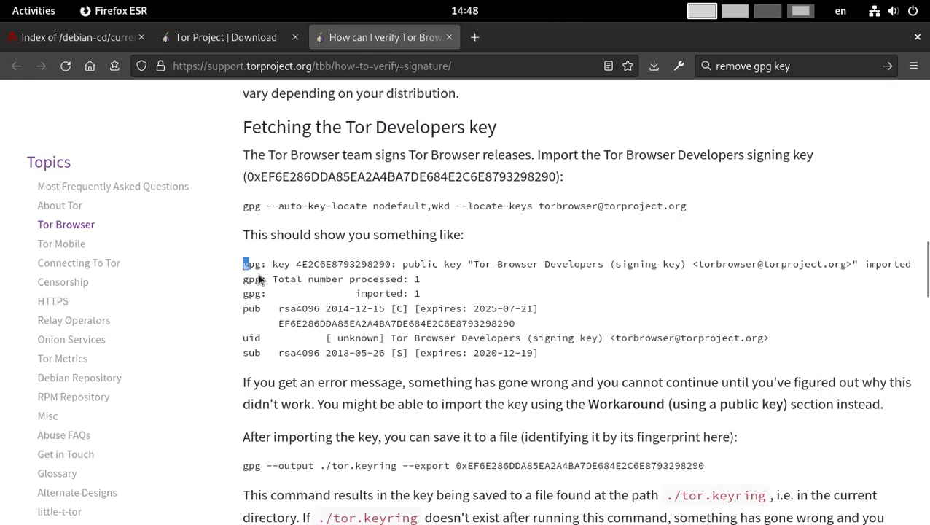
mouse_move(884, 198)
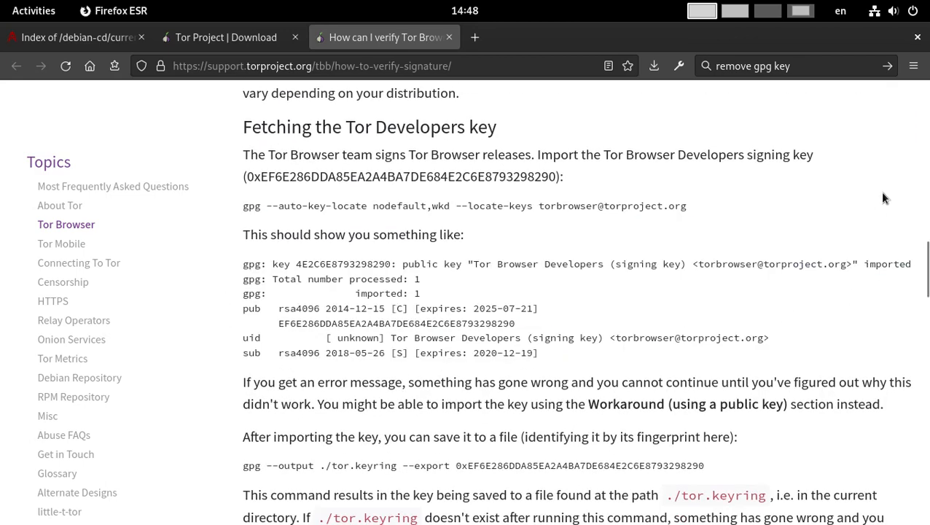
scroll(down, 3)
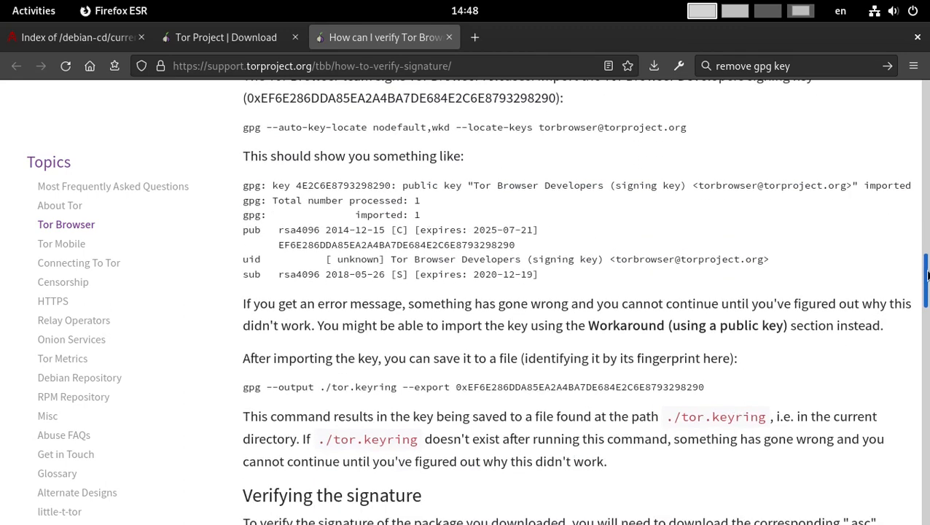
scroll(down, 3)
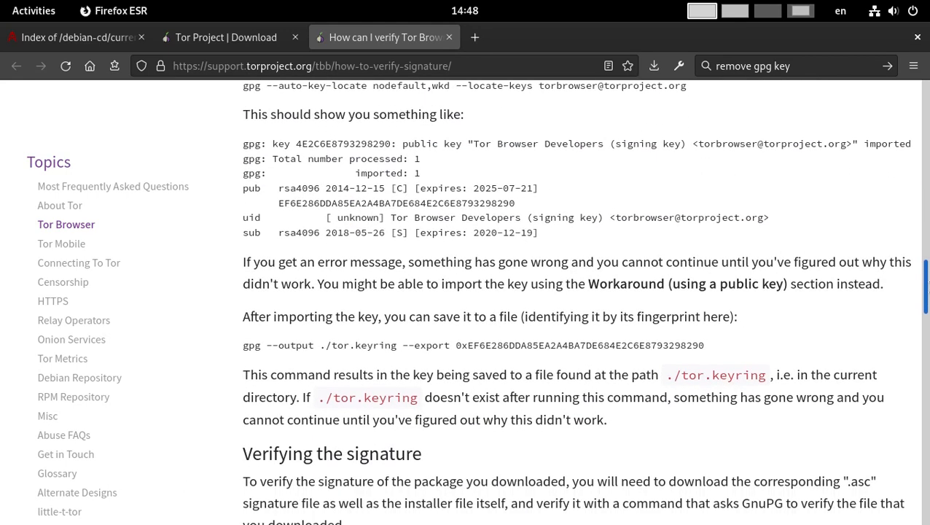
scroll(down, 3)
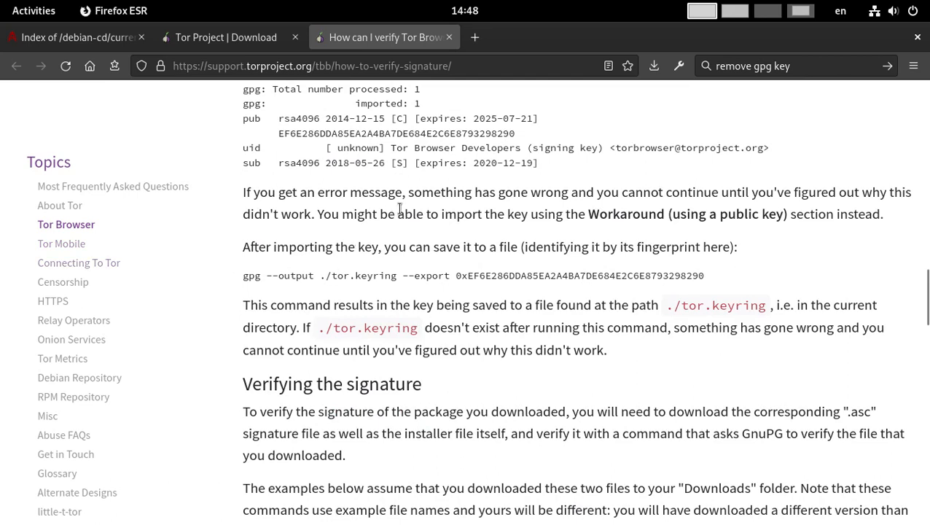
mouse_move(232, 280)
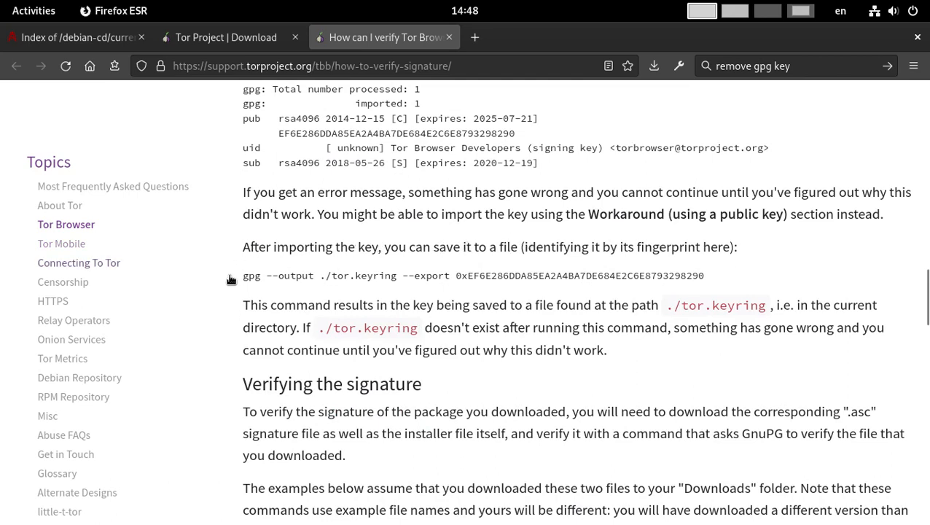
triple_click(474, 275)
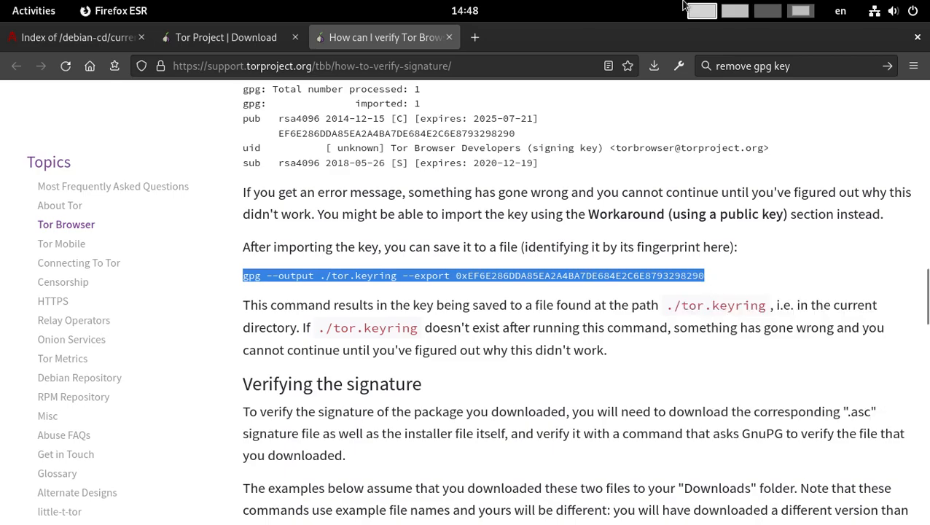
click(734, 10)
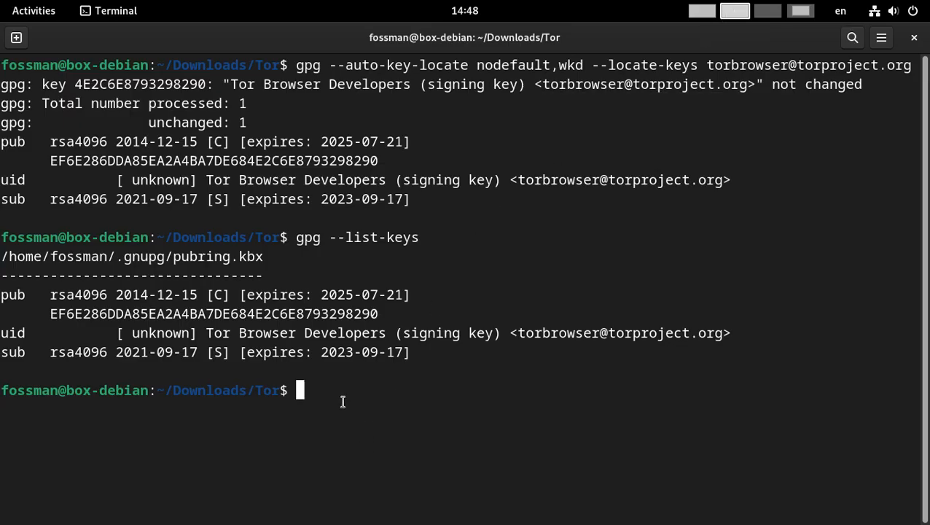
text(gpg --output ./tor.keyring --export 0xEF6E286DDA85EA2A4BA7DE684E2C6E8793298290)
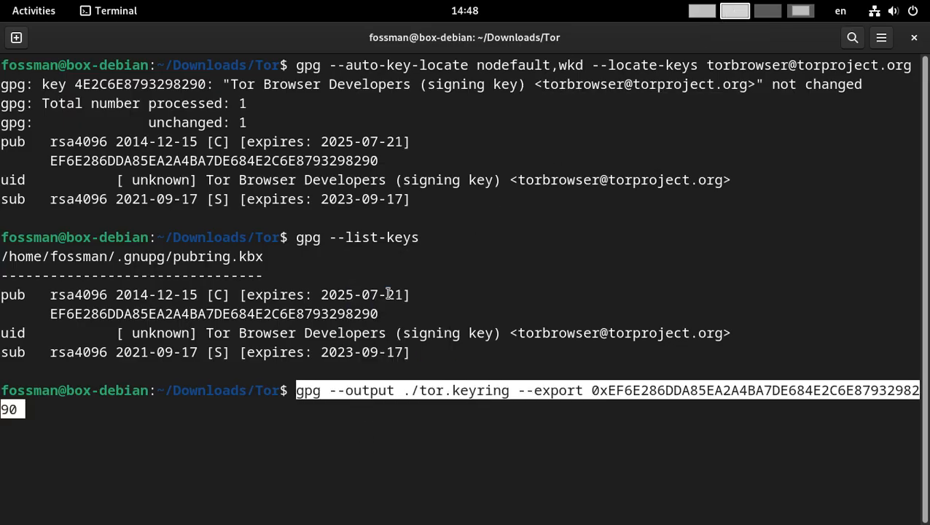
key(Return)
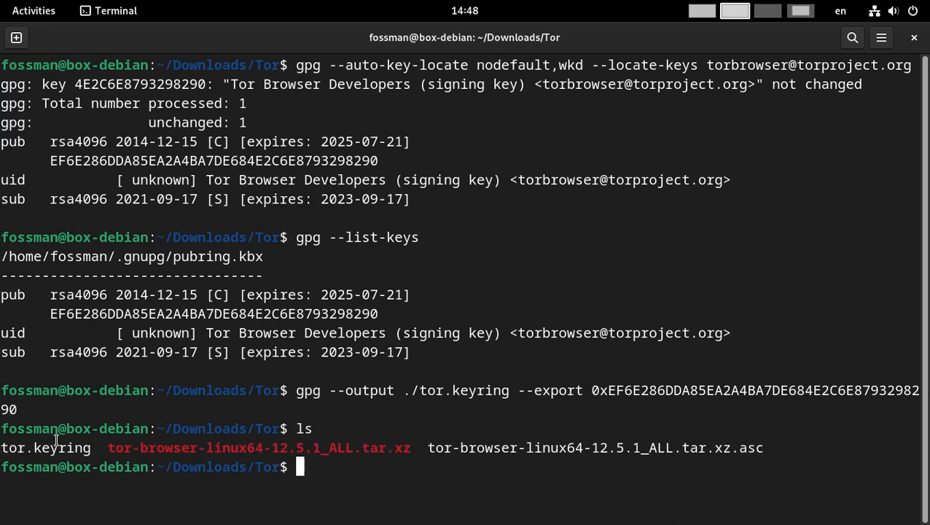
mouse_move(543, 411)
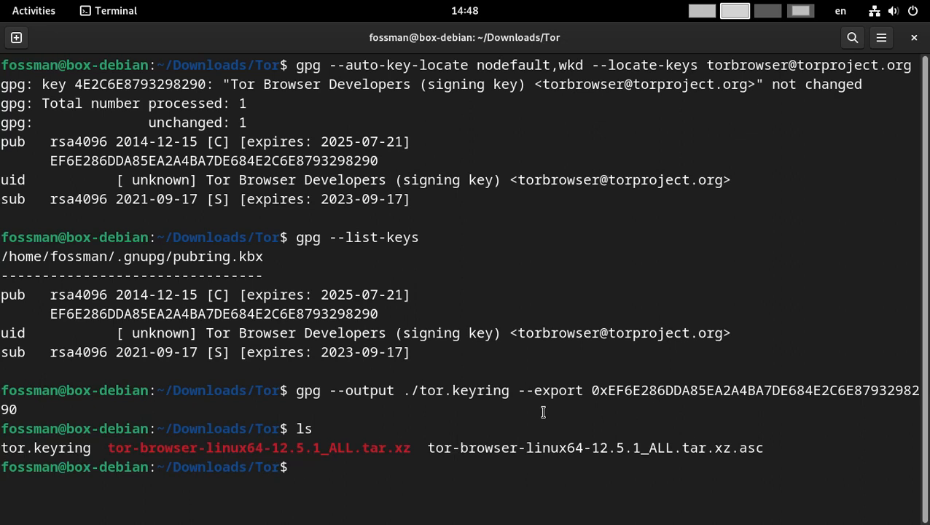
Step: Abandon the half-typed 'cat tor.keyri' command at the prompt
text(cat)
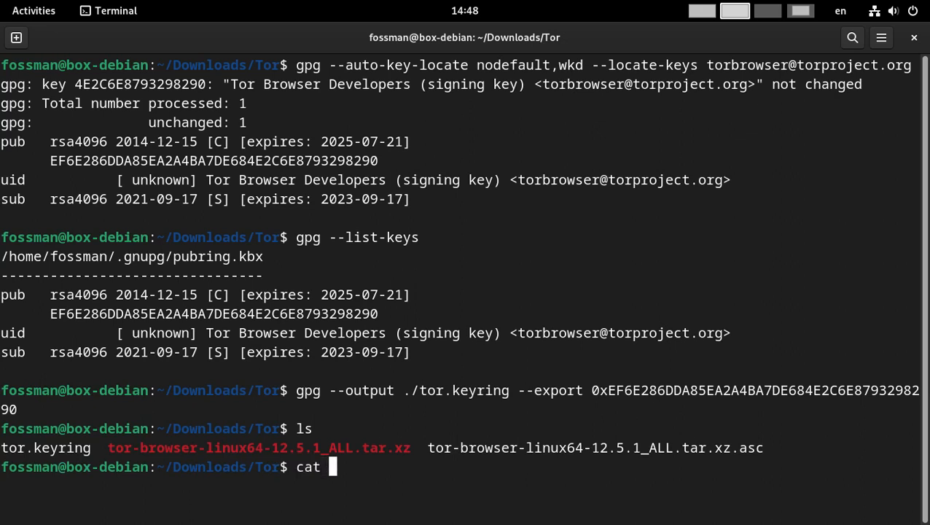
text(tor.keyri)
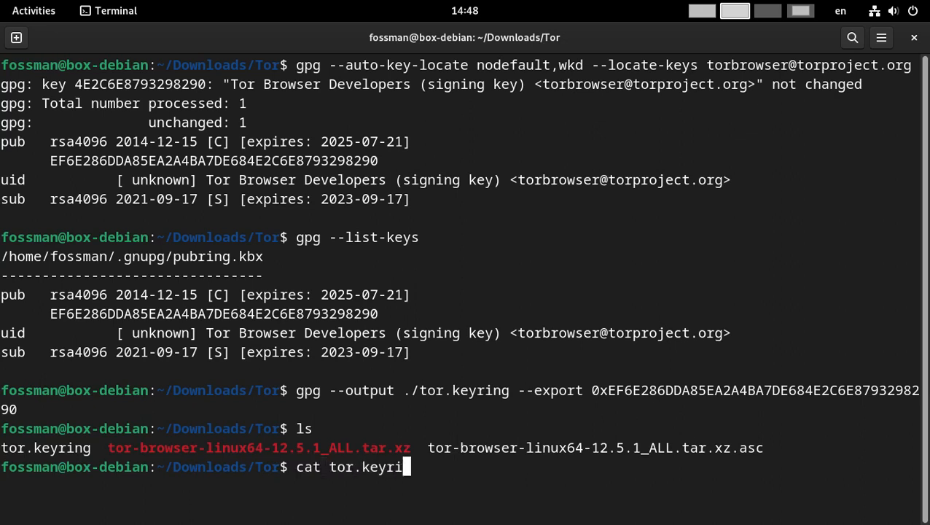
key(Return)
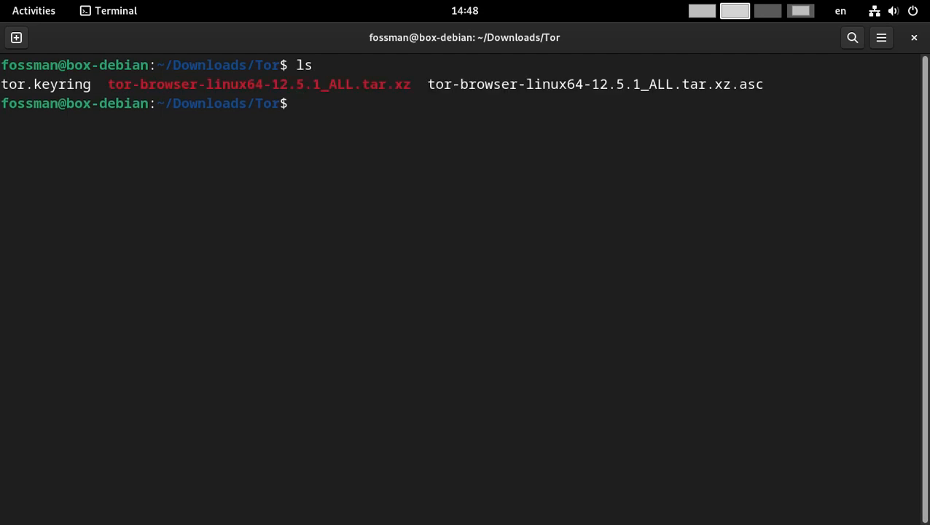
mouse_move(701, 11)
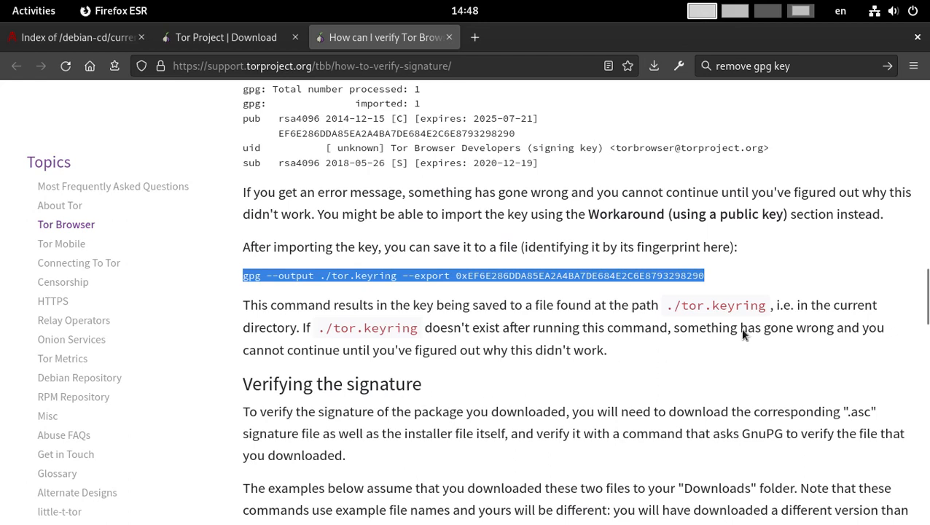
mouse_move(329, 334)
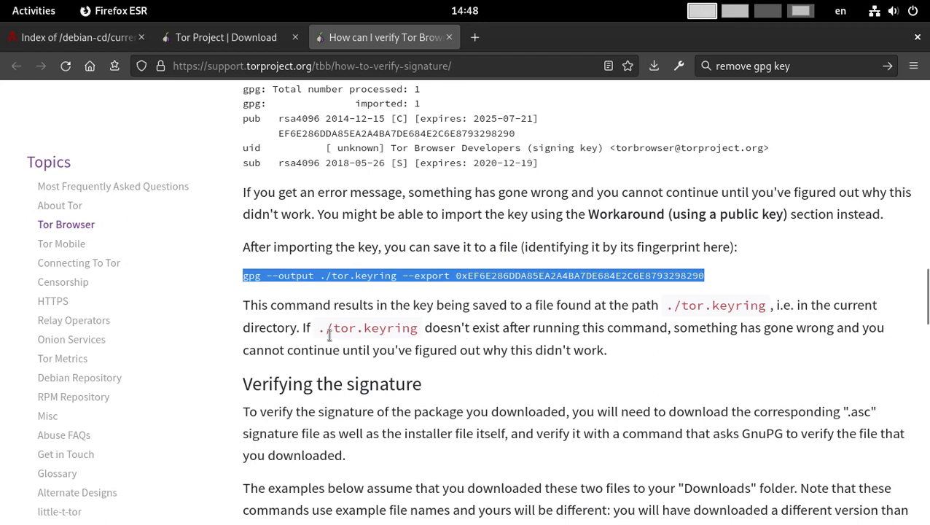
mouse_move(353, 331)
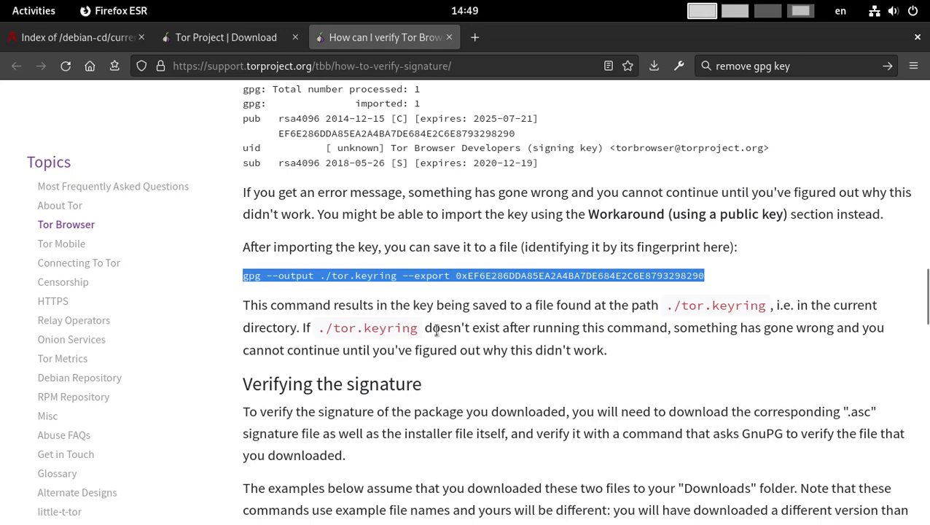
Step: Scroll the Tor guide down to 'Verifying the signature' and its GNU/Linux gpgv example
scroll(down, 3)
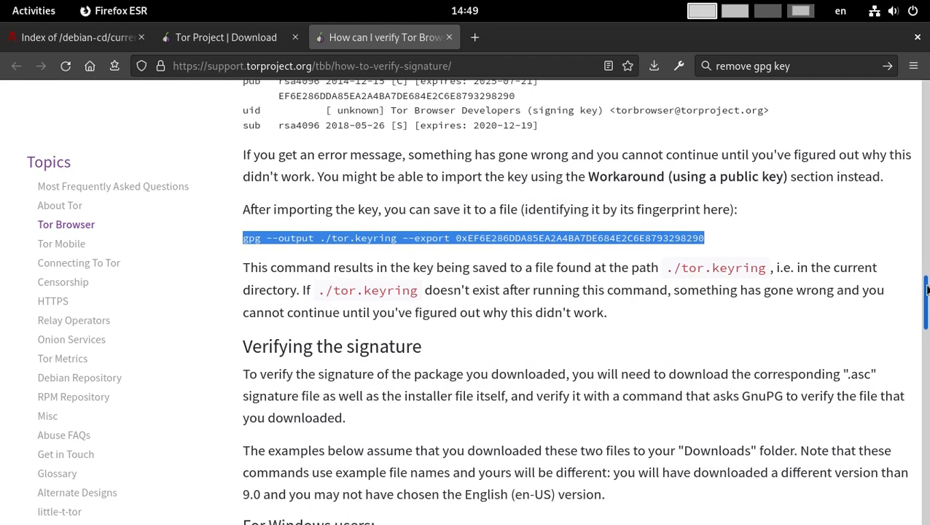
scroll(down, 3)
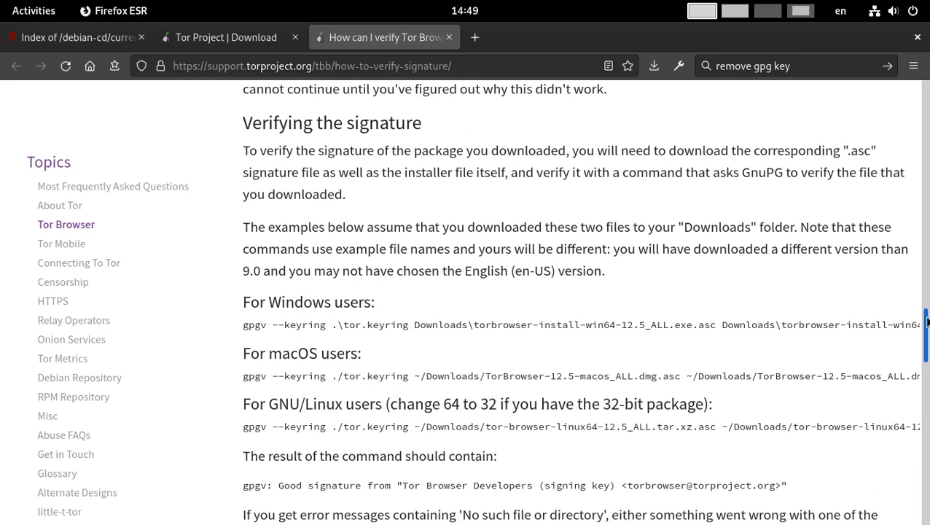
scroll(down, 3)
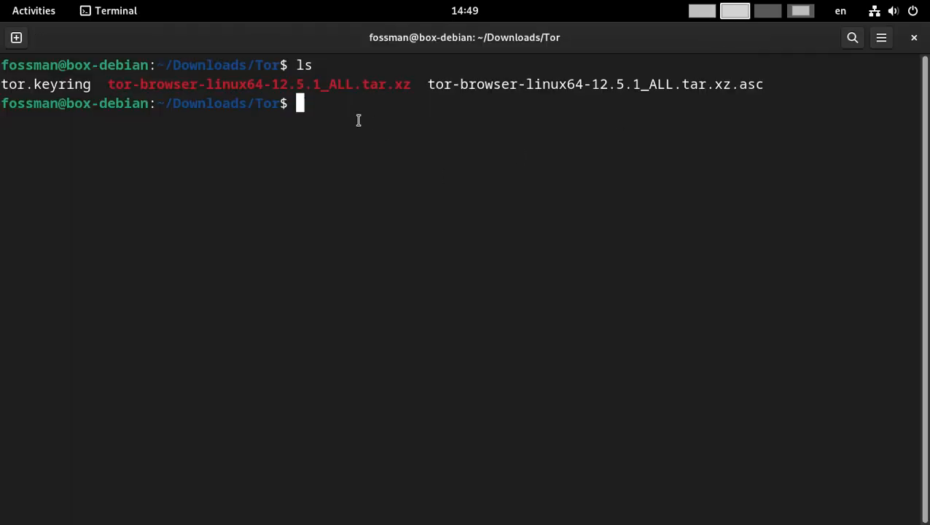
Step: Enter gpgv --keyring ./tor.keyring with the tor-browser-linux64-12.5_ALL .asc and archive paths, without running it
text(gpgv --keyring ./tor.keyring ~/Downloads/tor-browser-linux64-12.5_ALL.tar.xz.asc ~/Downloads/tor-browser-linux64-12.0.7_ALL.tar.xz)
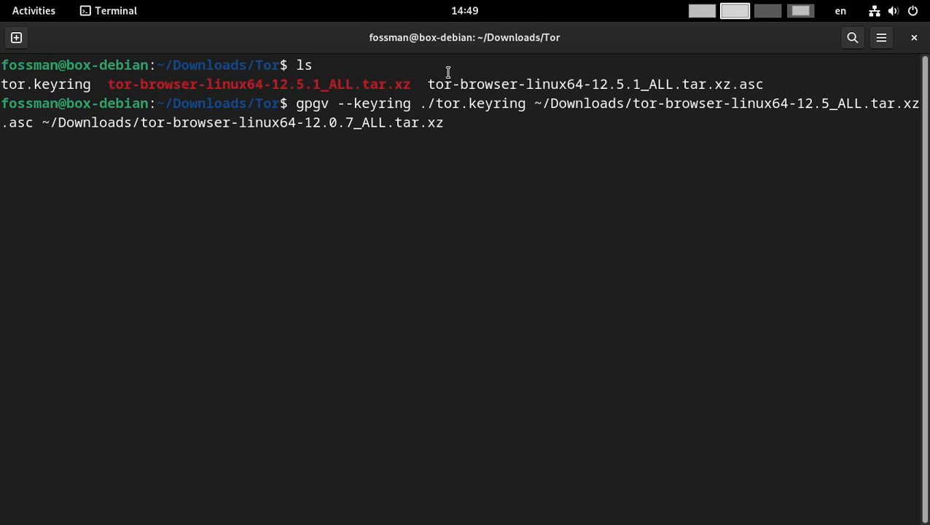
mouse_move(630, 104)
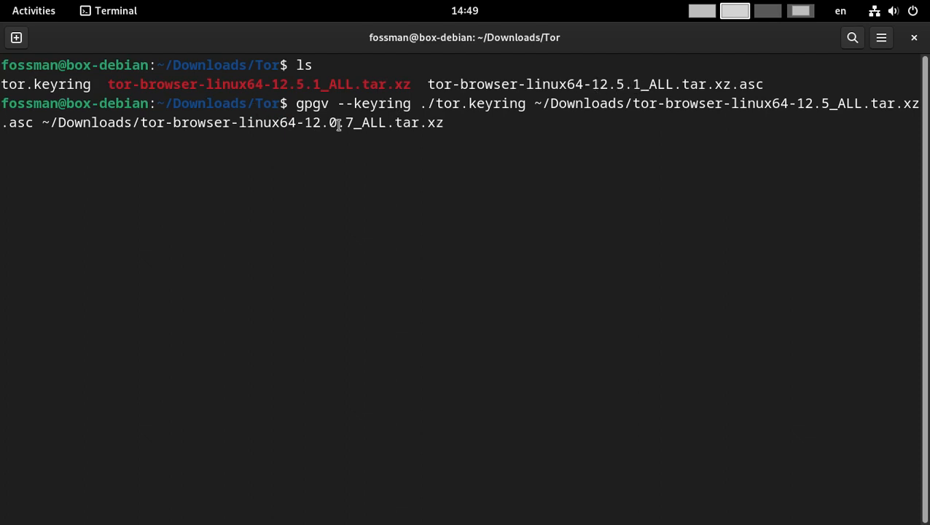
mouse_move(349, 159)
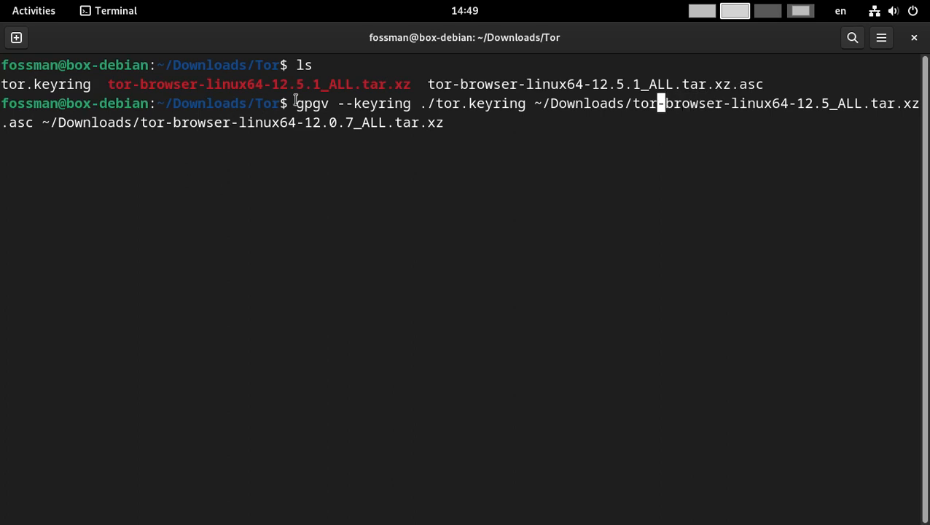
mouse_move(463, 142)
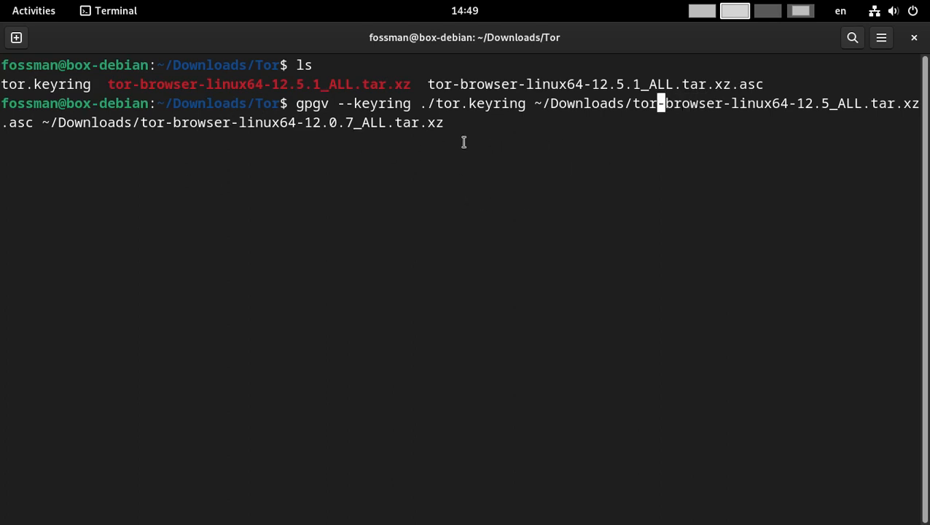
mouse_move(501, 165)
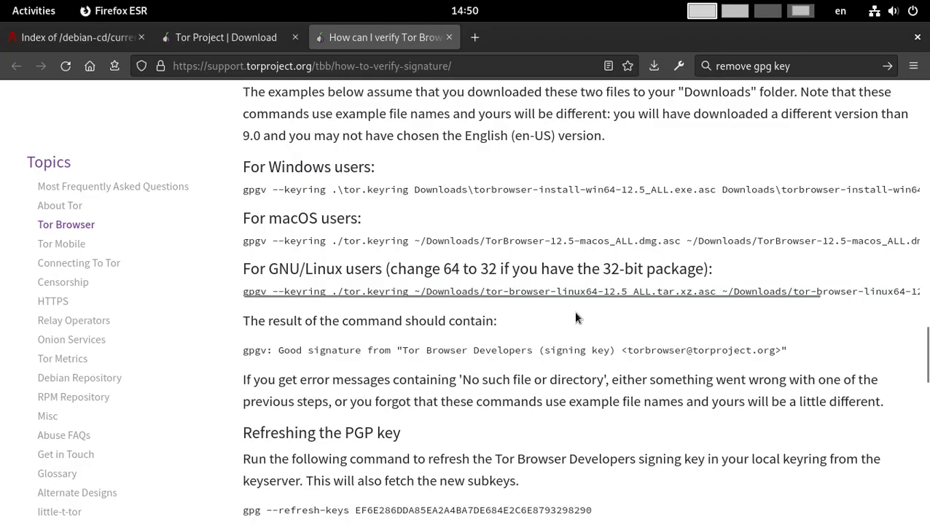
mouse_move(385, 286)
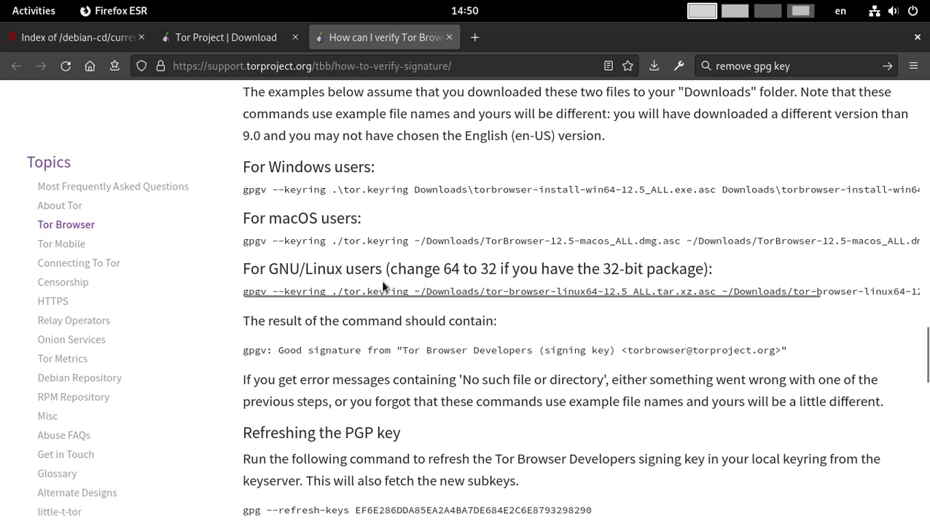
mouse_move(452, 255)
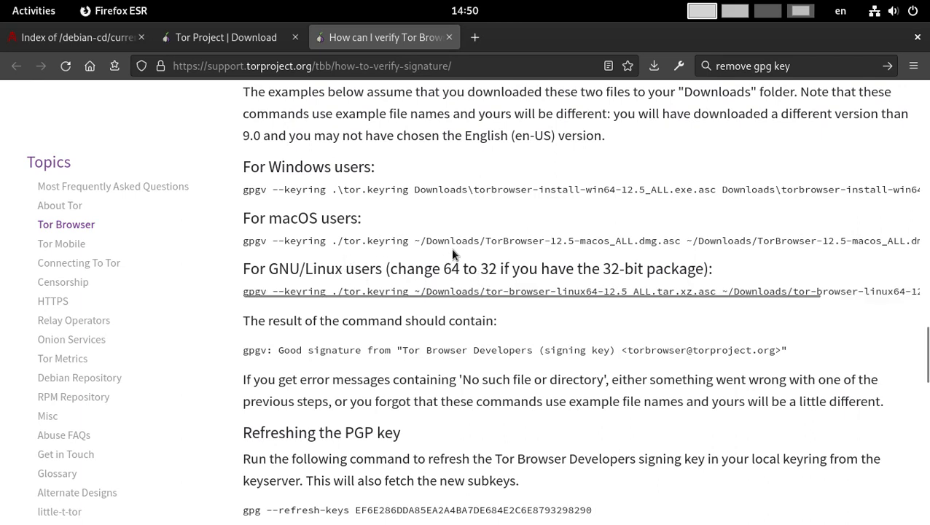
mouse_move(674, 271)
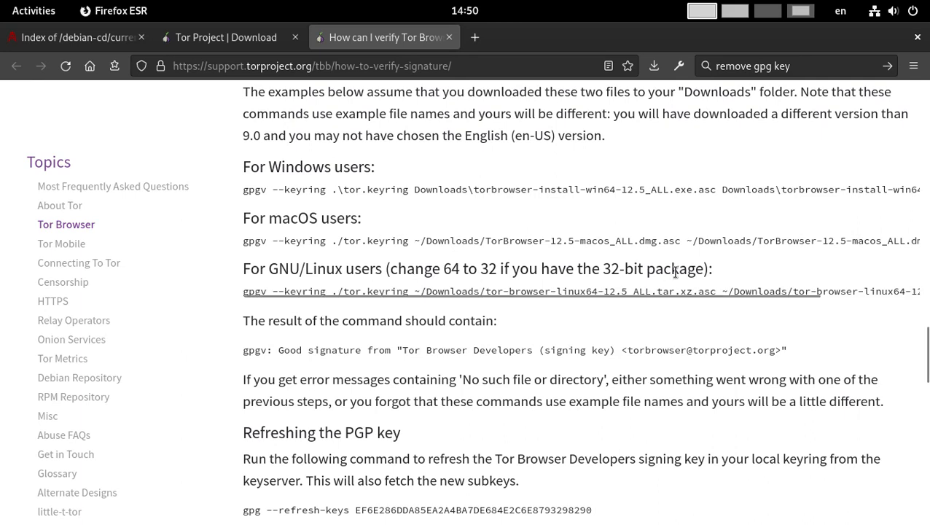
mouse_move(708, 287)
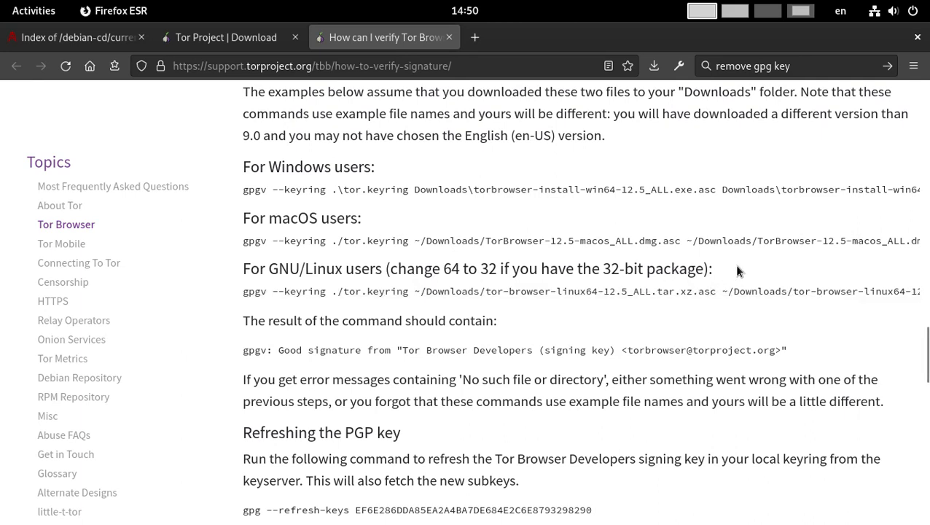
mouse_move(798, 283)
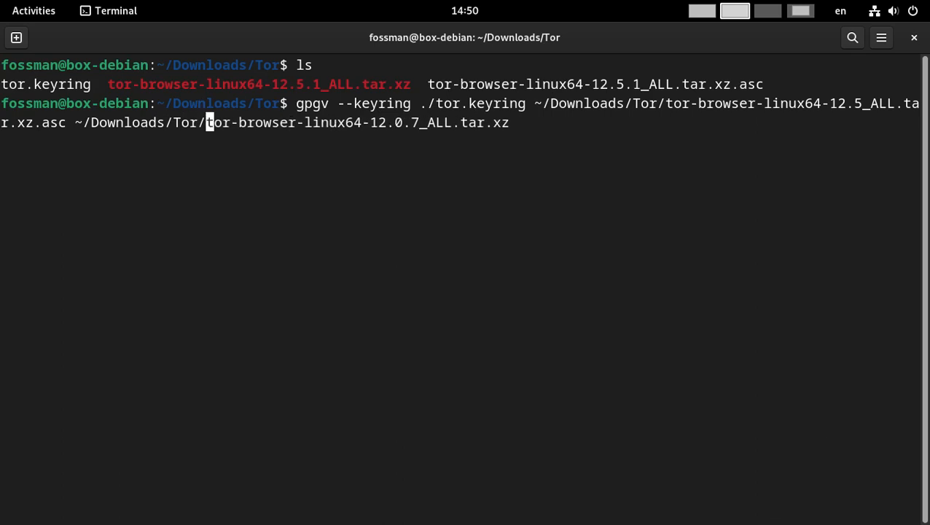
mouse_move(620, 211)
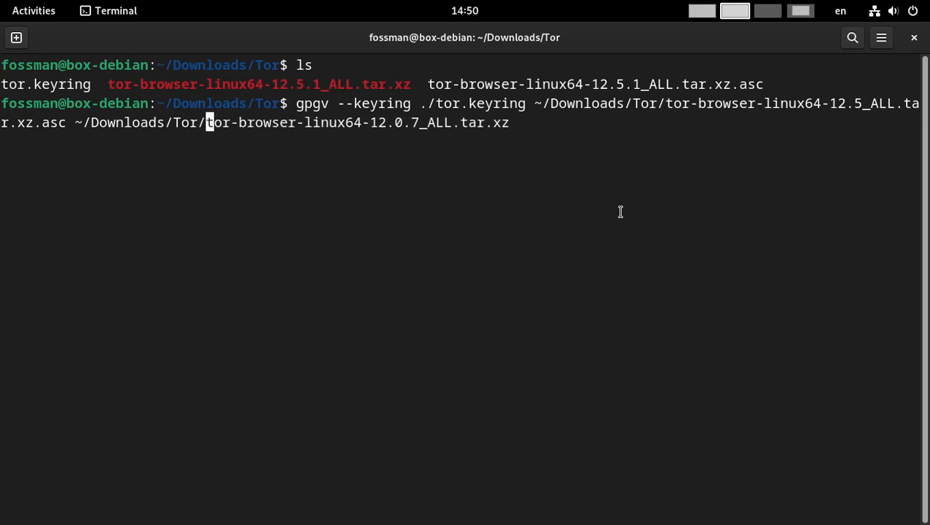
mouse_move(711, 80)
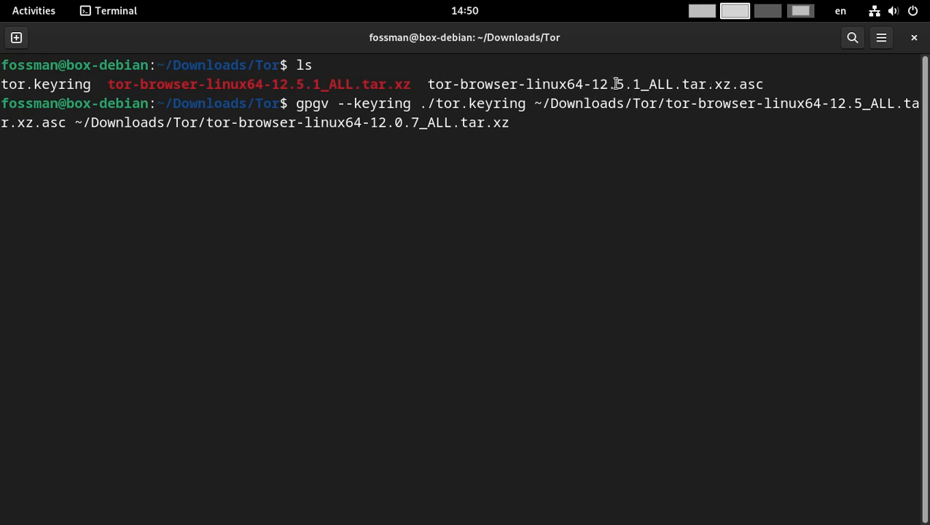
mouse_move(436, 64)
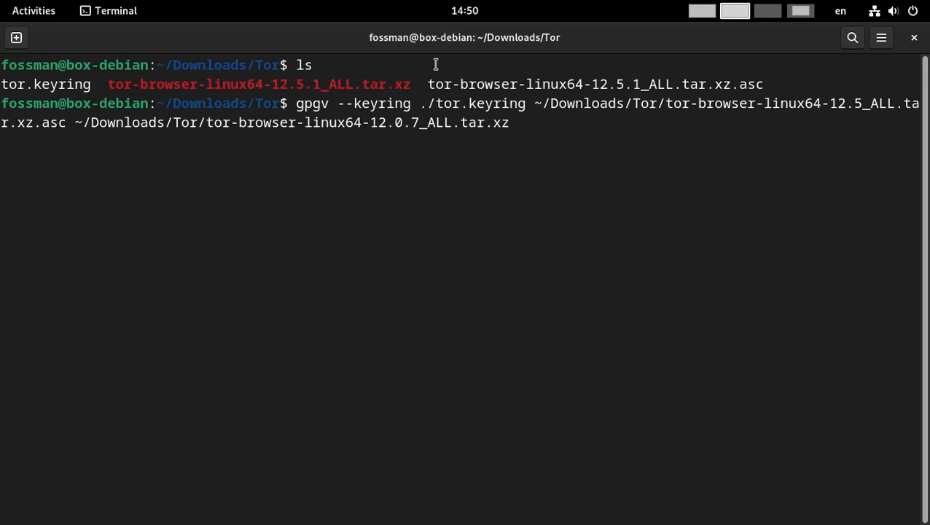
Step: Fill the pending gpgv command with the real 12.5.1 .tar.xz.asc and .tar.xz file names
double_click(593, 84)
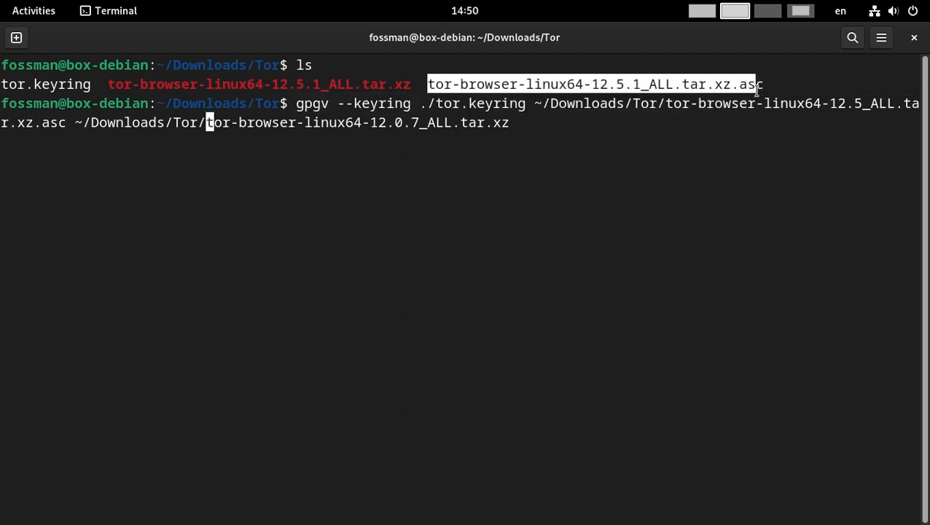
mouse_move(624, 202)
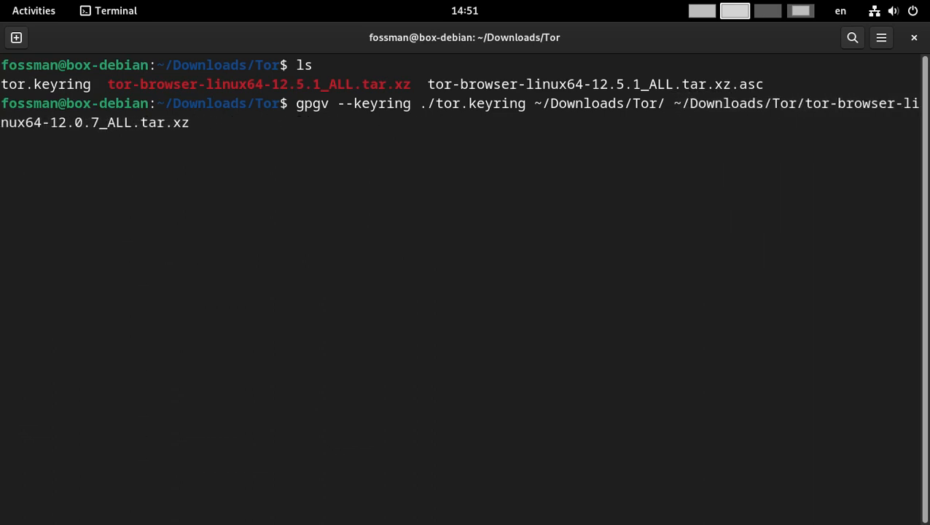
right_click(718, 193)
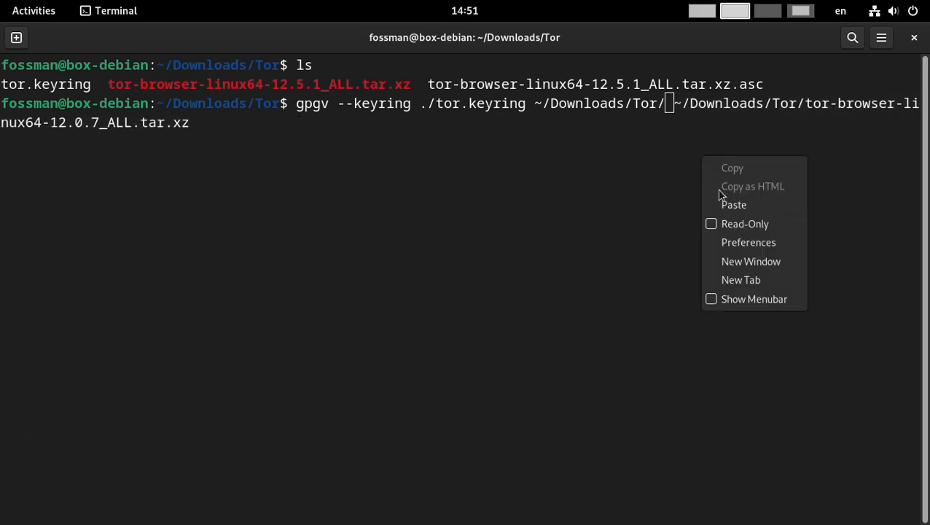
click(734, 204)
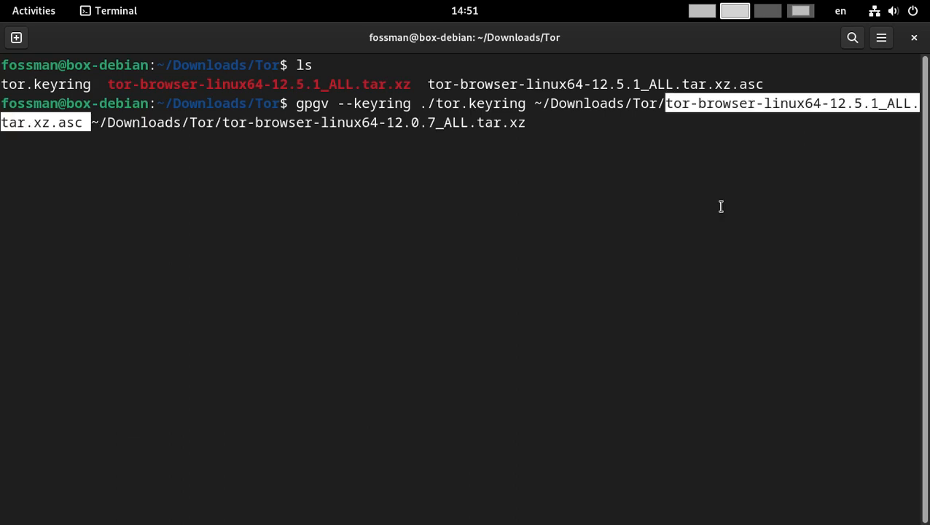
mouse_move(316, 86)
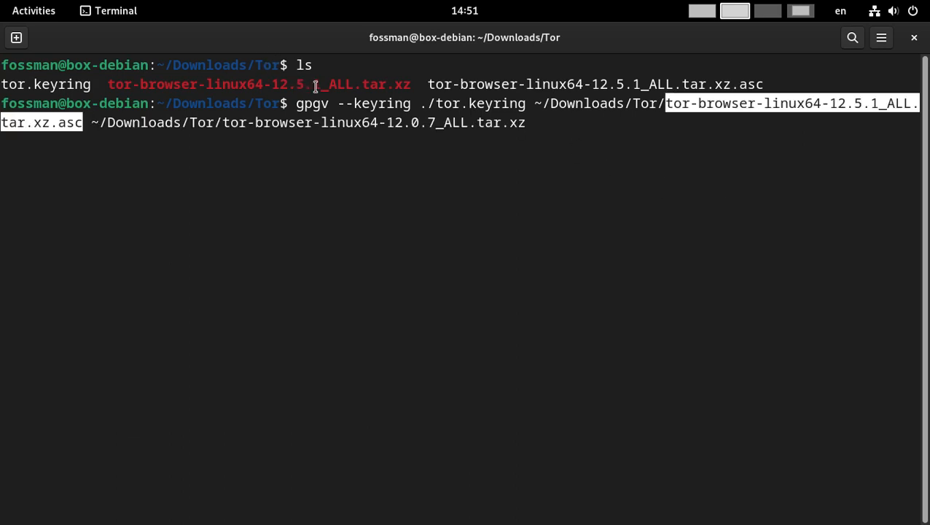
double_click(259, 83)
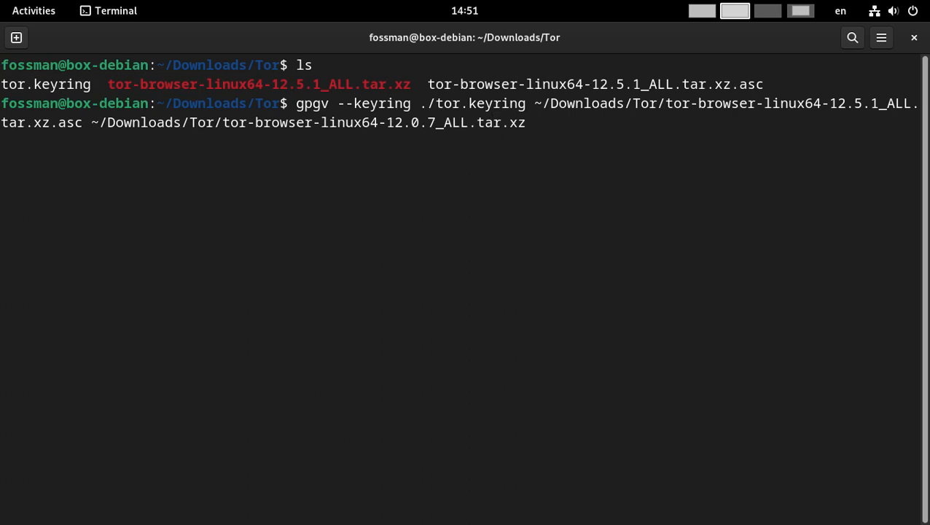
key(BackSpace)
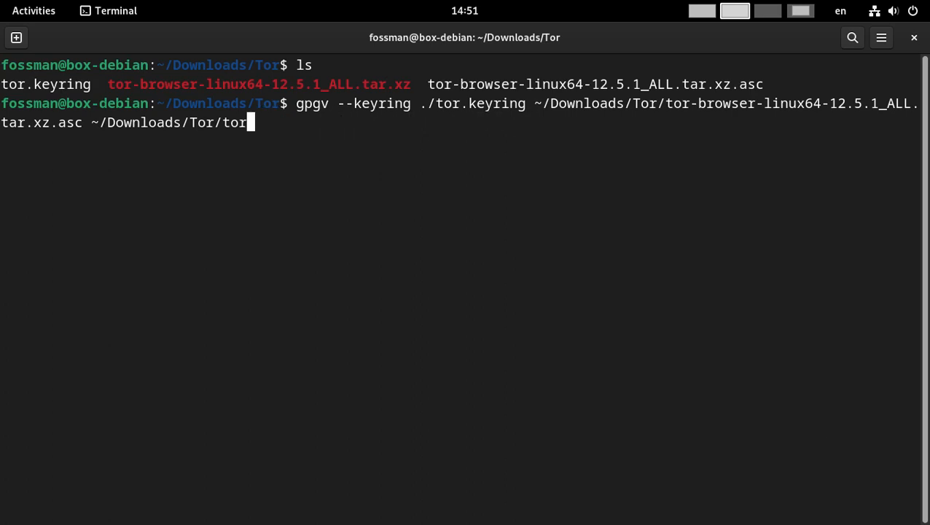
key(BackSpace)
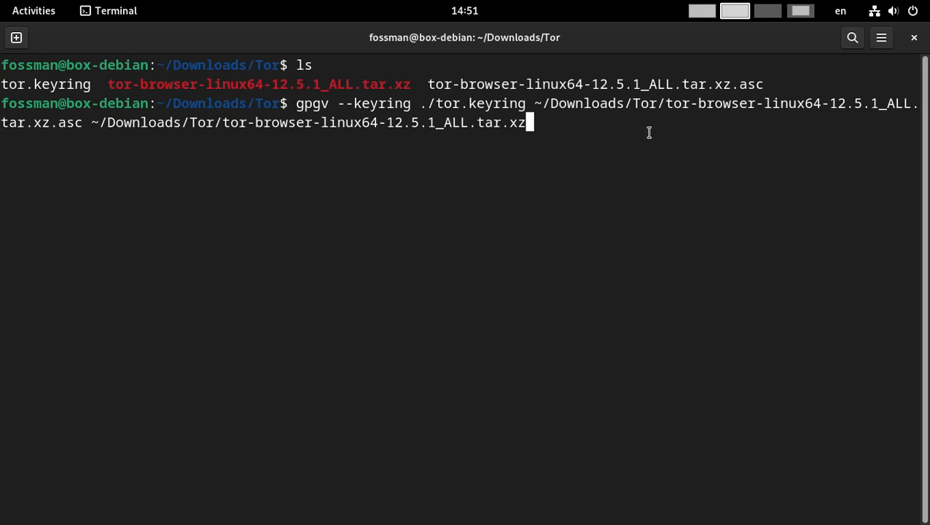
mouse_move(481, 122)
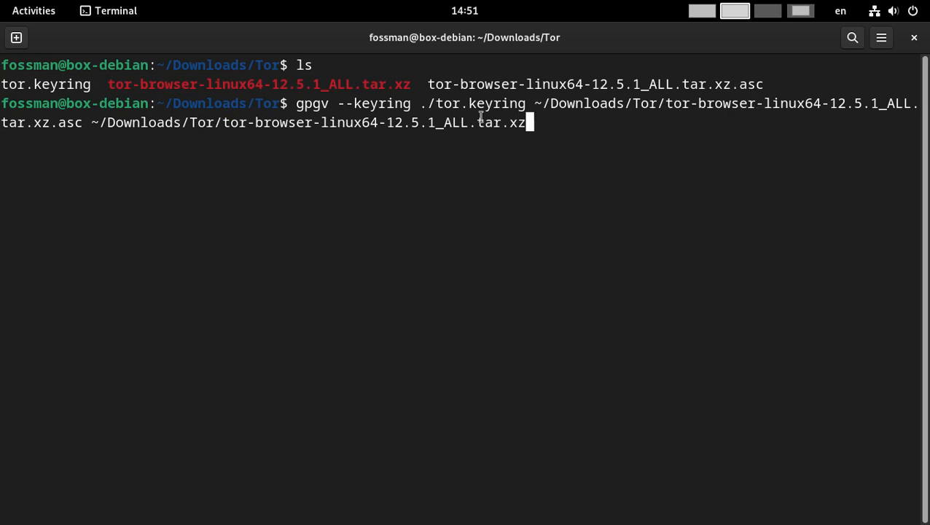
mouse_move(280, 132)
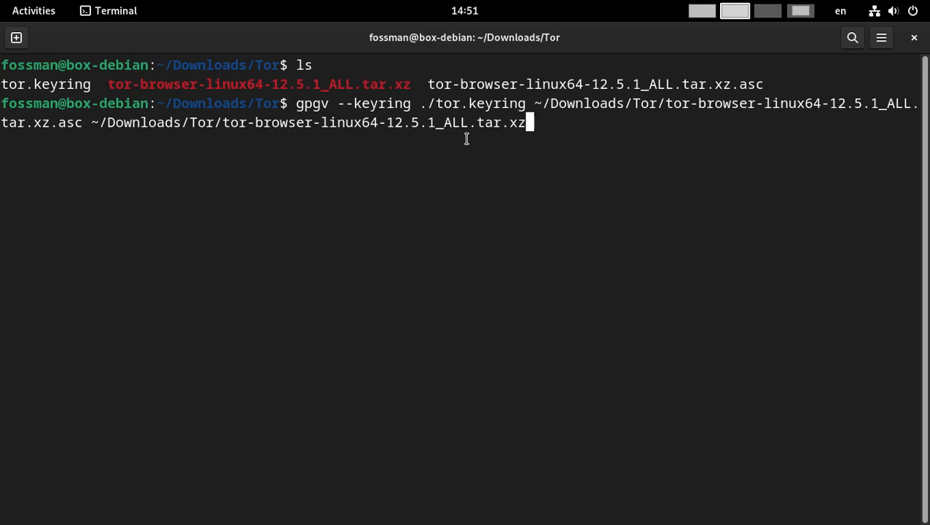
mouse_move(648, 128)
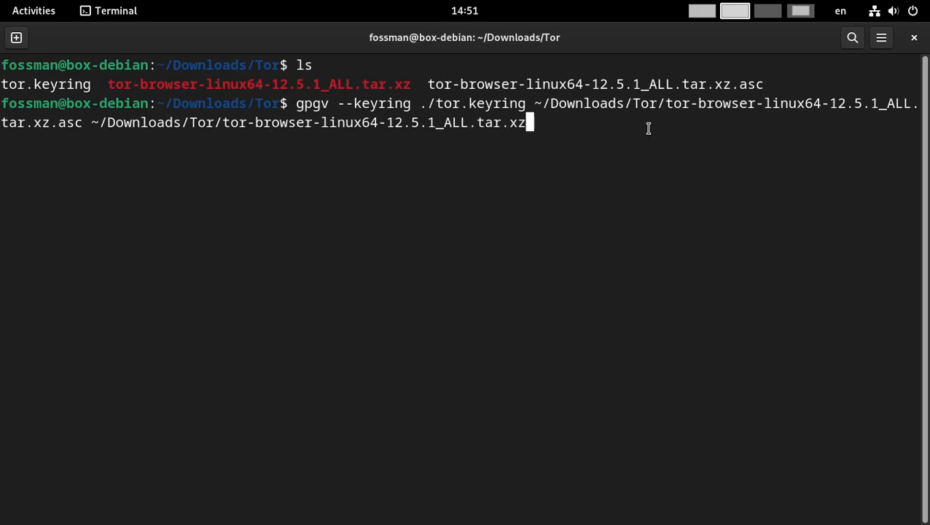
Step: Run gpgv and get a good signature from the Tor Browser Developers signing key
key(Return)
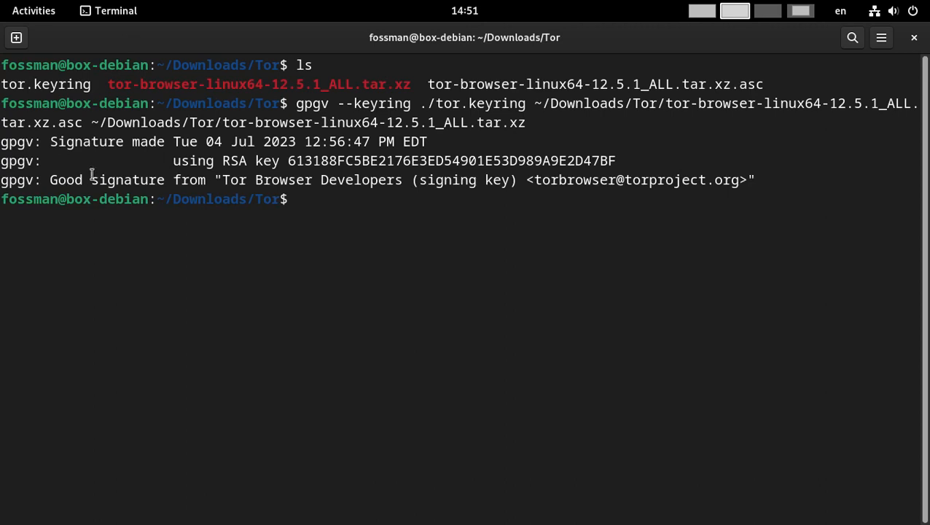
mouse_move(429, 179)
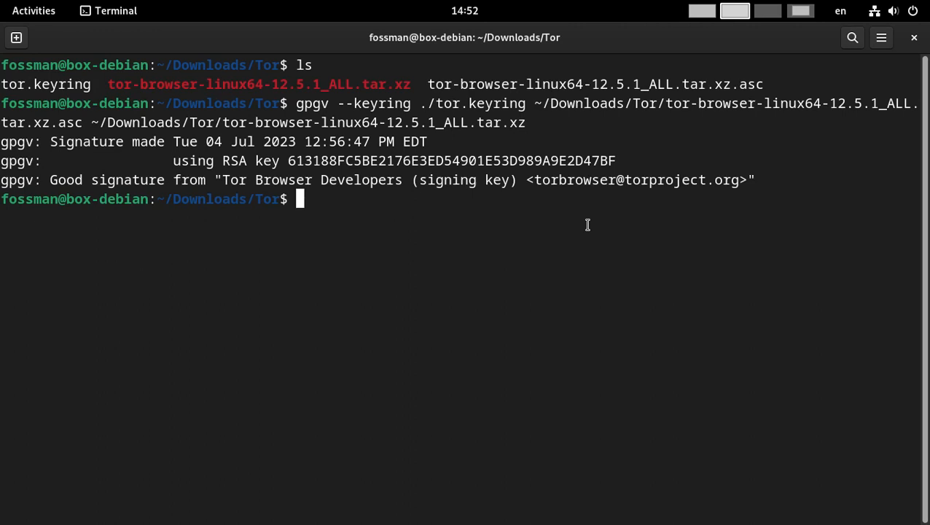
Step: Change into Downloads/Debian where the KDE live ISO sits, and clear the screen
text(claer)
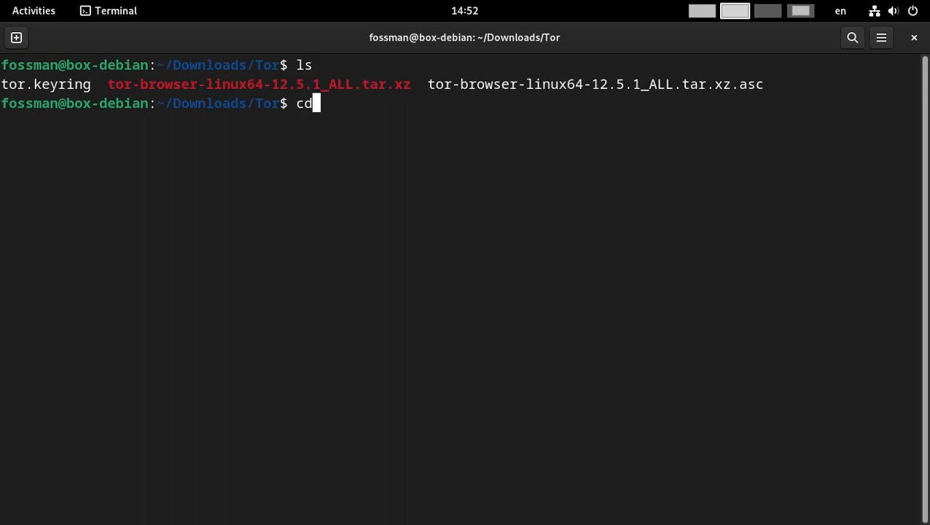
key(Return)
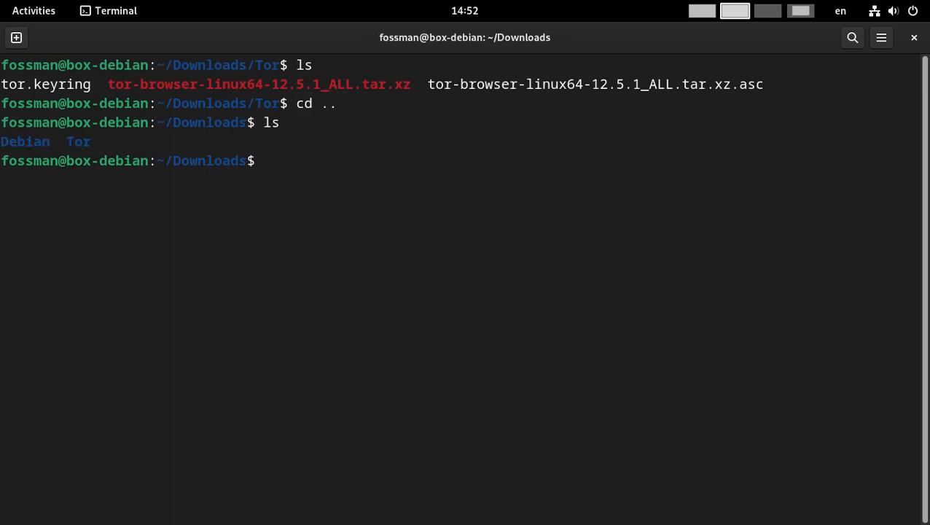
text(cd Debian/)
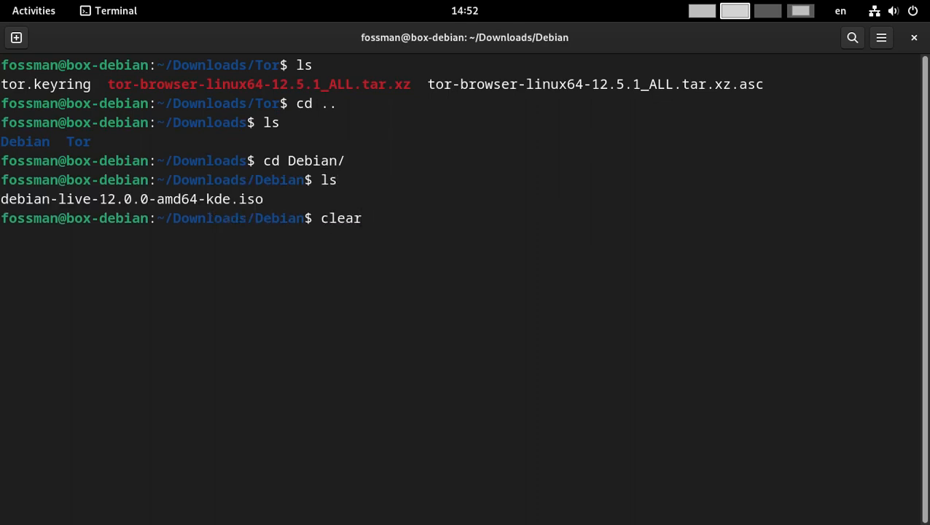
mouse_move(366, 218)
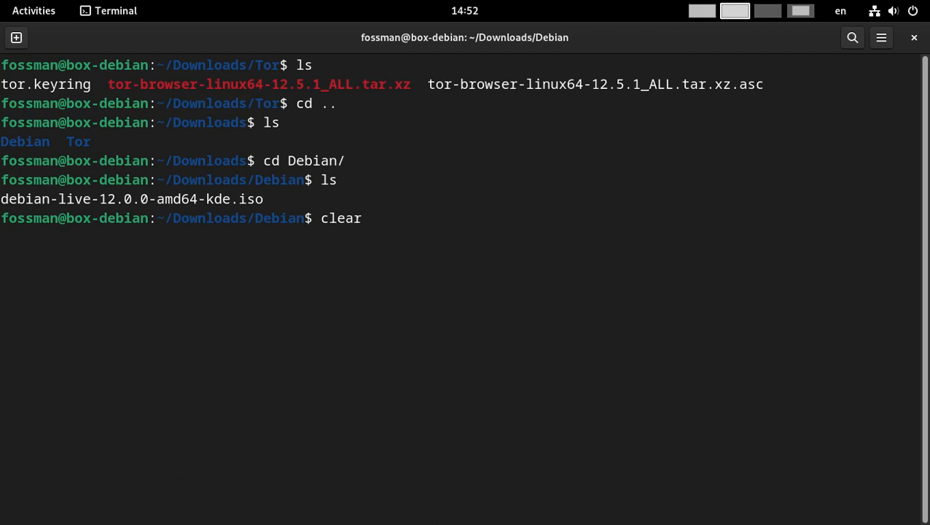
key(Return)
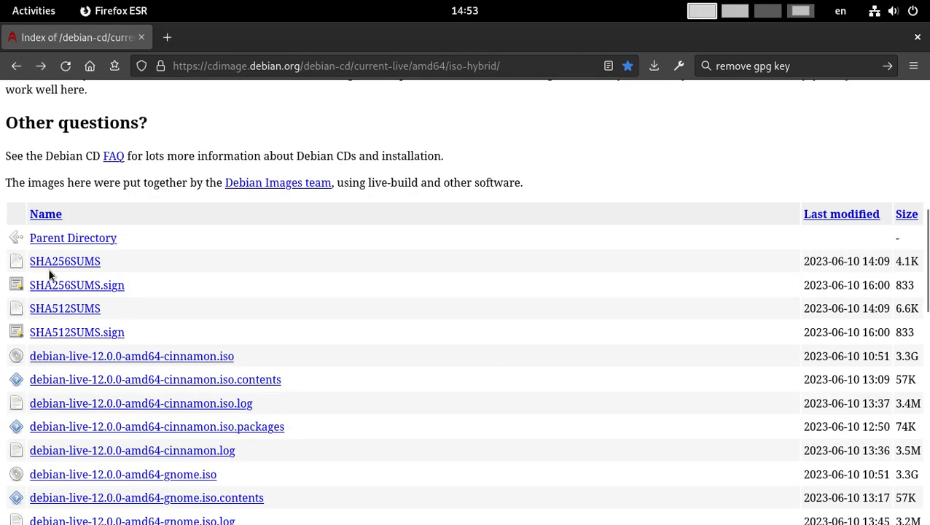
mouse_move(55, 227)
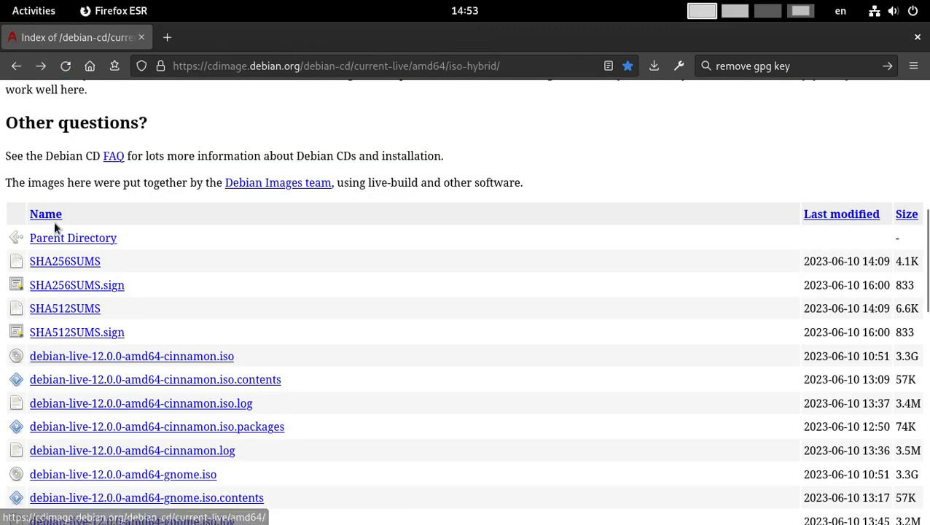
Step: Copy the SHA256SUMS download link and return to Terminal
right_click(65, 261)
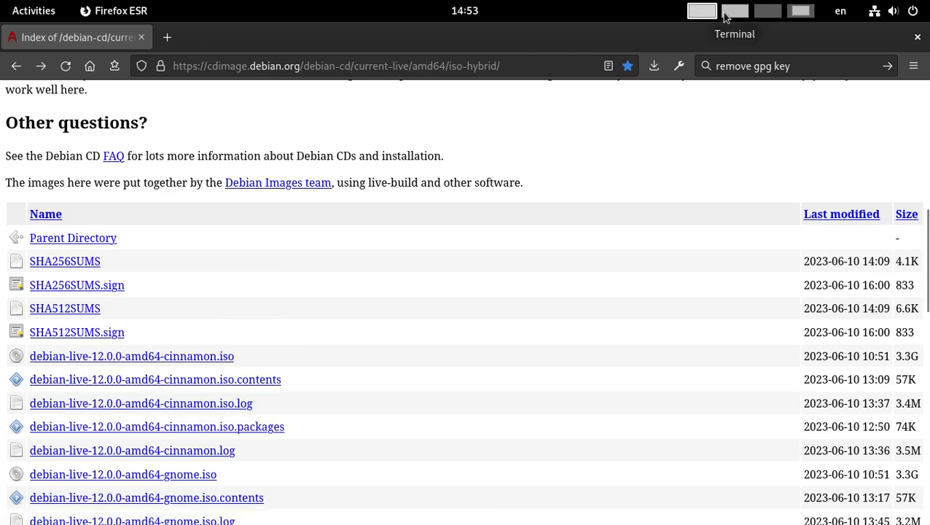
click(735, 10)
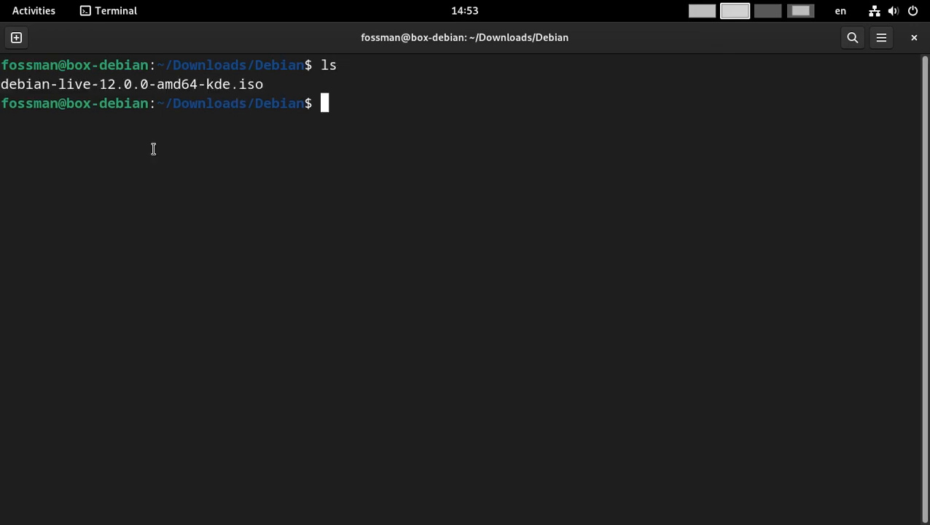
Step: Build a wget command with the SHA256SUMS, SHA256SUMS.sign and SHA512SUMS cdimage.debian.org links
text(wget)
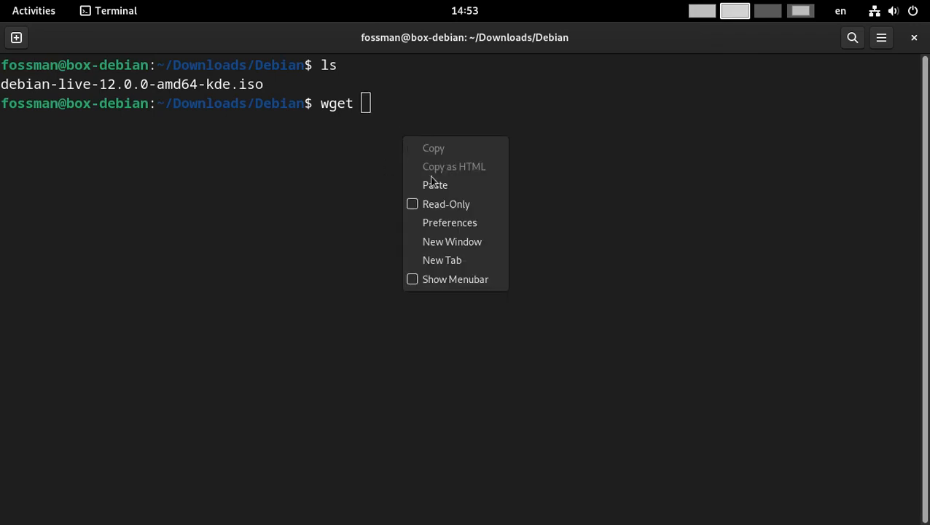
click(435, 185)
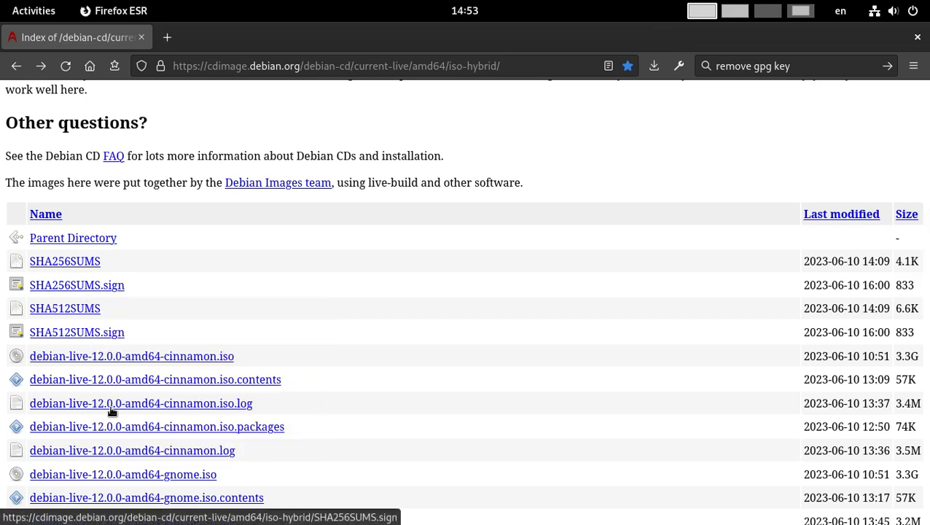
click(734, 10)
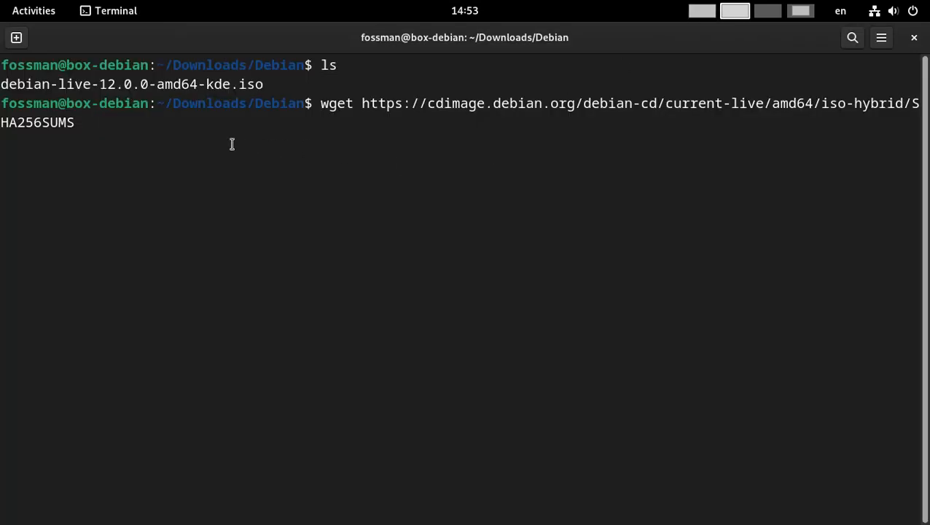
text(https://cdimage.debian.org/debian-cd/current-live/amd64/iso-hybrid/SHA256SUMS.sign)
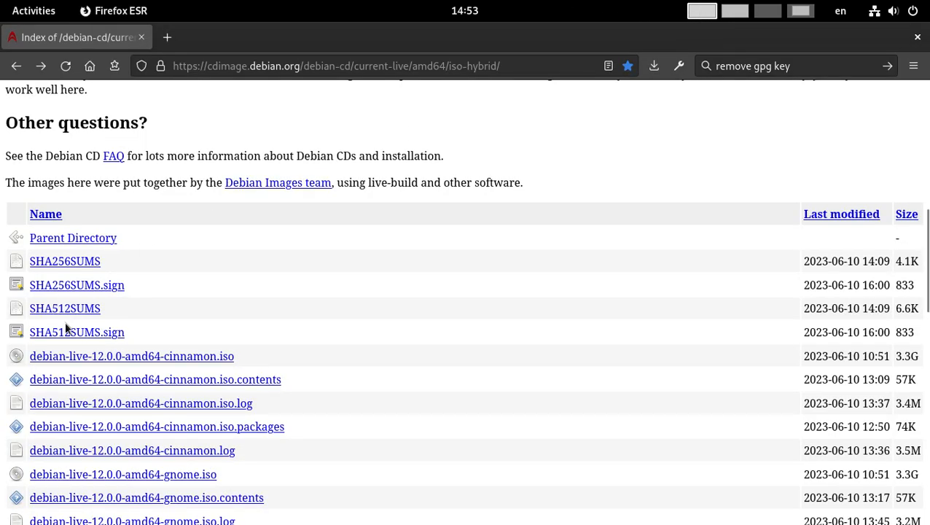
right_click(64, 308)
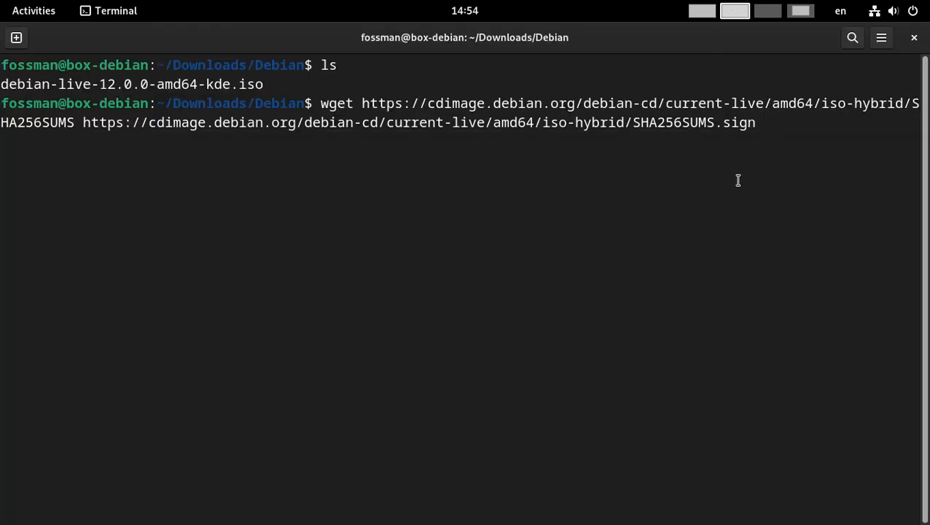
text(https://cdimage.debian.org/debian-cd/current-live/amd64/iso-hybrid/SHA512SUMS)
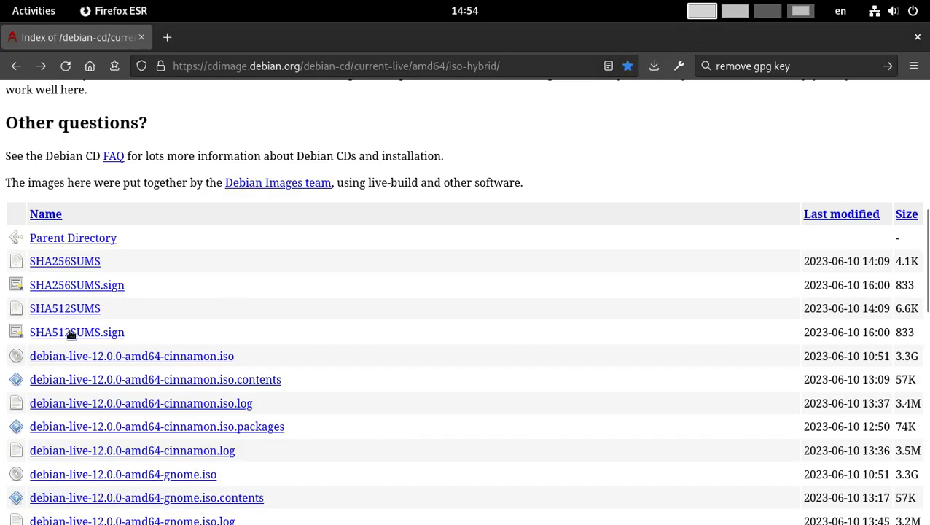
right_click(77, 332)
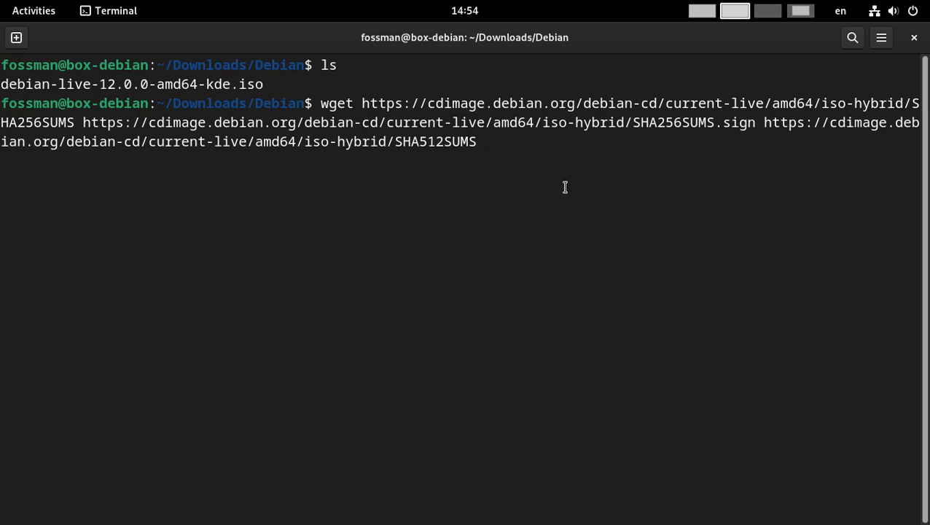
Step: Add the SHA512SUMS.sign URL, run wget, list the four downloaded files, then clear
text(https://cdimage.debian.org/debian-cd/current-live/amd64/iso-hybrid/SHA512SUMS.sign)
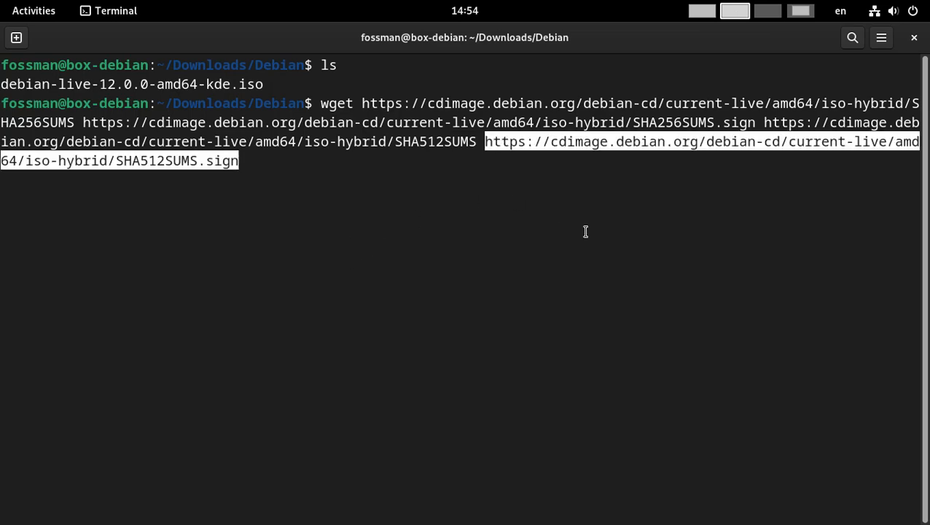
key(Return)
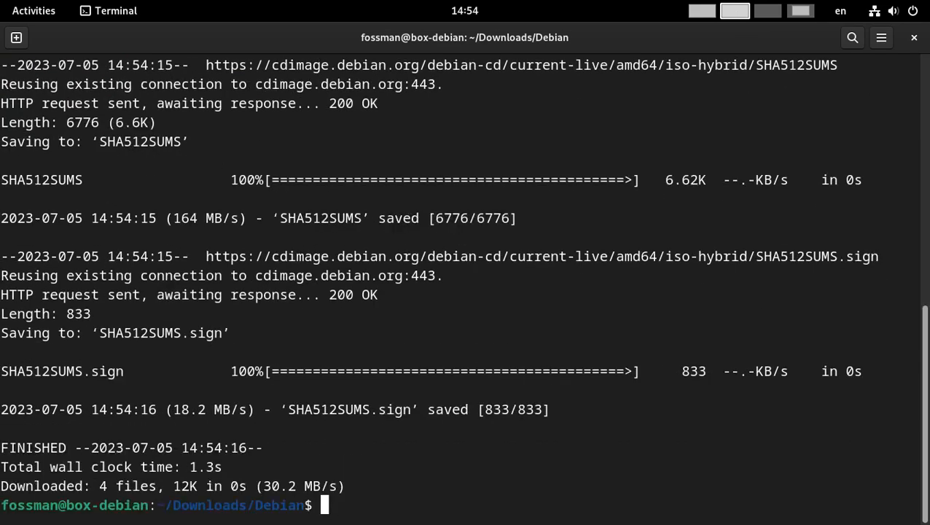
text(l)
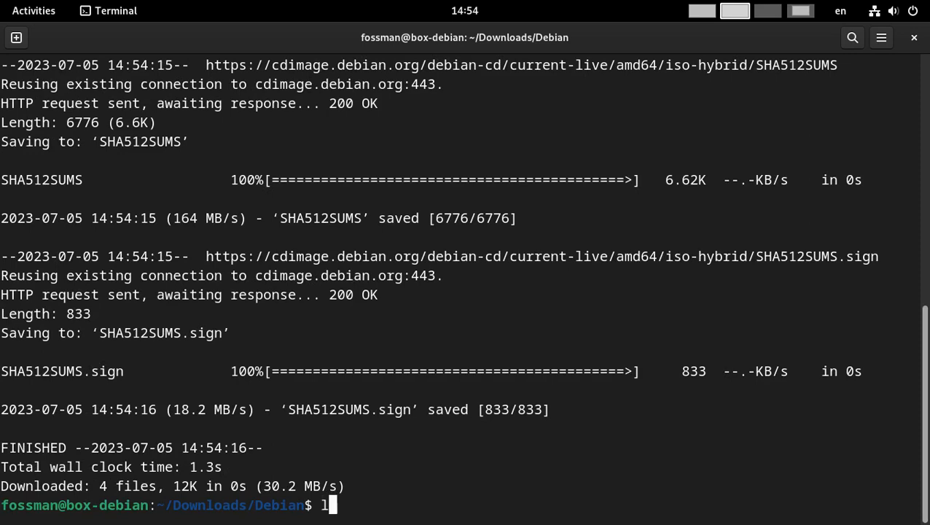
key(Return)
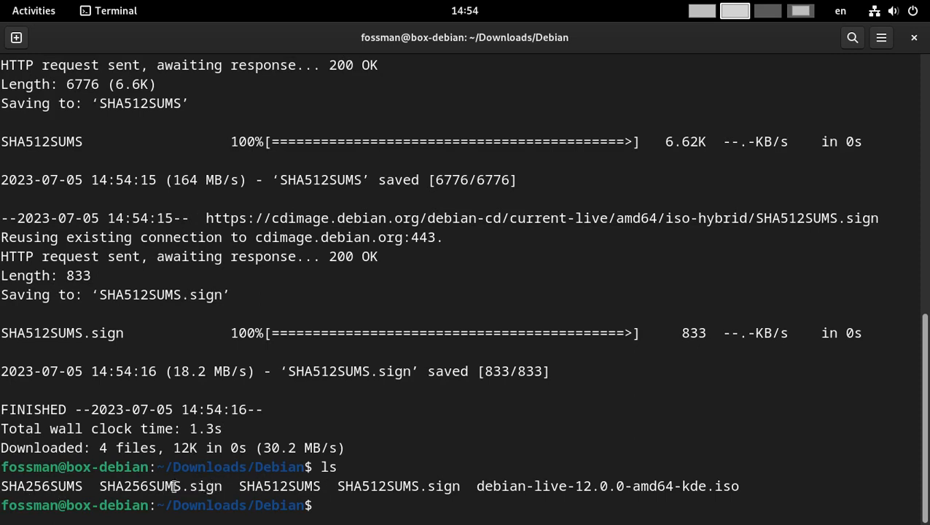
mouse_move(325, 504)
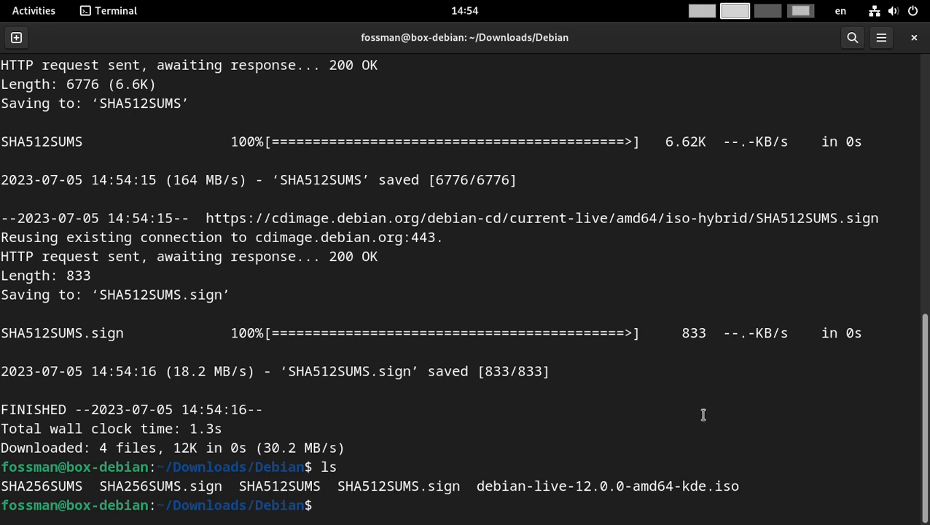
mouse_move(671, 414)
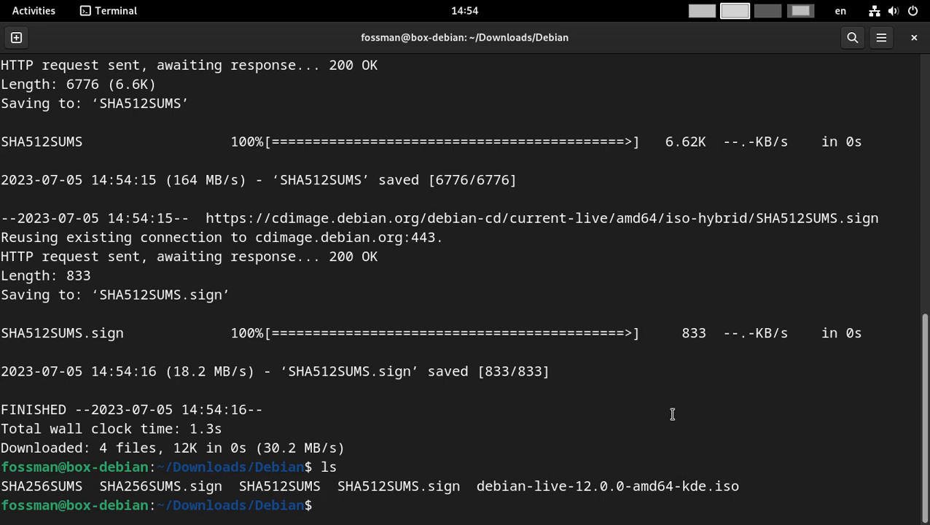
text(cle)
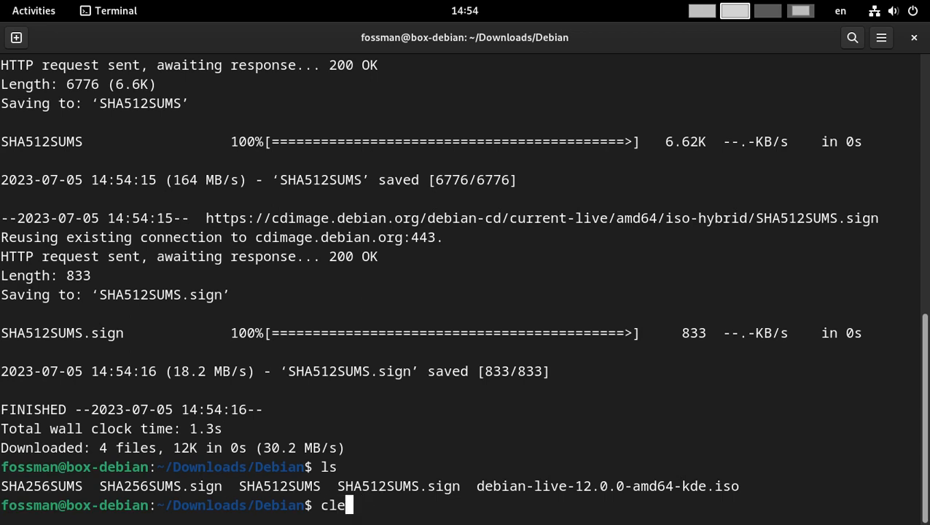
key(Return)
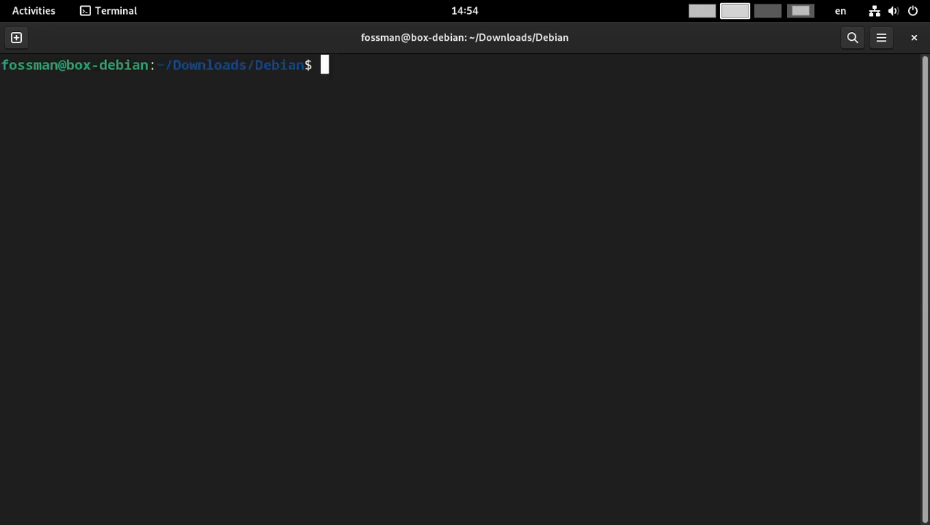
mouse_move(708, 415)
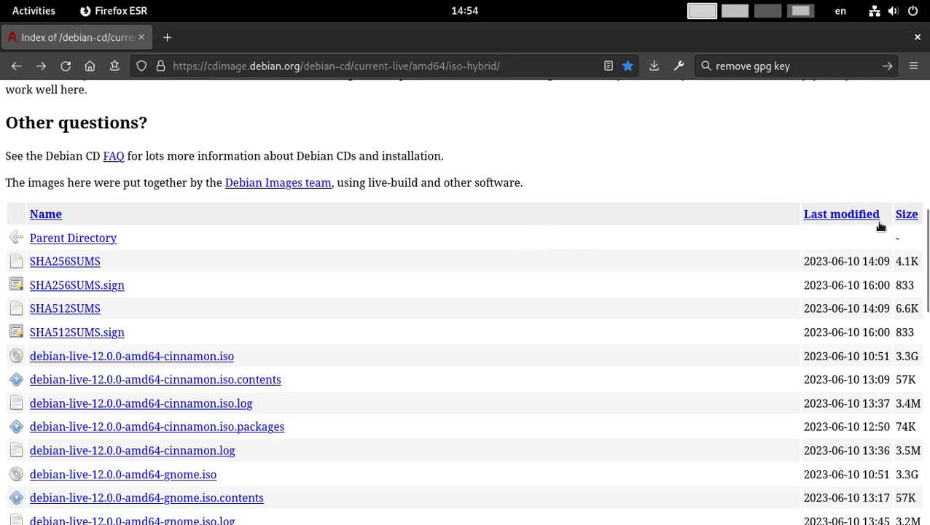
Step: Open Debian's 'Verifying authenticity of Debian images' guide and scroll to the key fingerprints
scroll(up, 3)
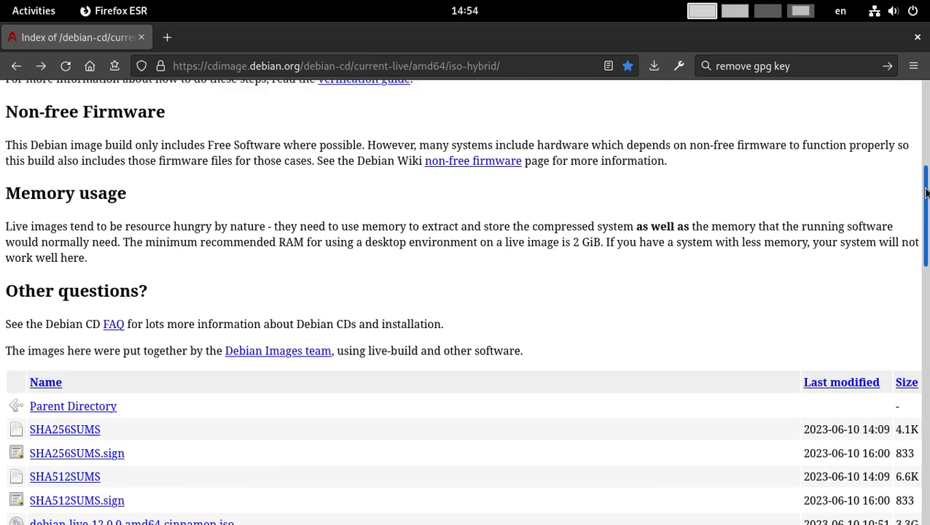
scroll(up, 3)
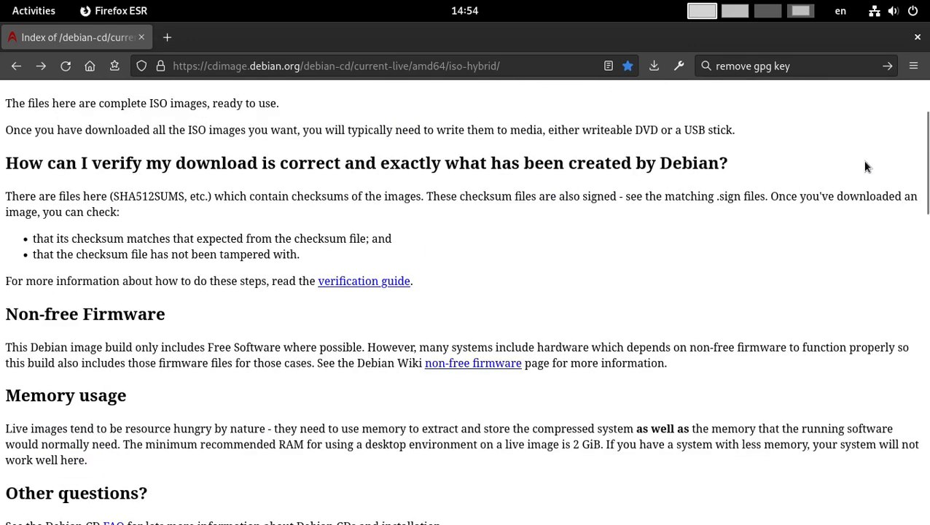
mouse_move(363, 280)
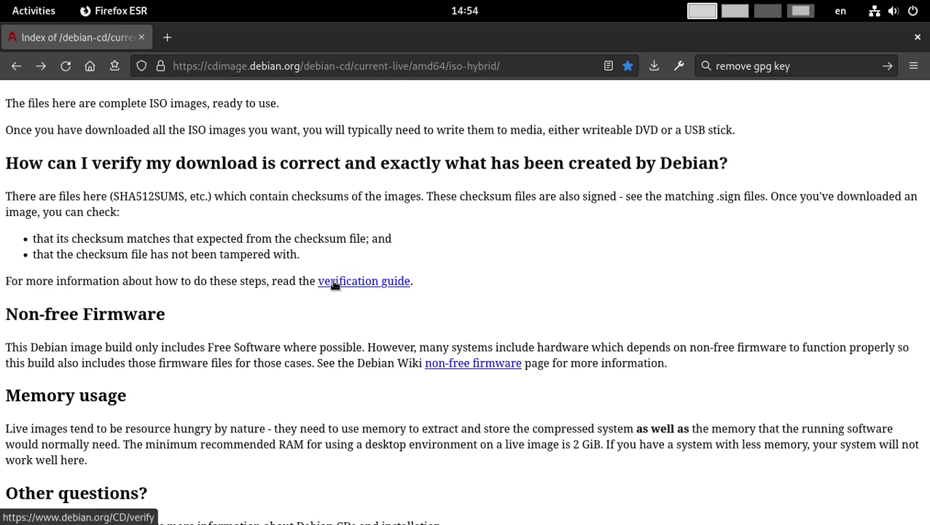
click(364, 281)
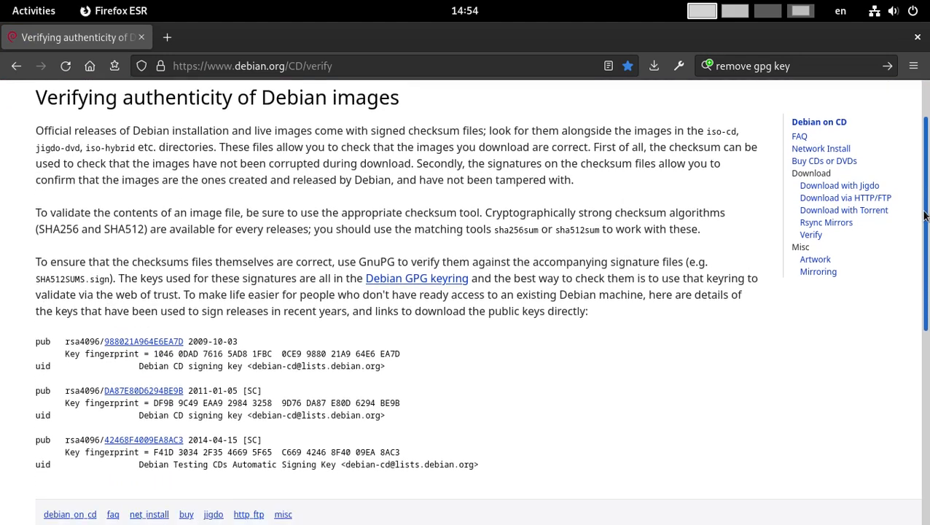
scroll(down, 3)
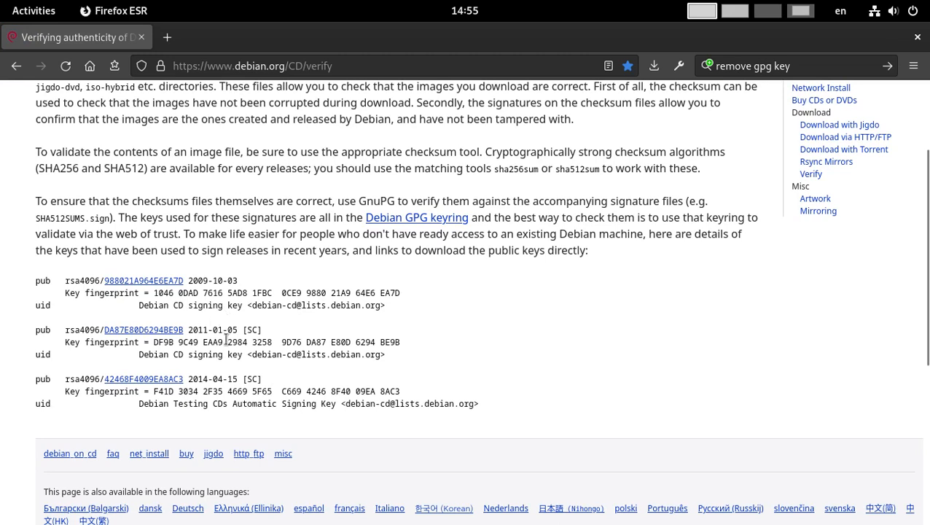
mouse_move(210, 335)
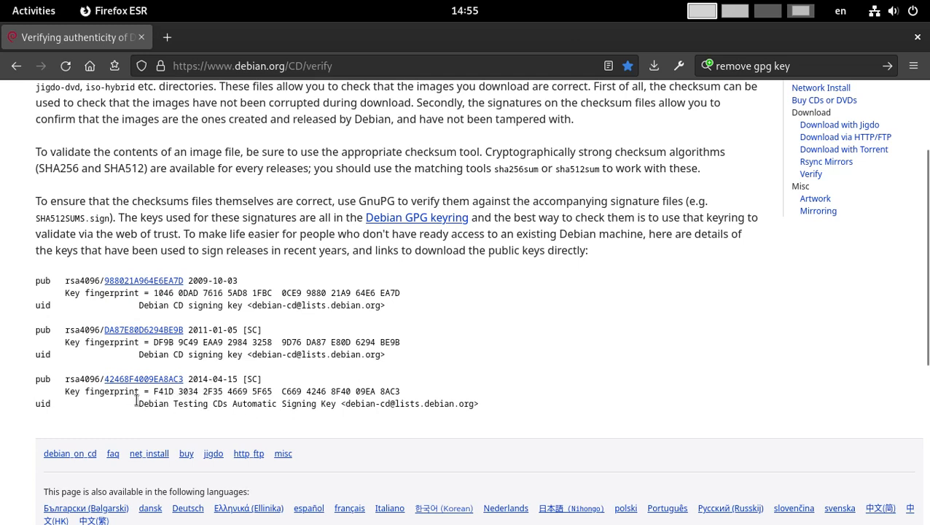
mouse_move(212, 405)
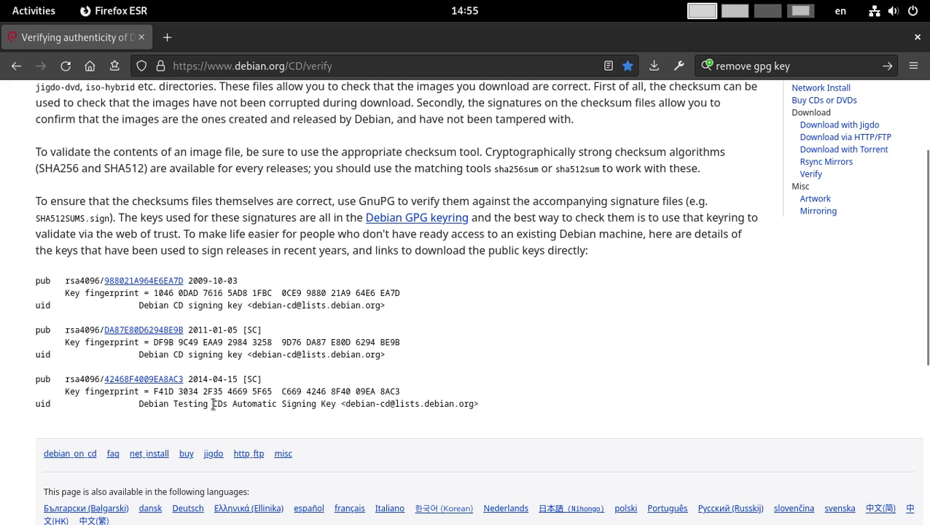
mouse_move(253, 216)
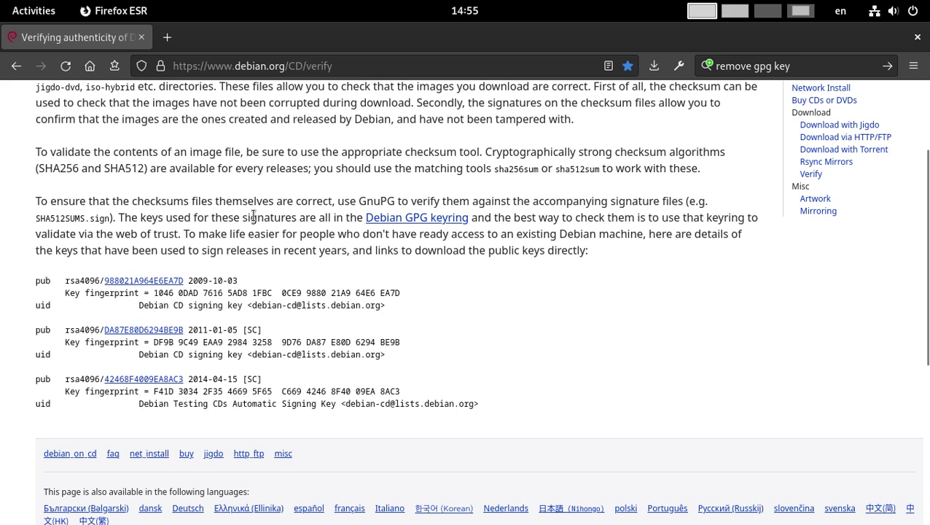
mouse_move(144, 330)
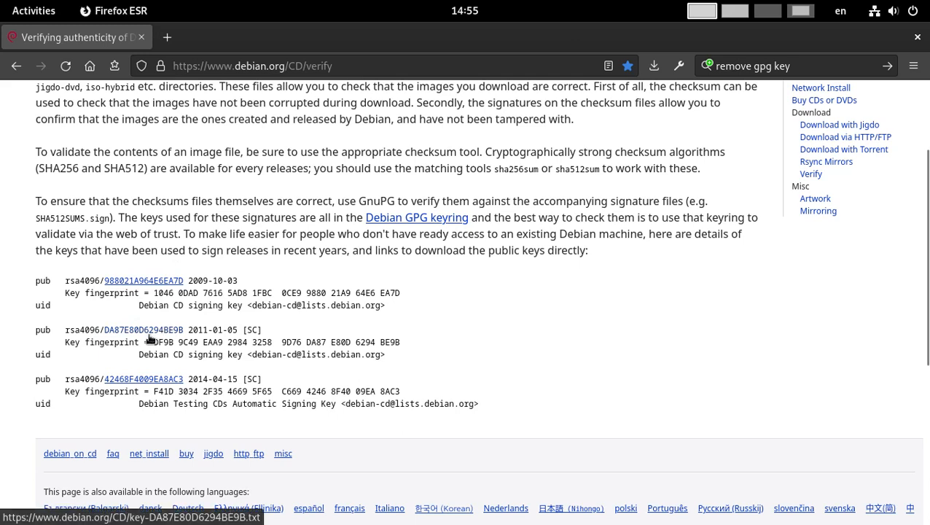
mouse_move(195, 332)
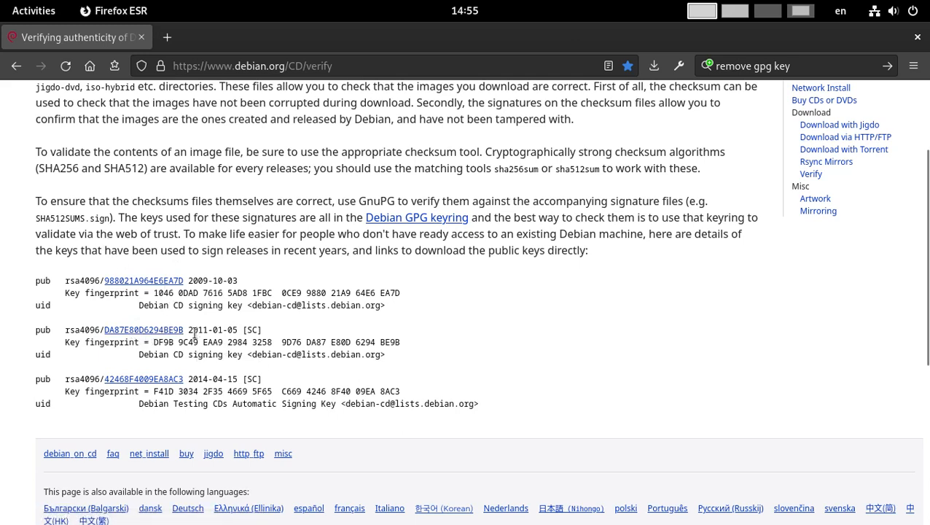
mouse_move(144, 329)
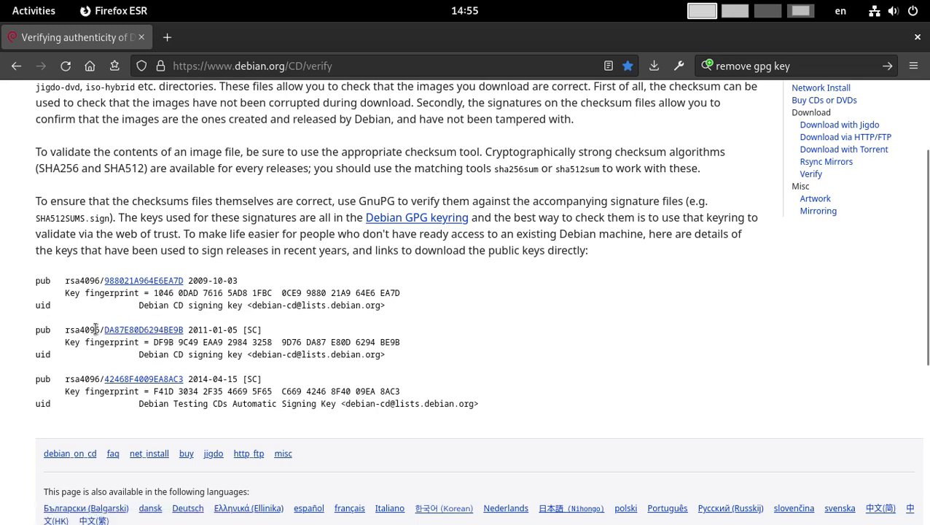
Step: Select and copy the 2011 Debian CD signing key ID DA87E80D6294BE9B
double_click(143, 330)
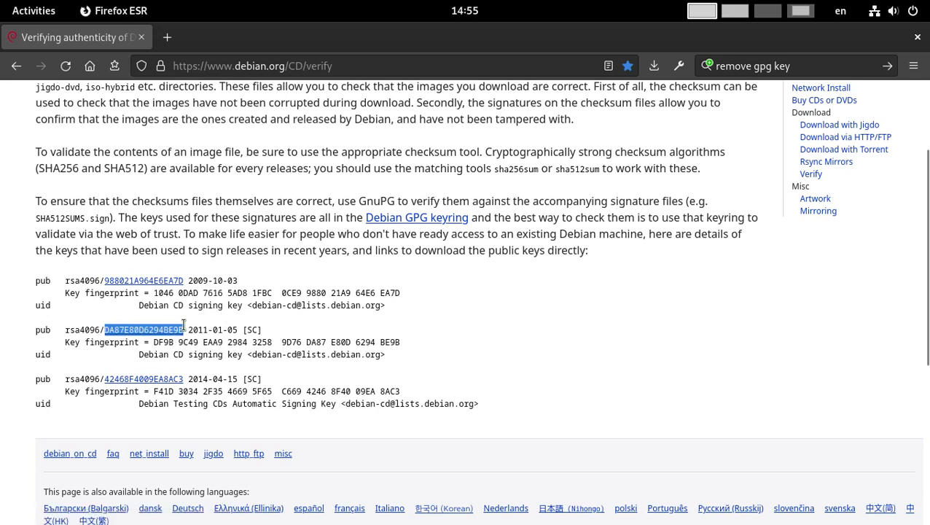
right_click(143, 329)
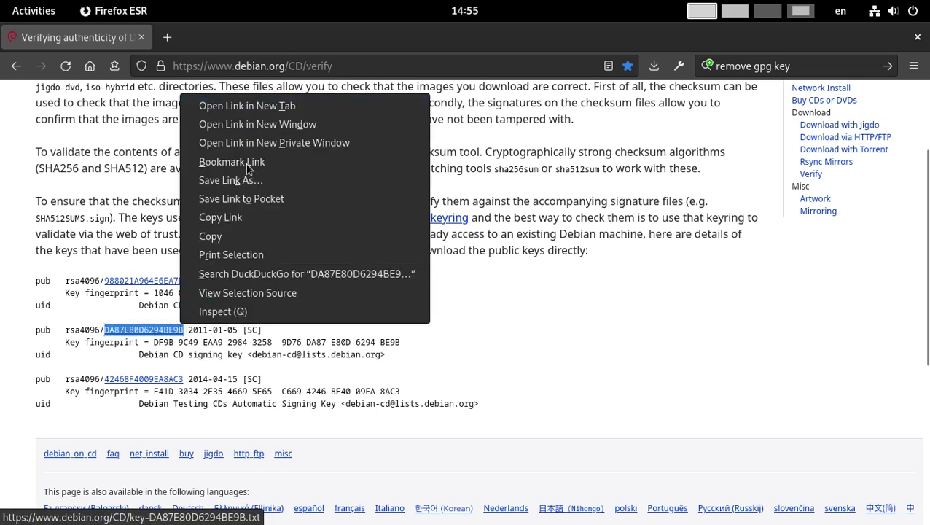
mouse_move(227, 236)
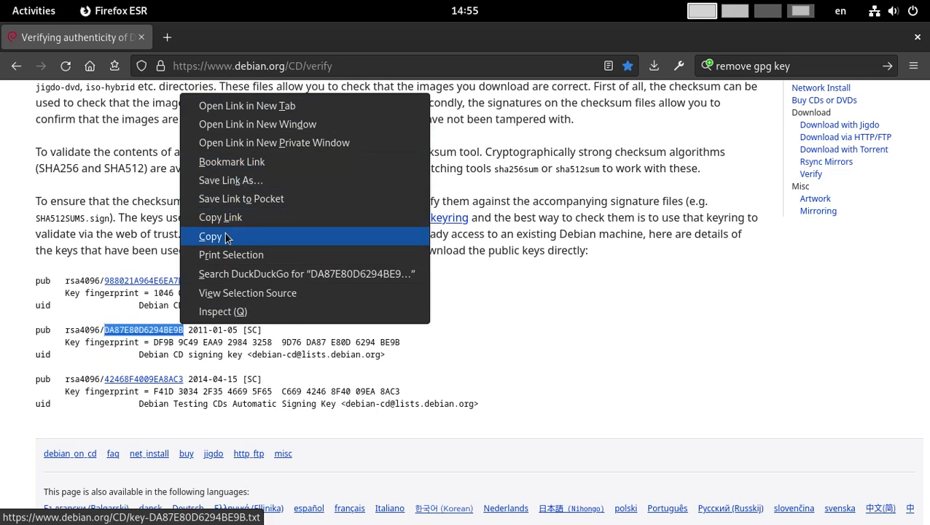
click(211, 236)
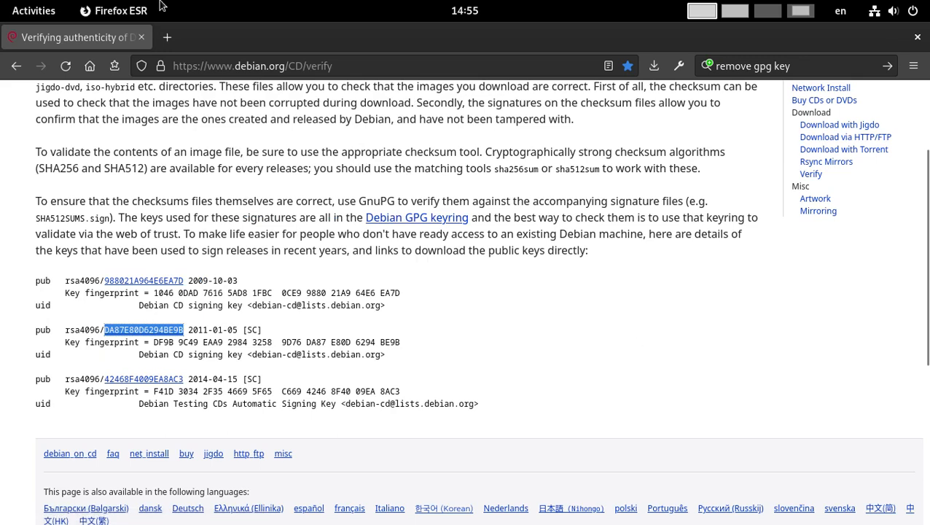
mouse_move(417, 217)
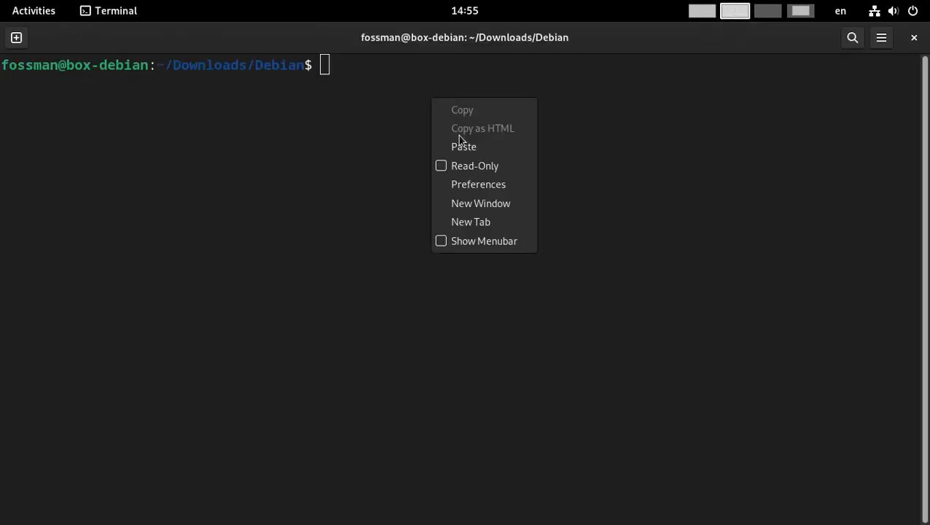
Step: Import key DA87E80D6294BE9B from keyring.debian.org with gpg --recv-keys
click(464, 147)
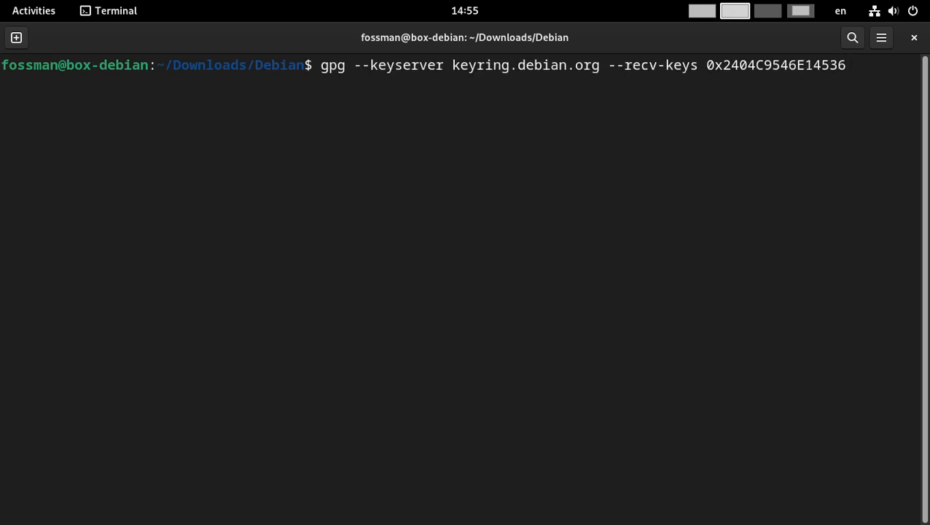
key(BackSpace)
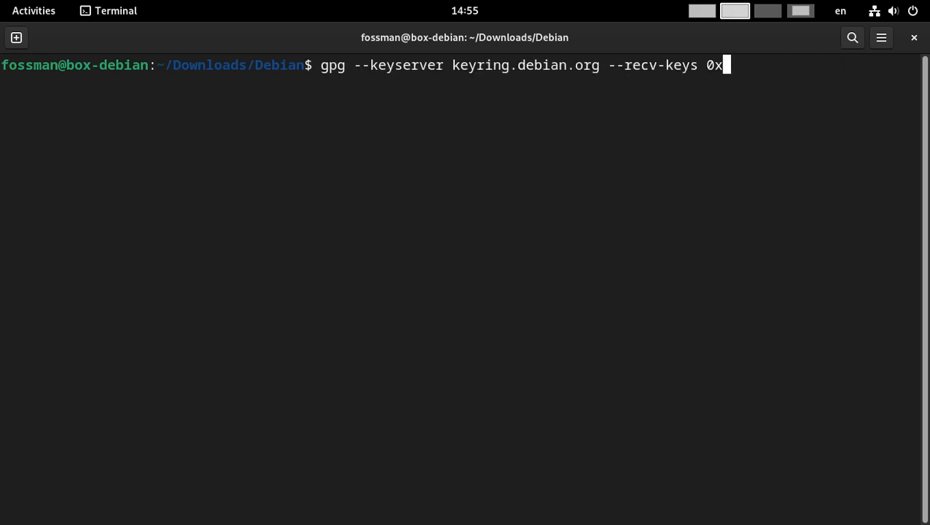
mouse_move(765, 10)
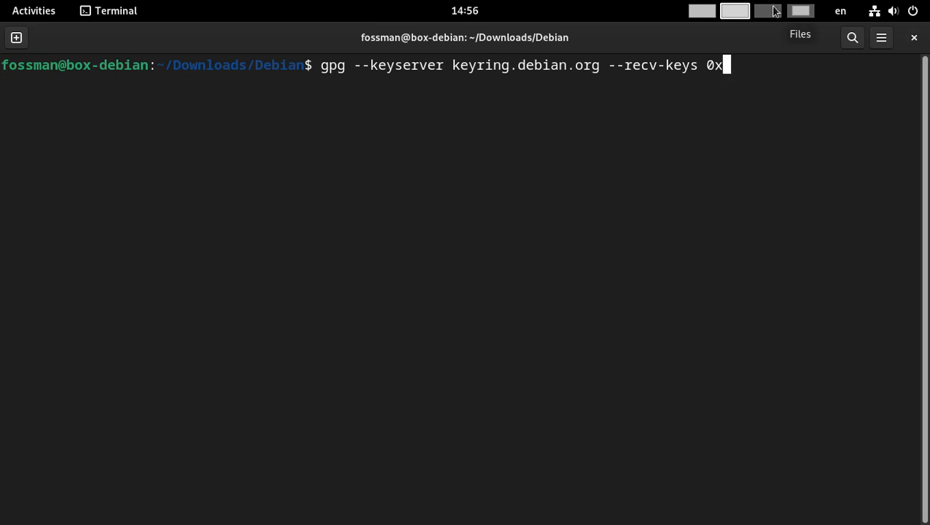
click(702, 11)
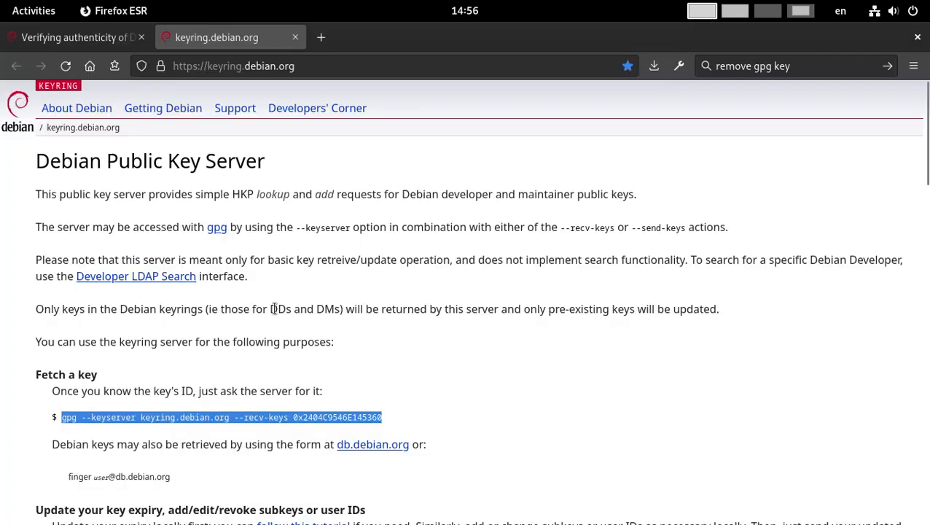
click(73, 37)
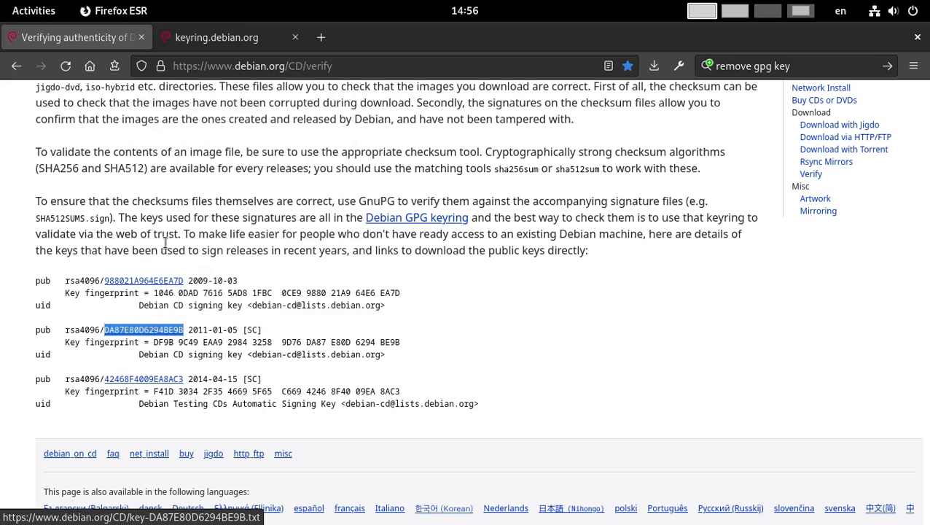
click(735, 10)
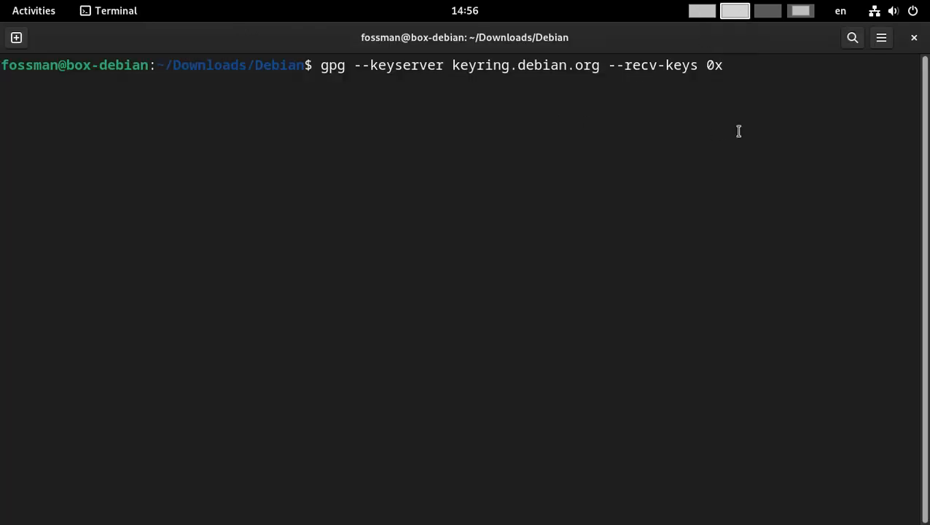
text(DA87E80D6294BE9B)
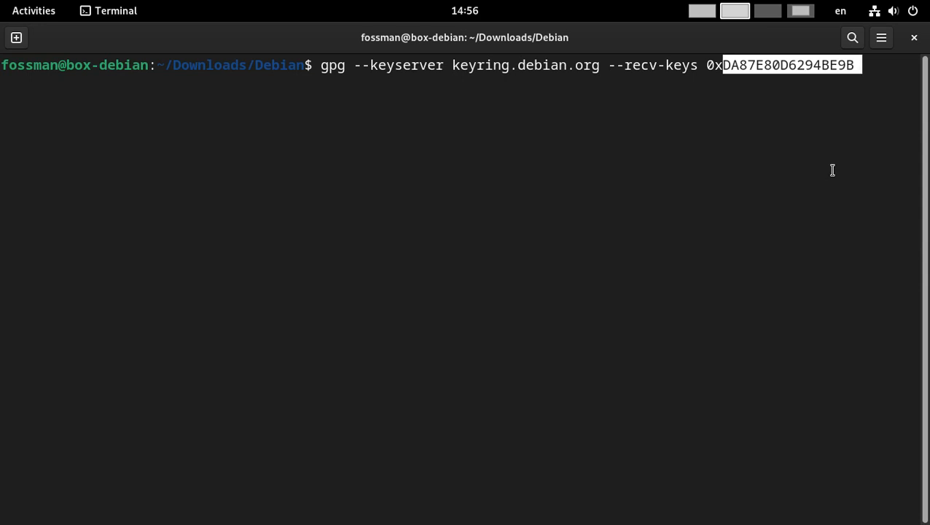
click(701, 10)
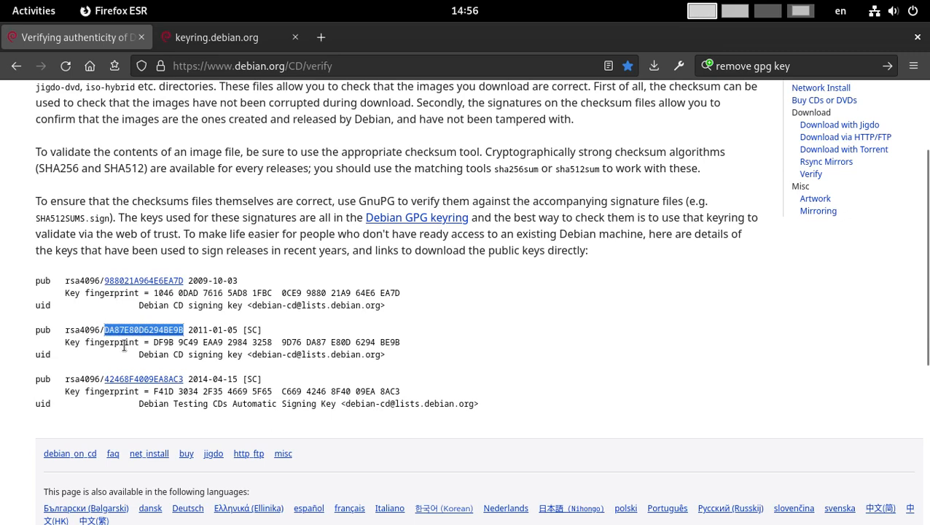
mouse_move(175, 370)
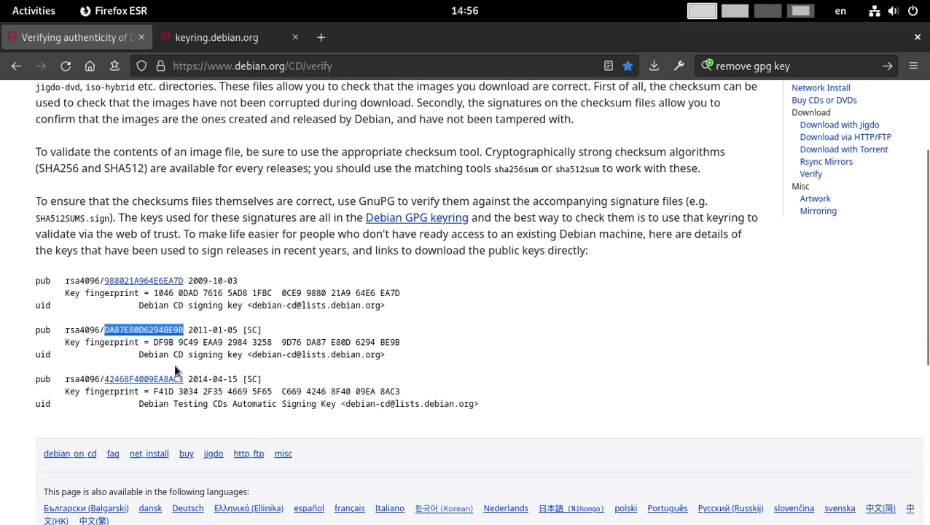
mouse_move(349, 368)
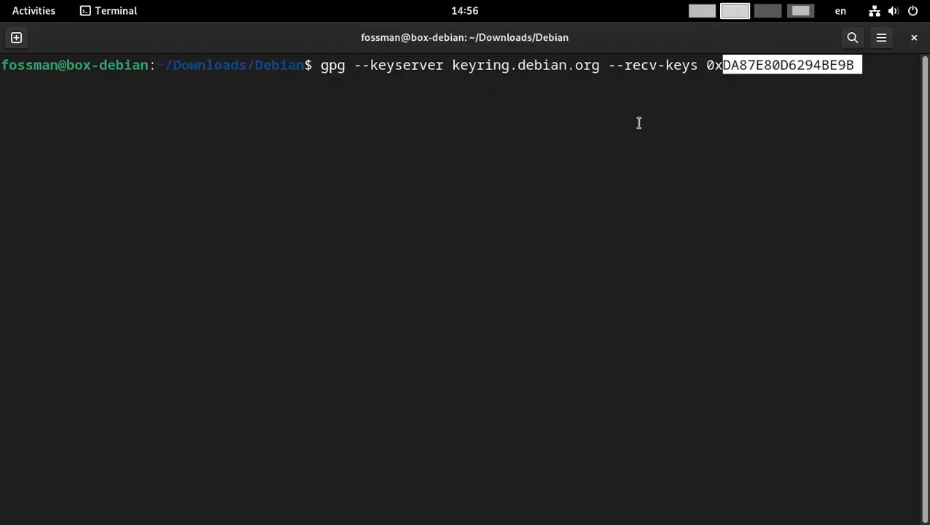
key(Return)
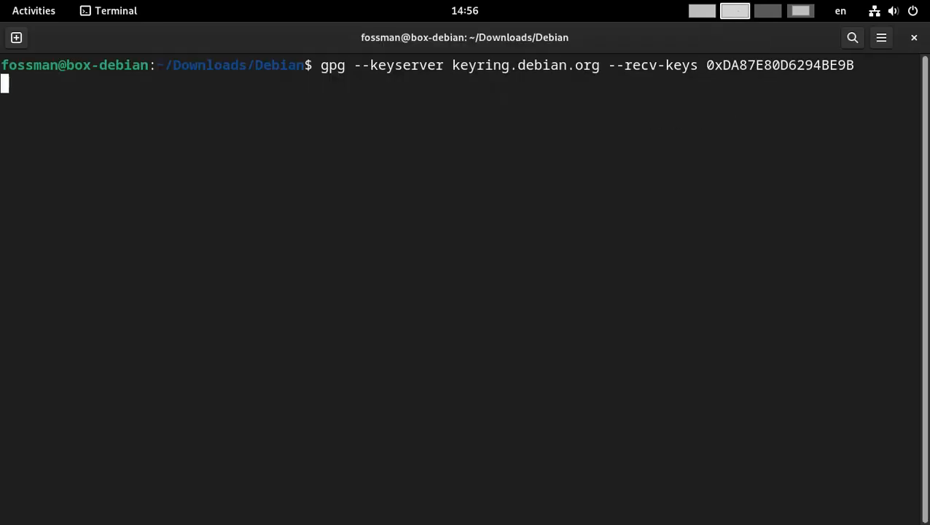
key(Return)
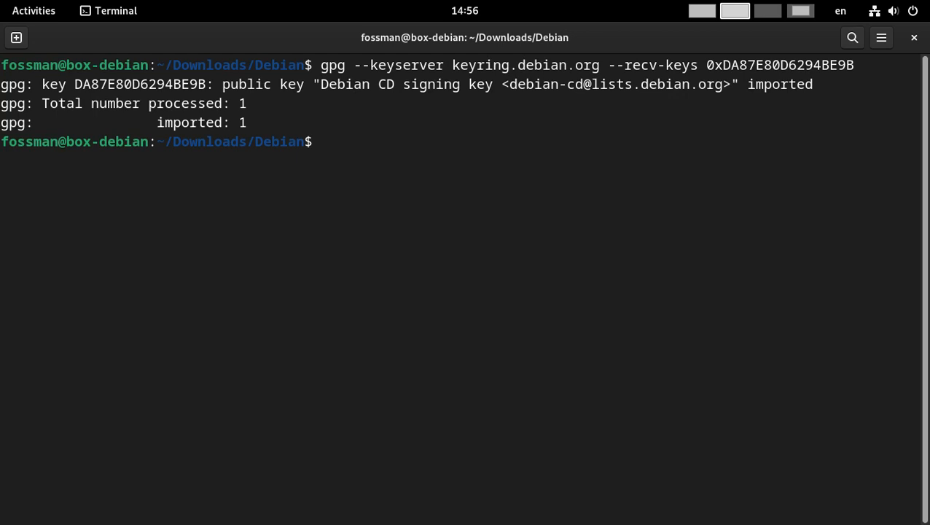
text(gpg --list)
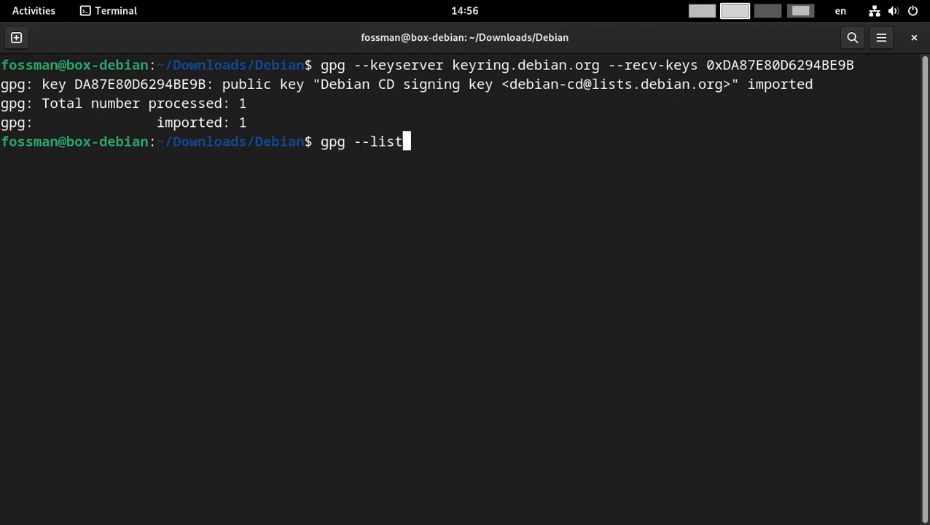
key(Return)
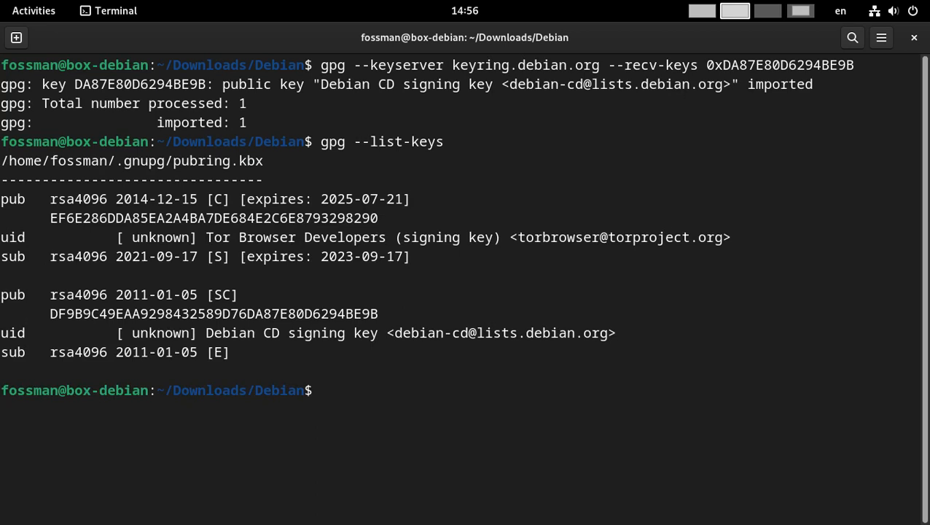
mouse_move(786, 39)
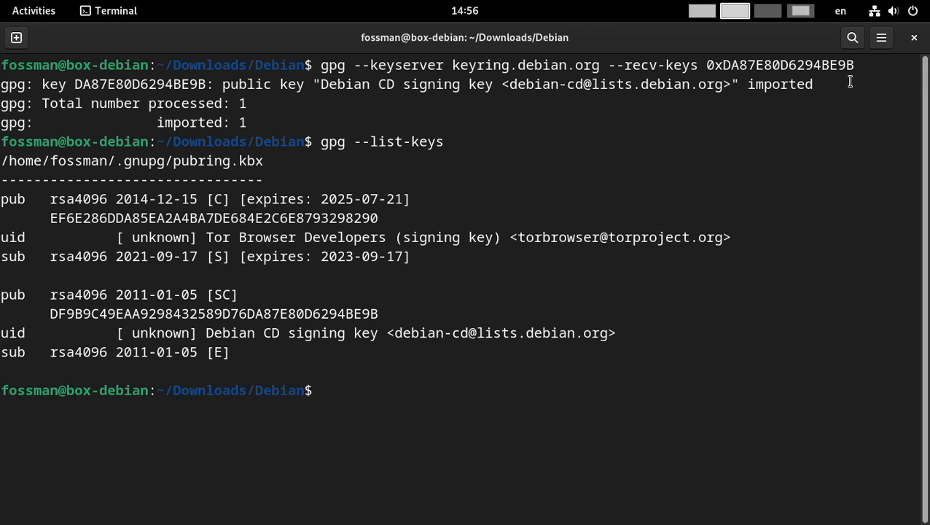
mouse_move(374, 317)
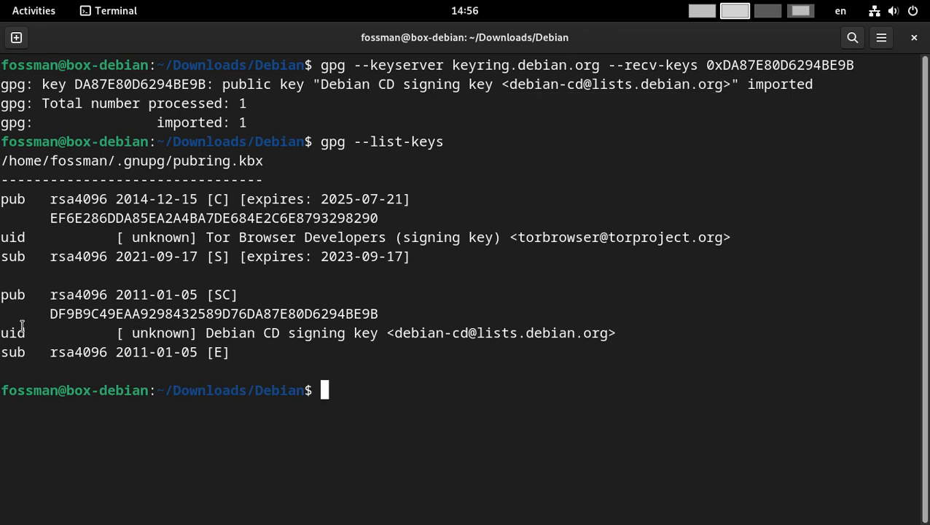
mouse_move(840, 8)
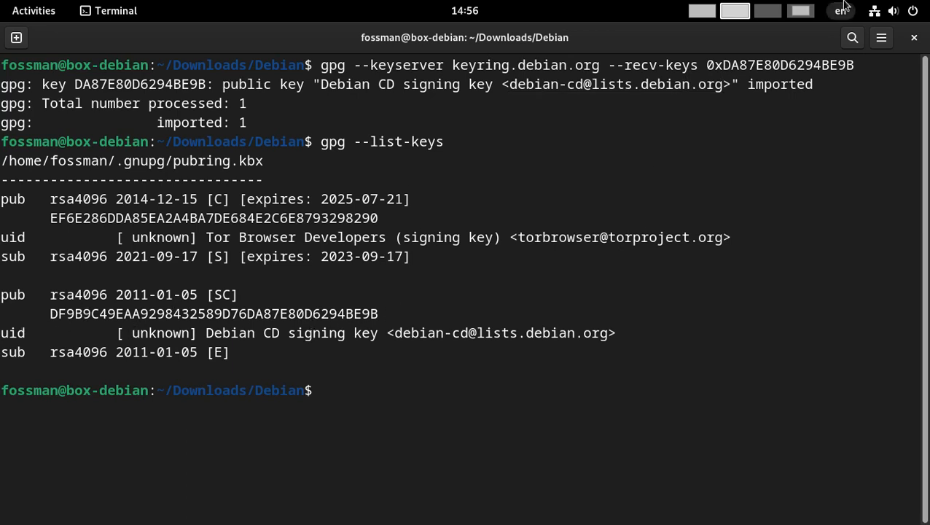
mouse_move(315, 394)
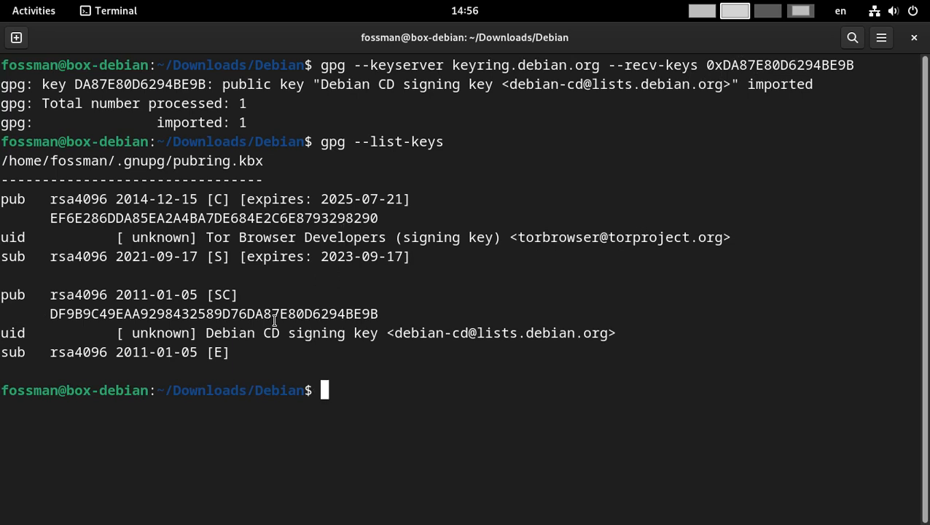
mouse_move(51, 313)
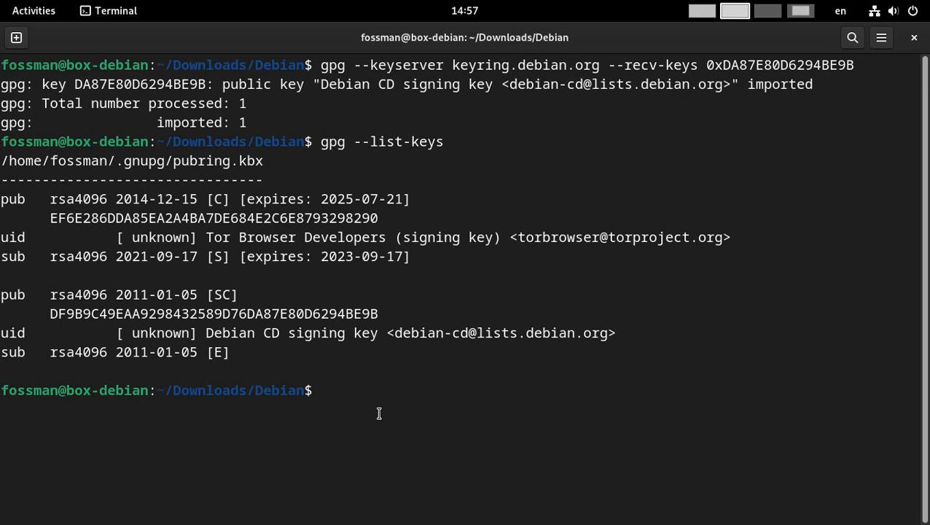
Step: Type gpg --verify at the prompt, fixing a mistyped --version option
text(gpg)
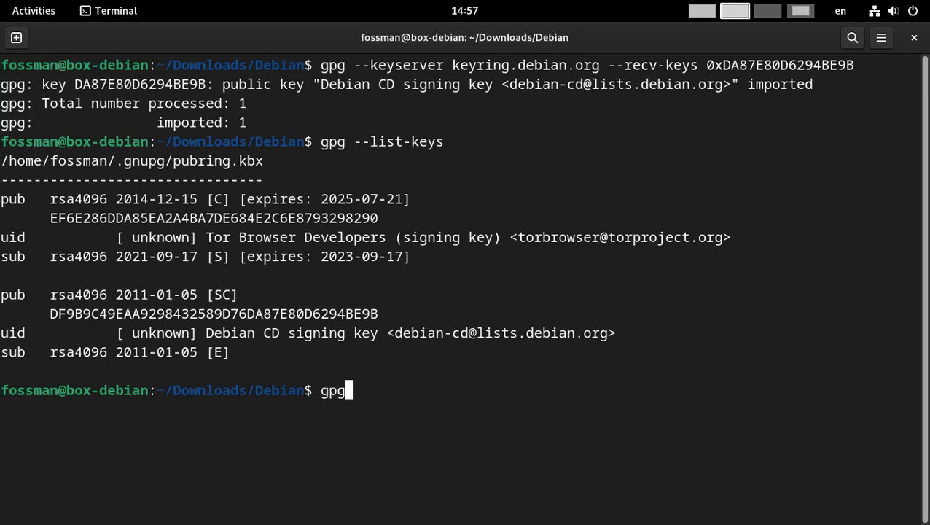
text(--verify)
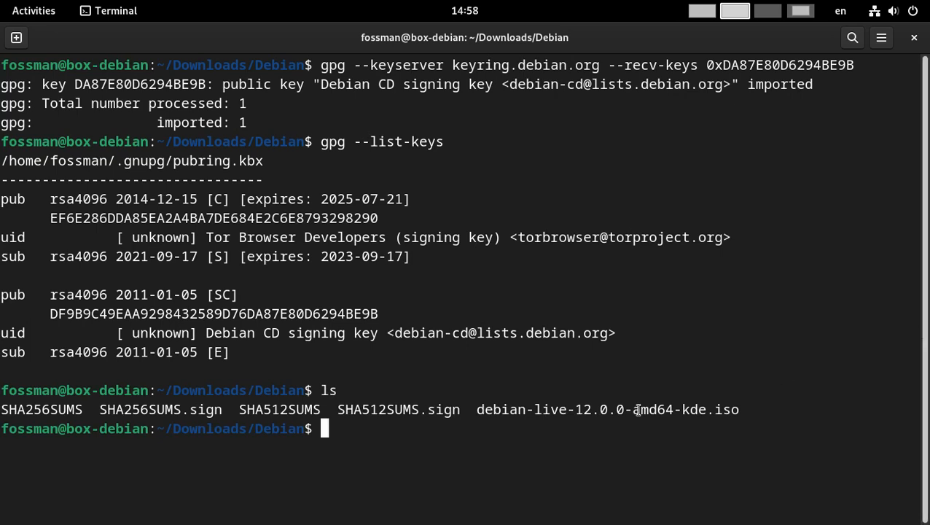
mouse_move(585, 456)
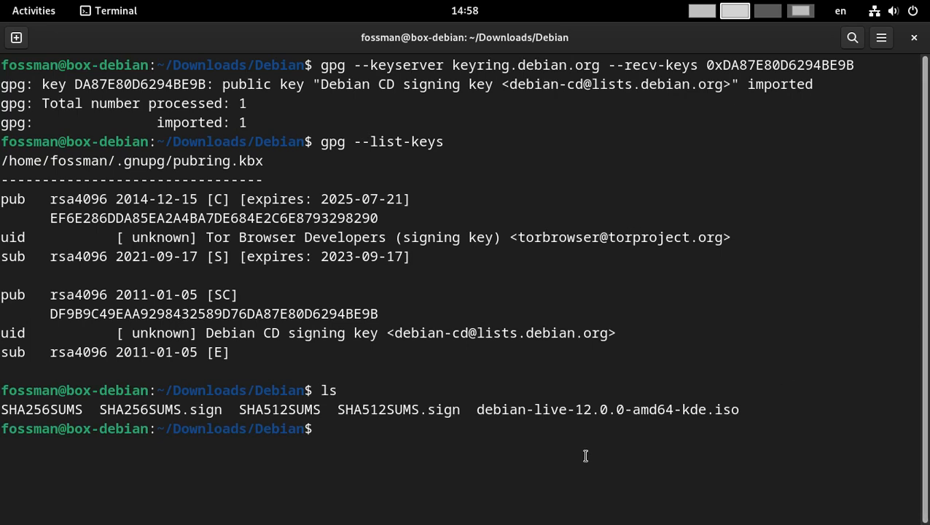
text(gpg --version)
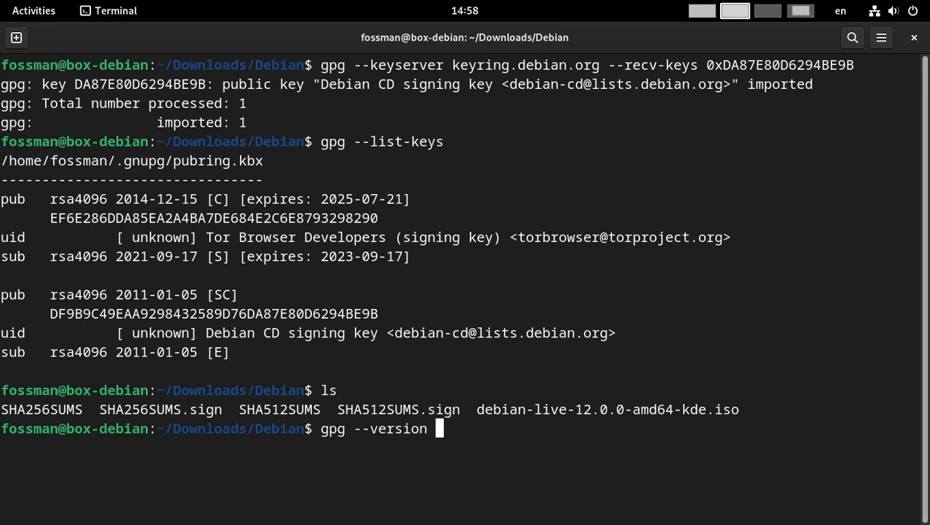
key(BackSpace)
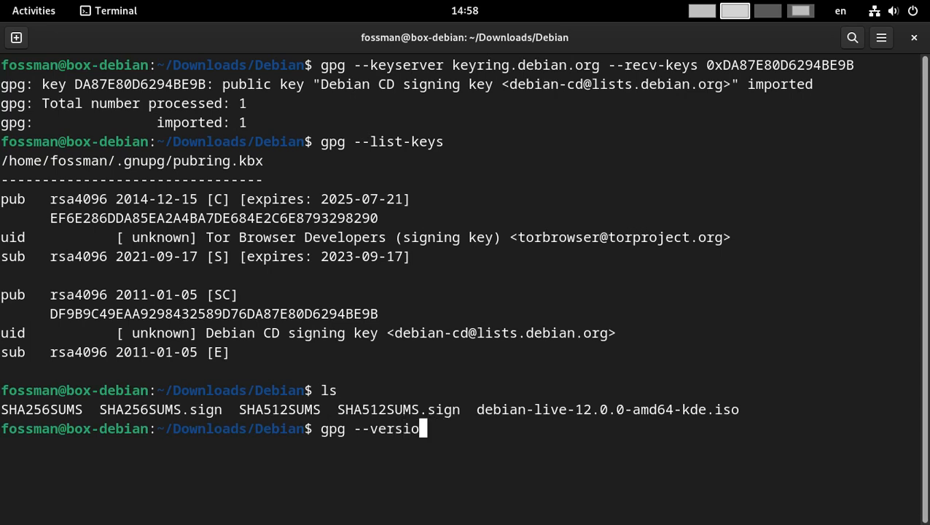
key(BackSpace)
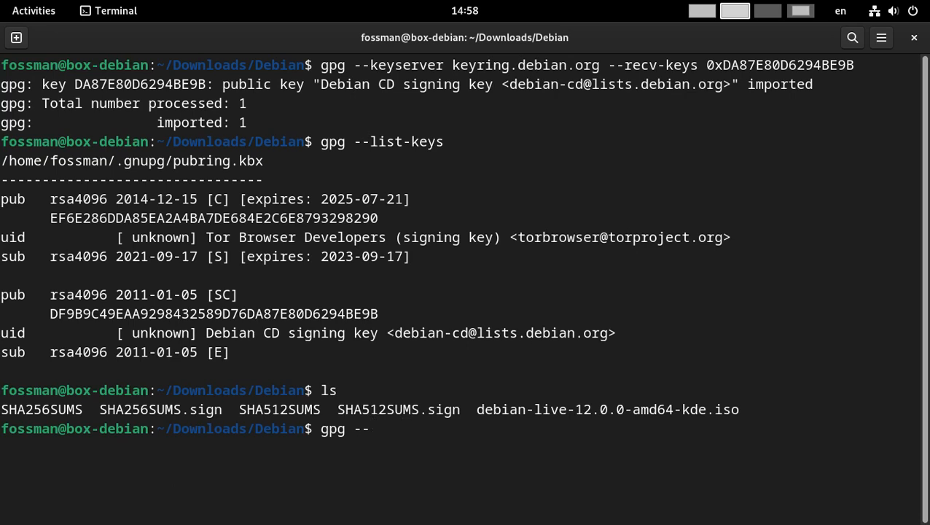
text(verify)
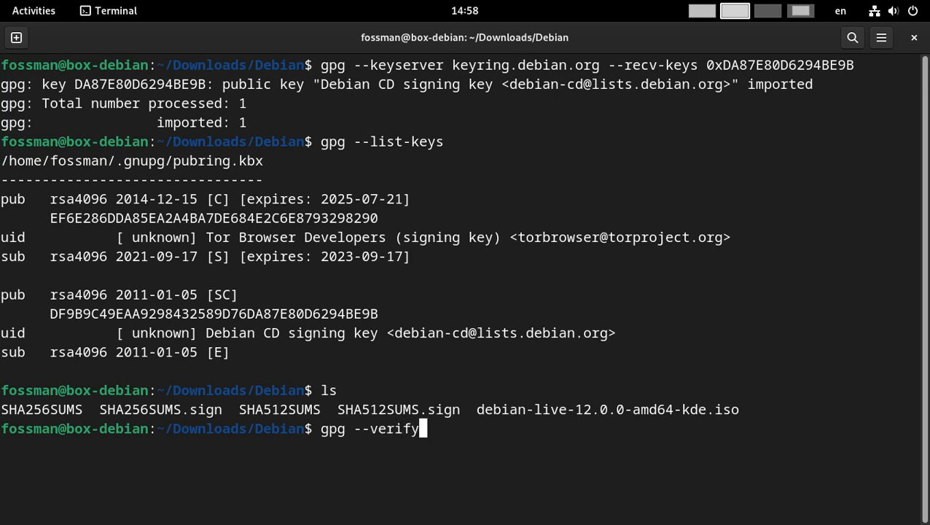
mouse_move(355, 347)
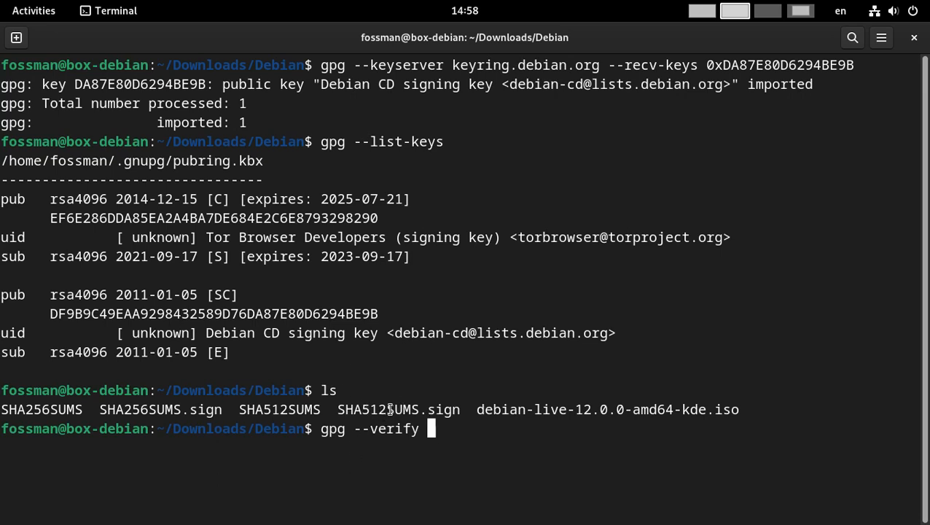
Step: Verify SHA512SUMS.sign against SHA512SUMS for a good Debian CD signature, then clear
right_click(397, 409)
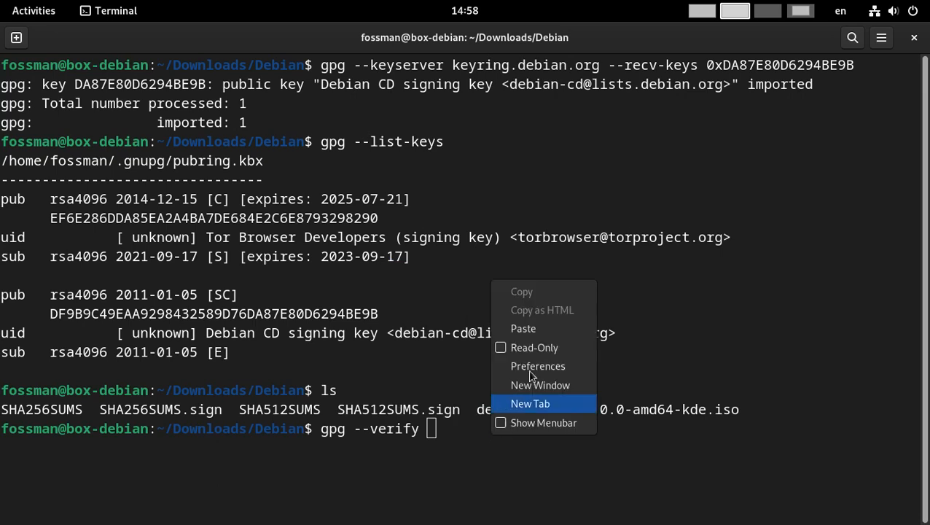
click(523, 328)
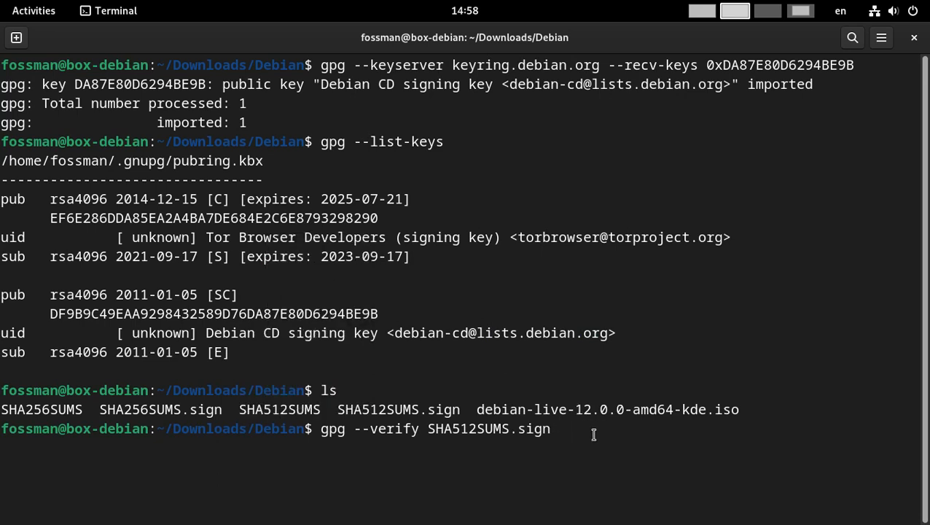
text(SHA512SUMS)
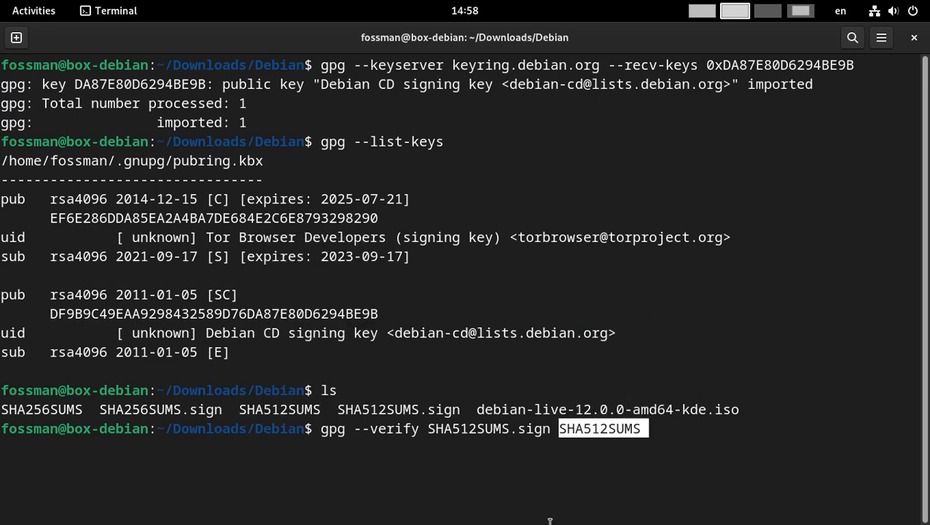
mouse_move(476, 446)
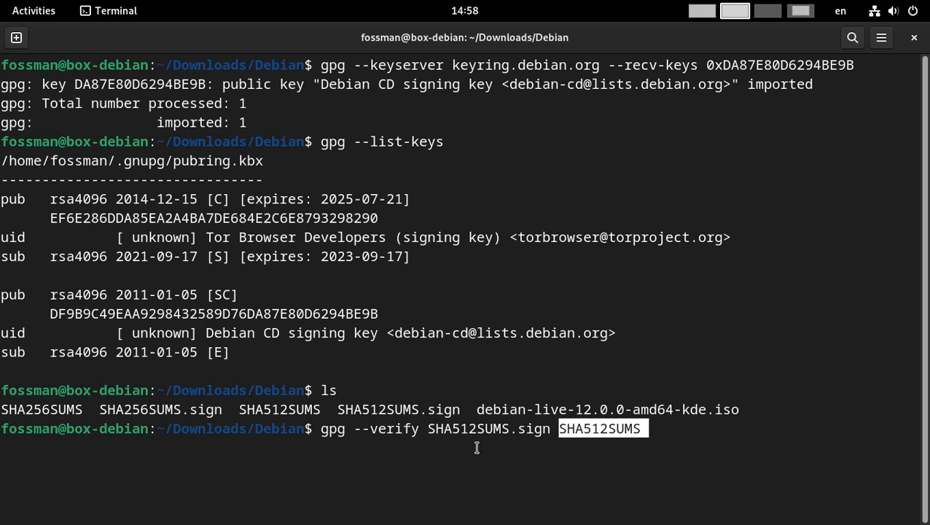
mouse_move(676, 429)
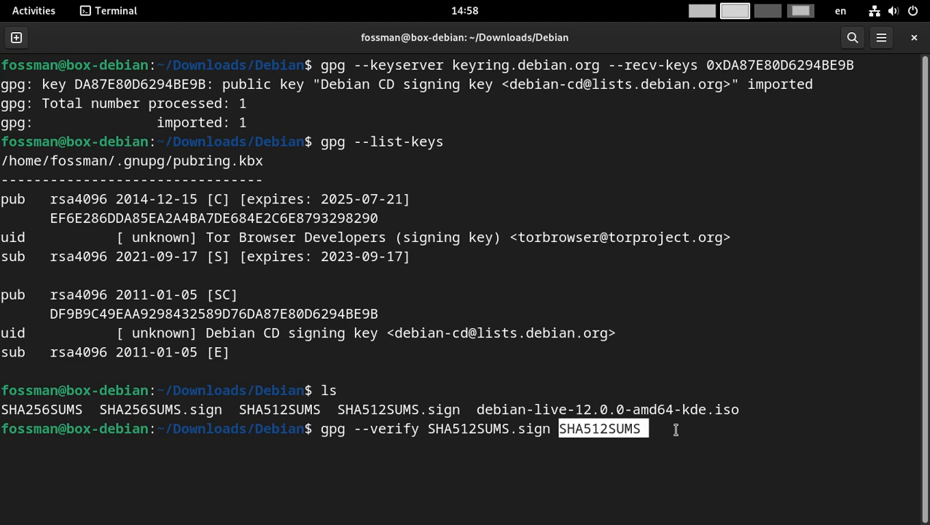
key(Return)
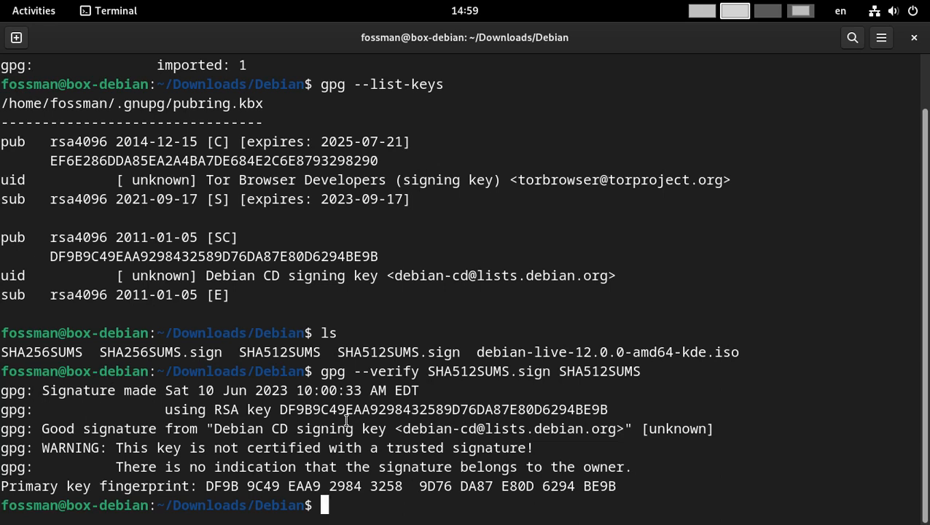
text(clesar)
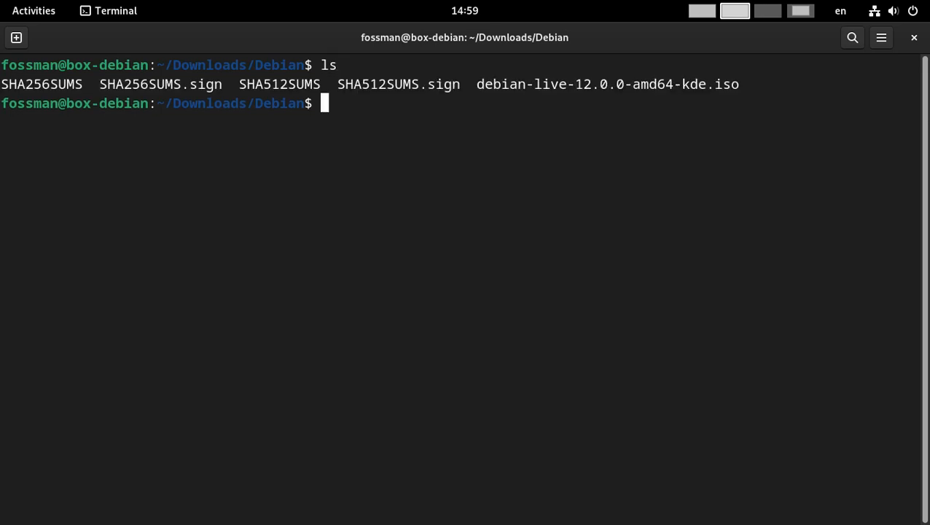
Step: Run sha256sum on debian-live-12.0.0-amd64-kde.iso, printing hash df0dcba7…d4790
text(sh)
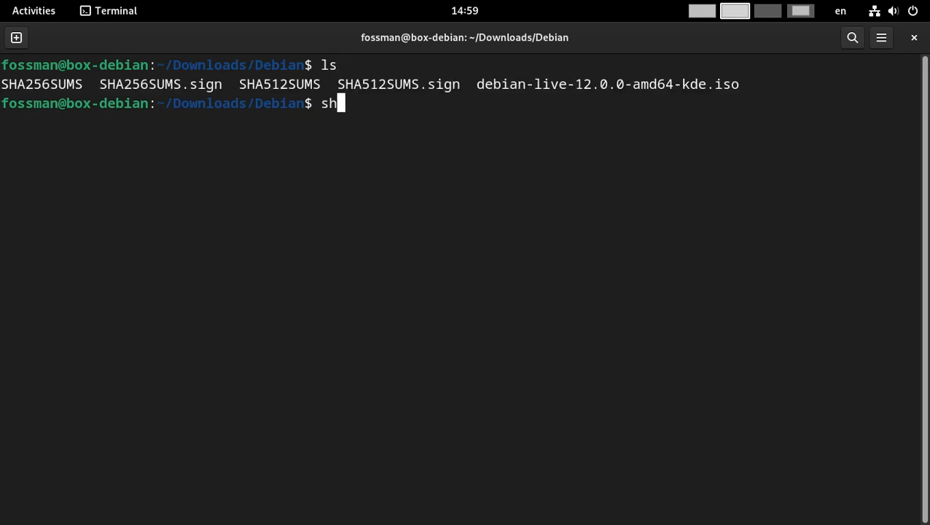
text(a2)
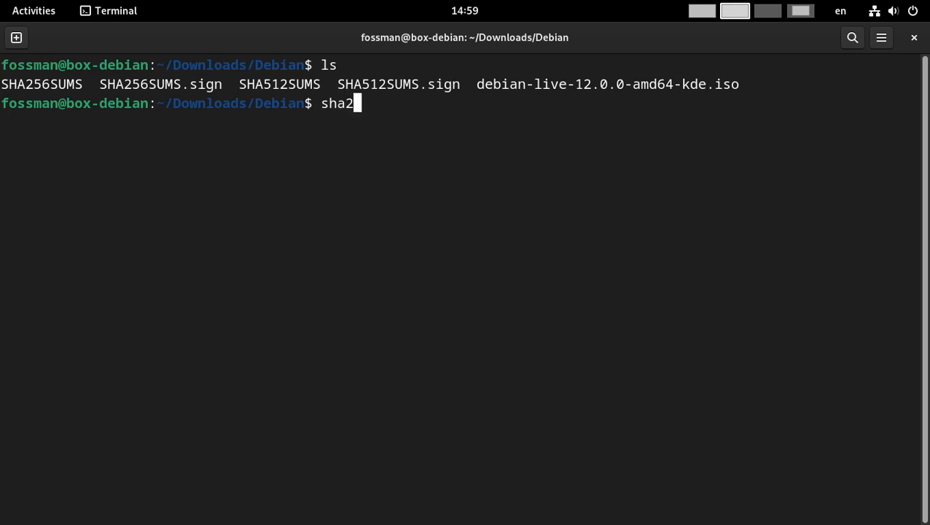
text(56su)
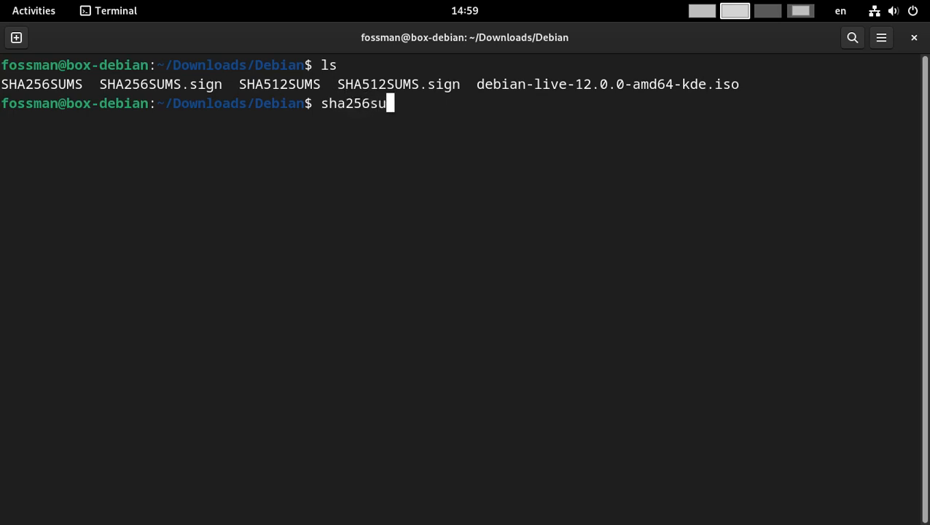
text(m)
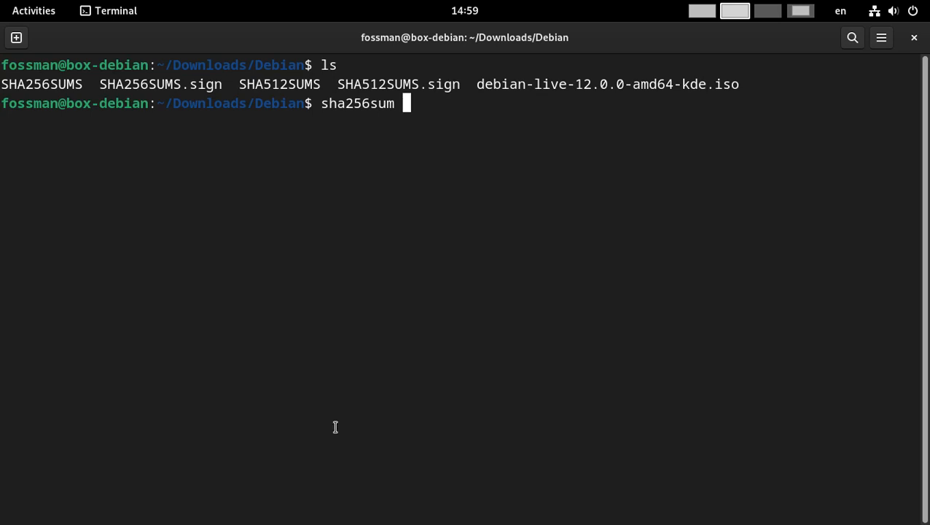
right_click(607, 84)
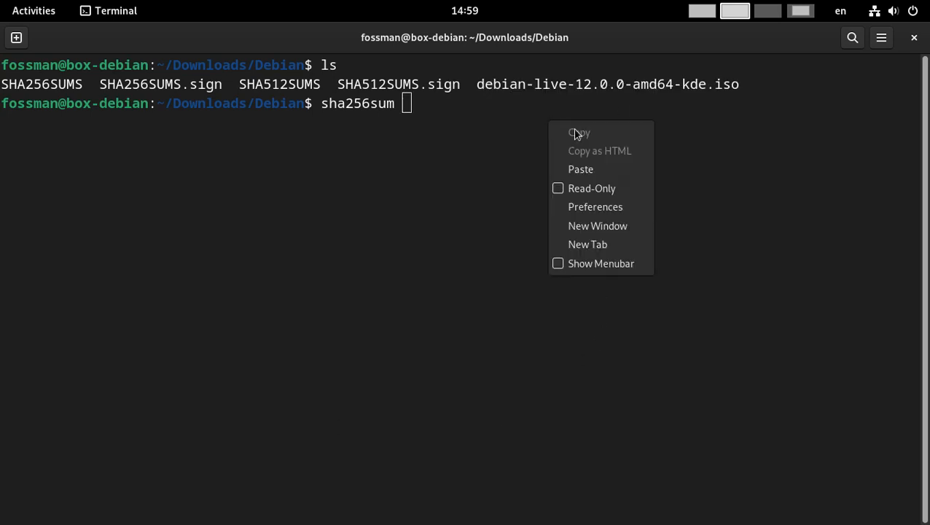
click(580, 168)
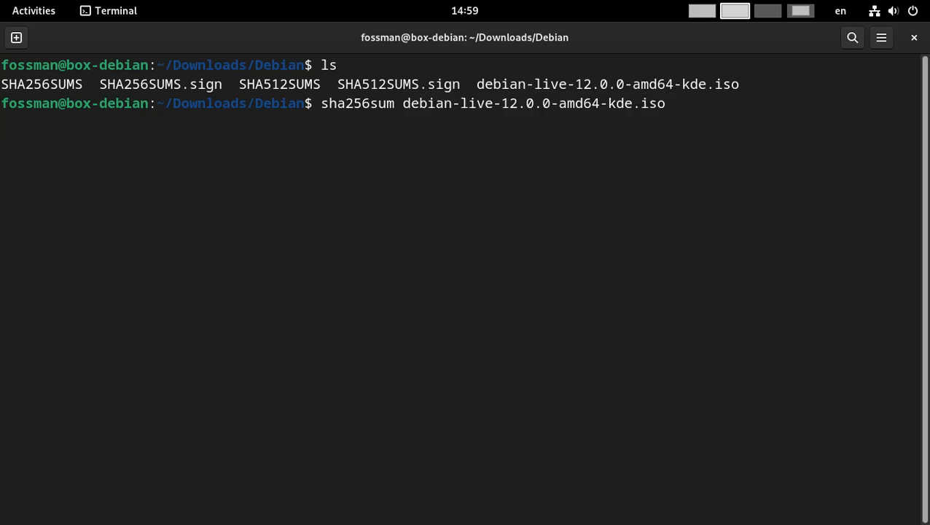
key(Return)
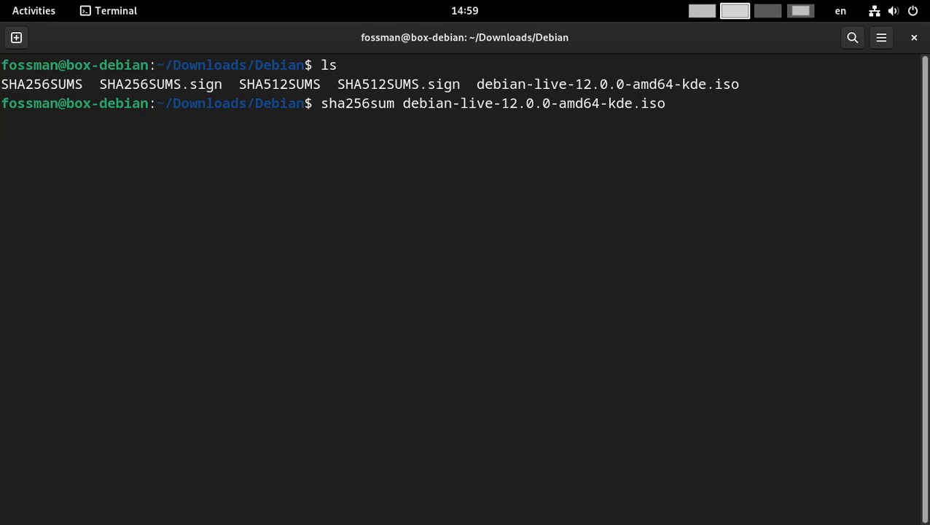
key(Return)
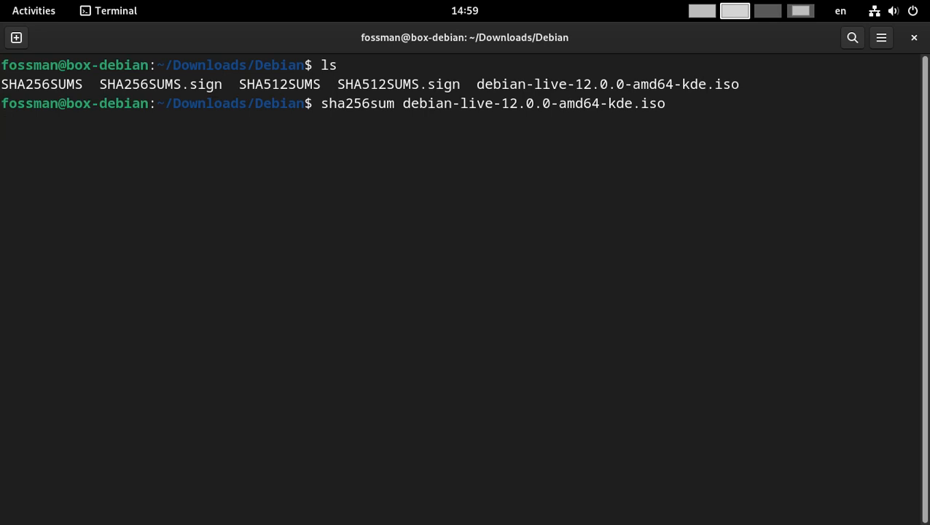
key(Return)
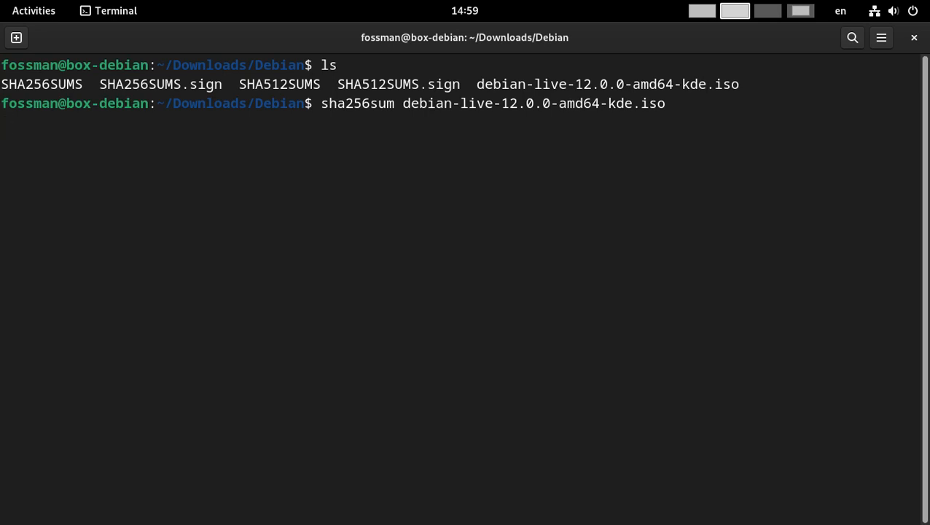
key(Return)
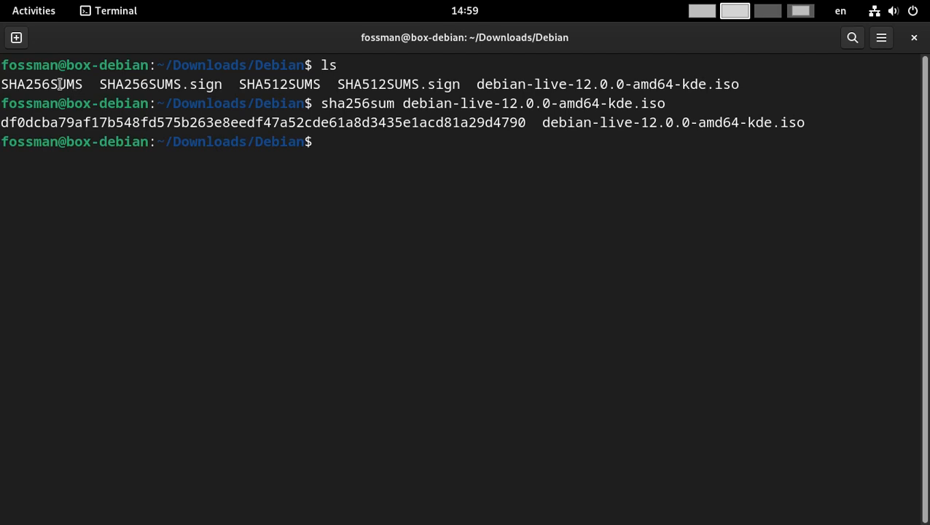
double_click(42, 83)
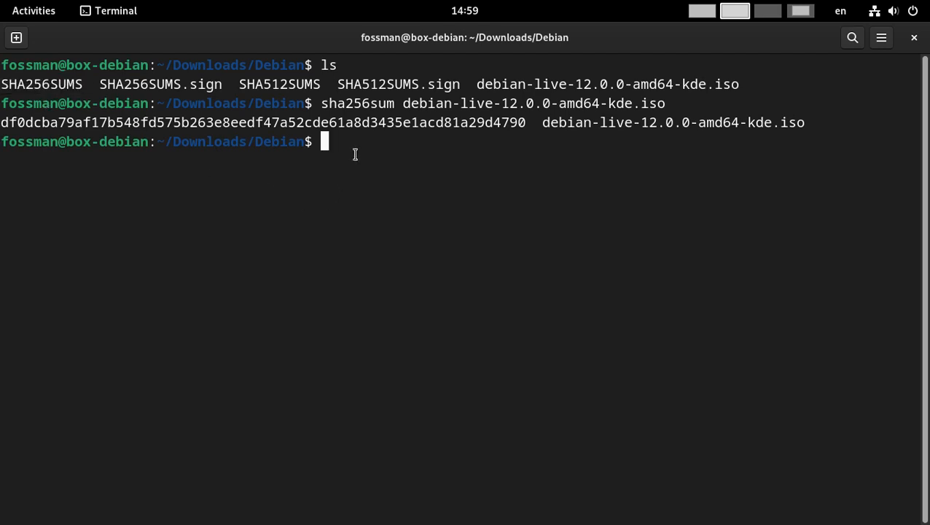
Step: Print SHA256SUMS with cat and confirm its kde.iso entry matches df0dcba7…d4790
text(cat)
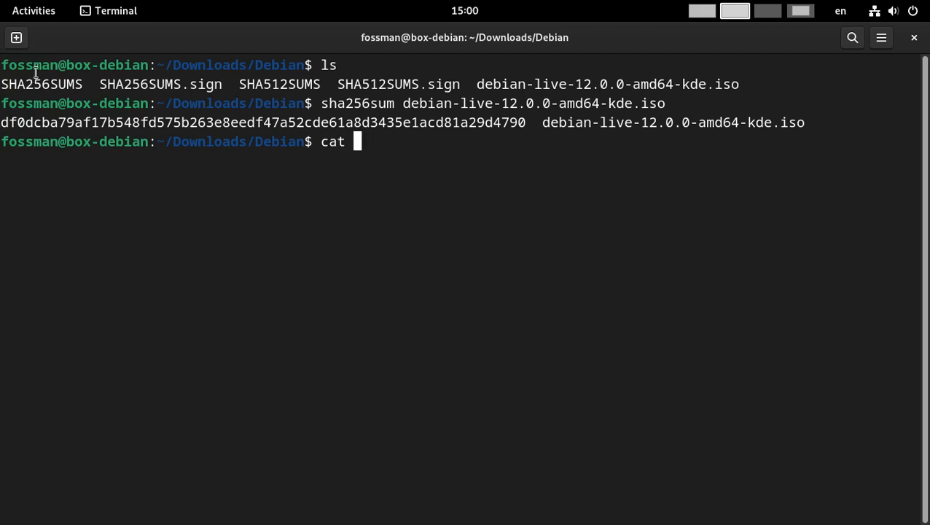
right_click(36, 88)
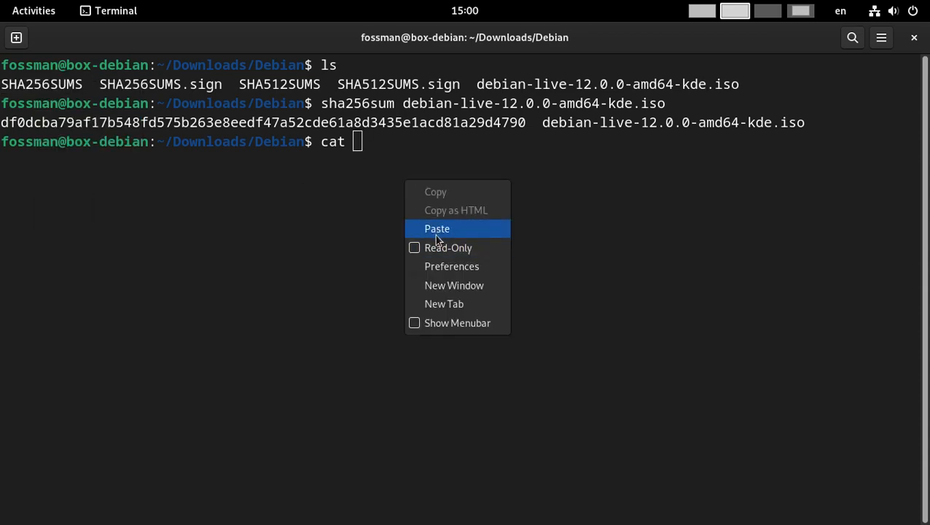
click(437, 228)
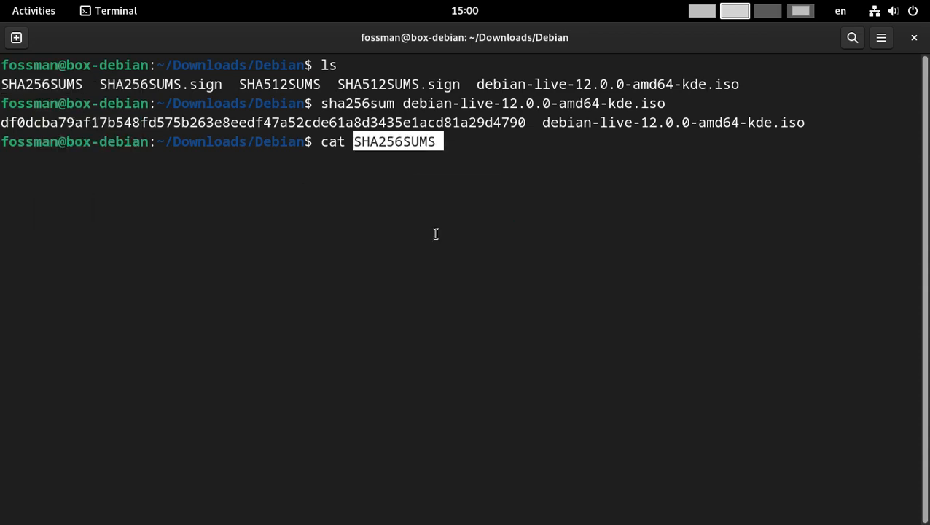
key(Return)
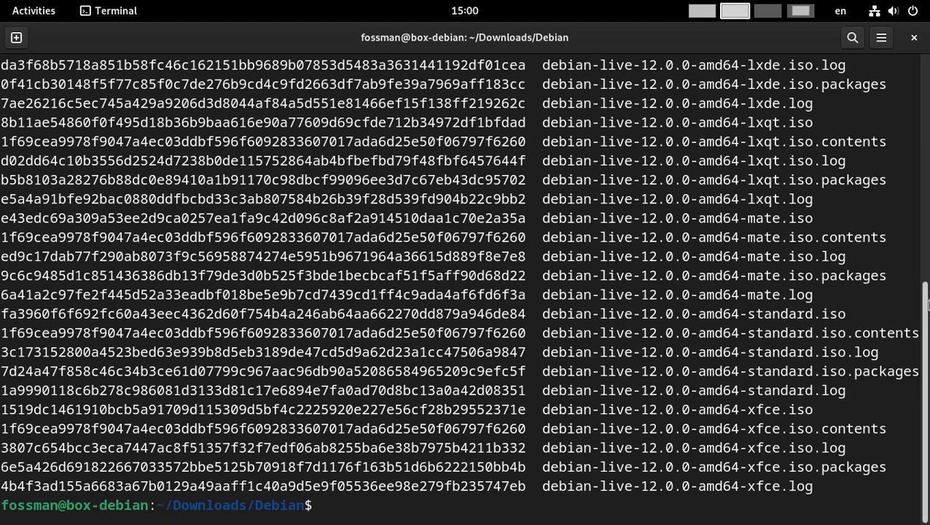
scroll(up, 3)
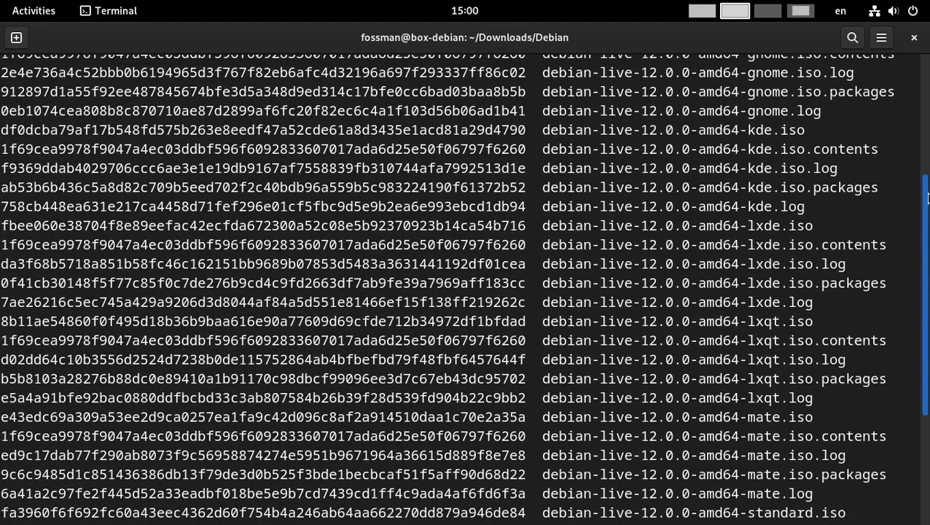
scroll(up, 3)
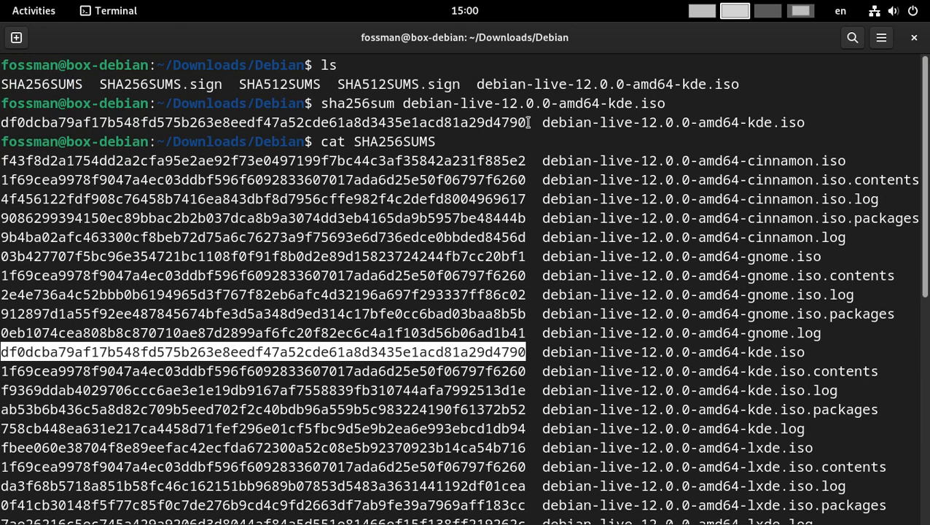
mouse_move(567, 115)
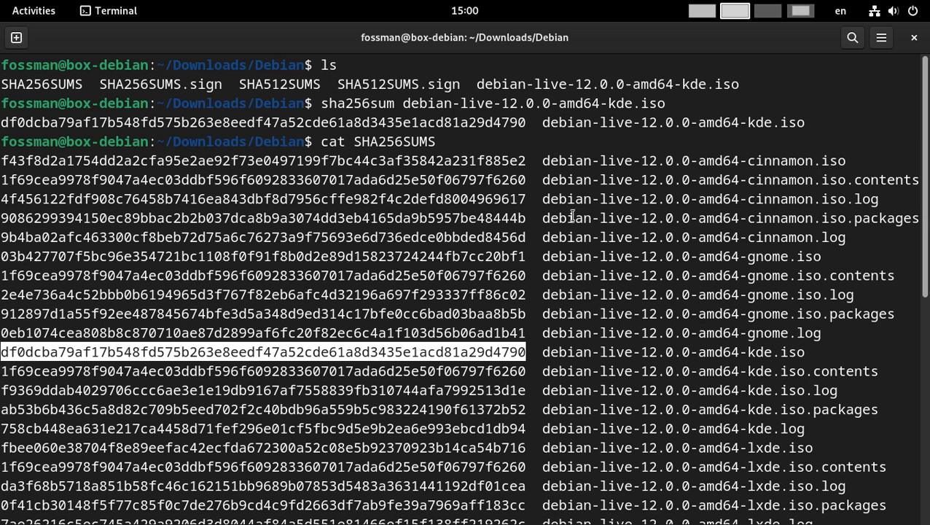
mouse_move(220, 368)
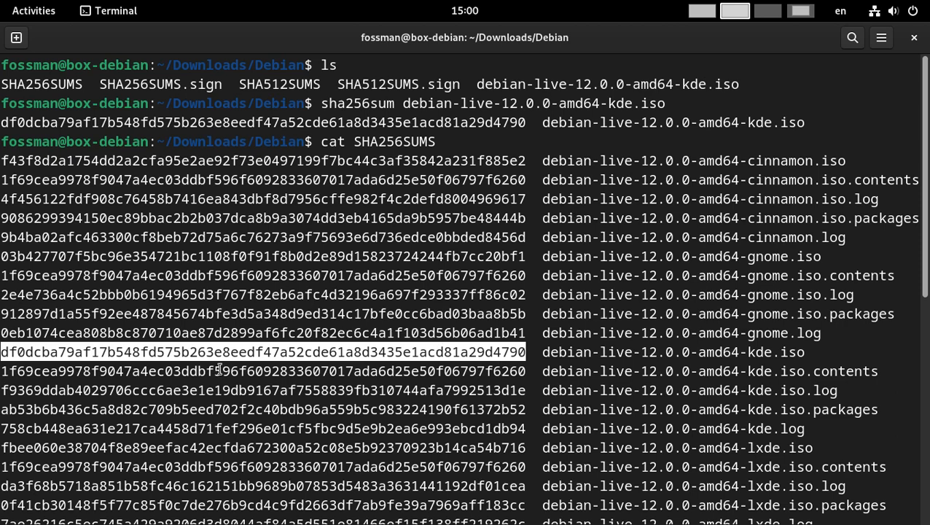
mouse_move(37, 133)
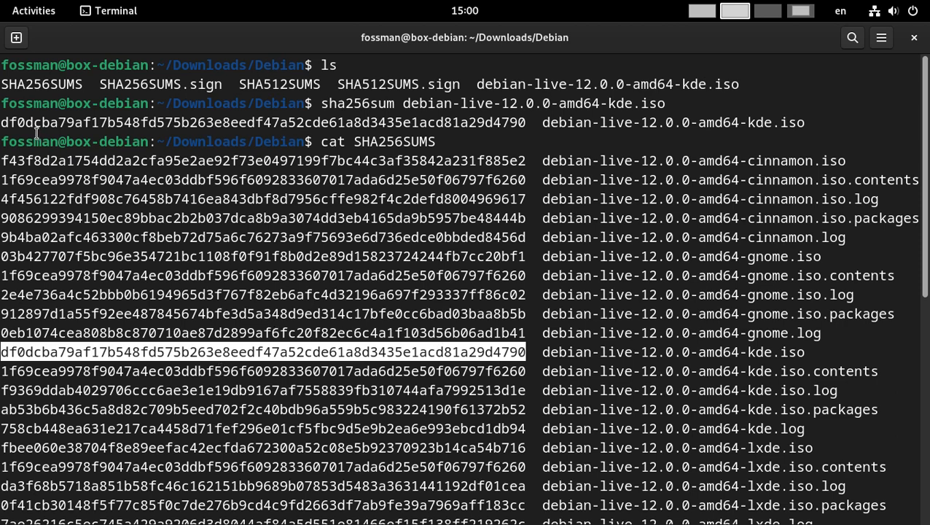
mouse_move(65, 364)
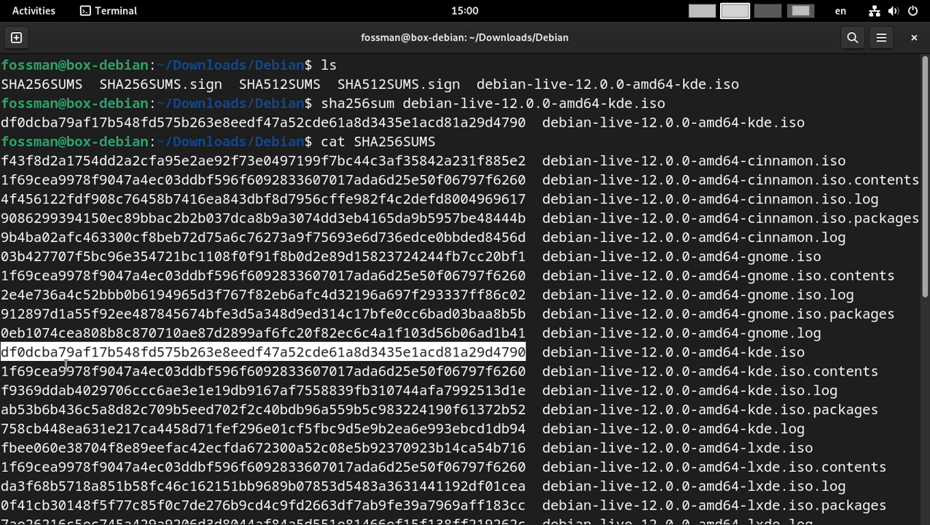
mouse_move(495, 169)
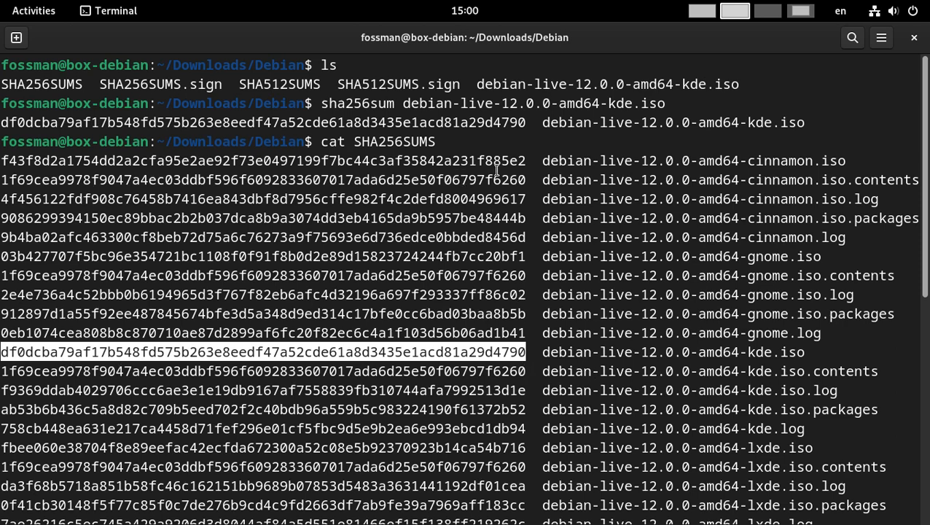
mouse_move(530, 161)
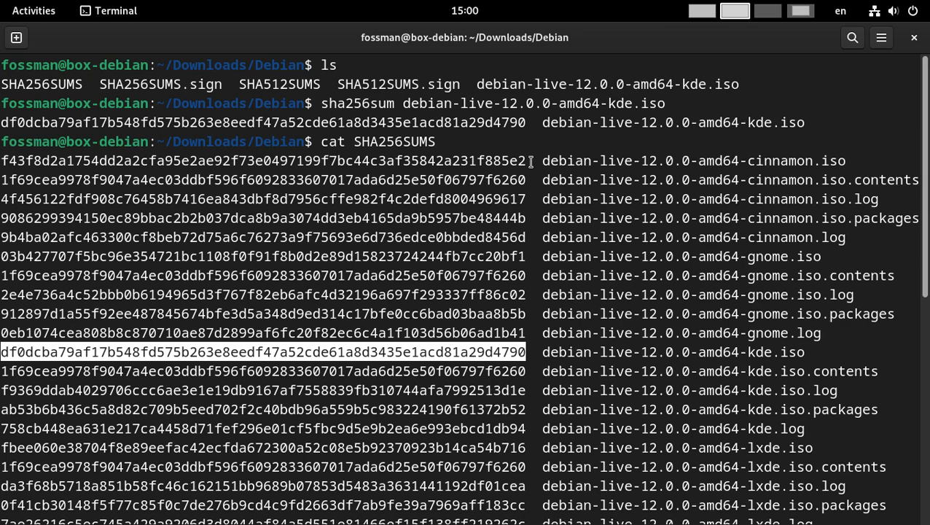
mouse_move(925, 178)
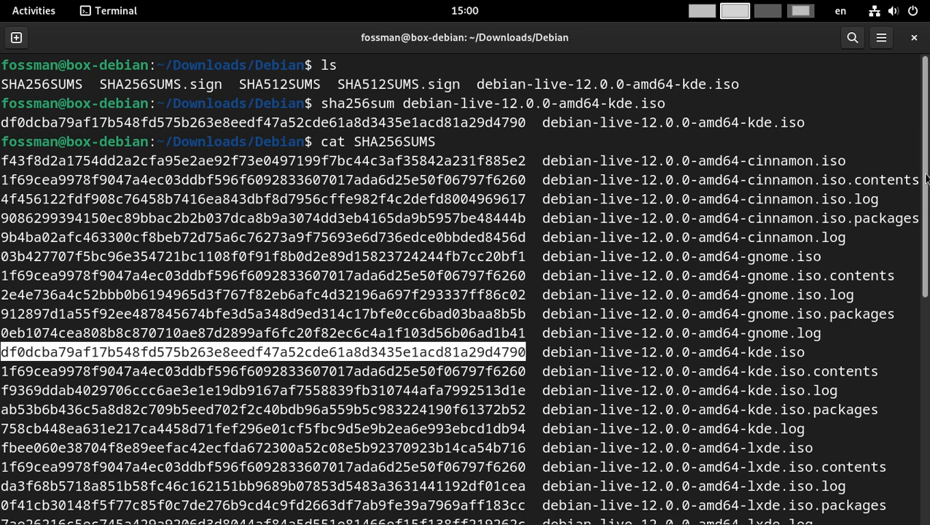
scroll(down, 3)
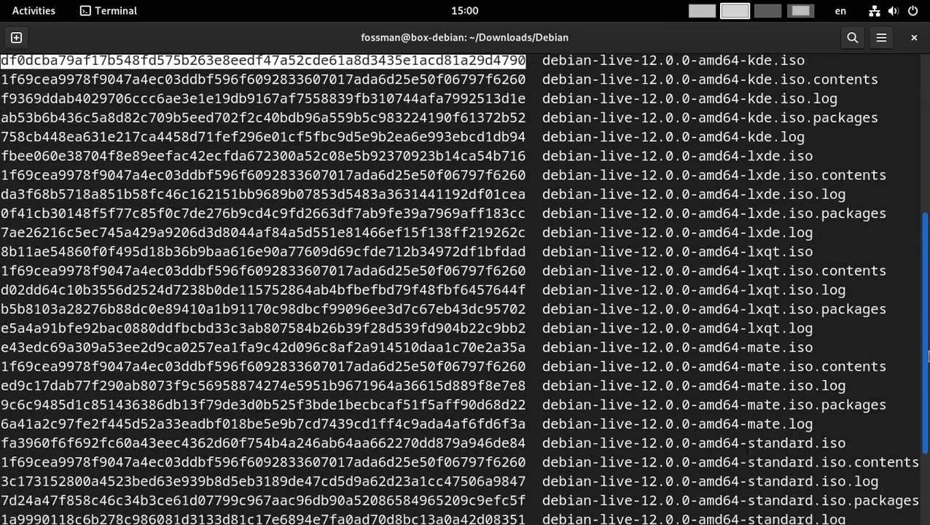
scroll(down, 3)
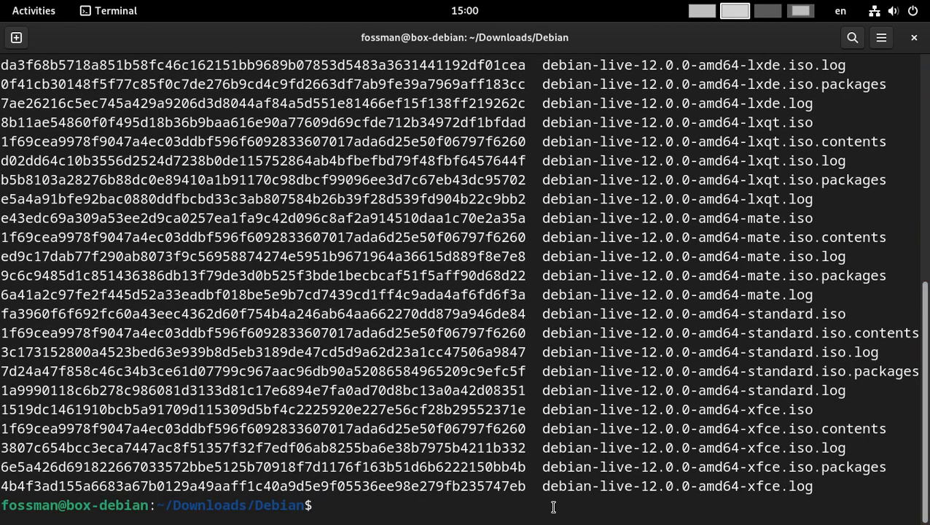
Step: Clear the screen and run sha512sum on debian-live-12.0.0-amd64-kde.iso, giving c9c32e1f…ebc65c
text(clear)
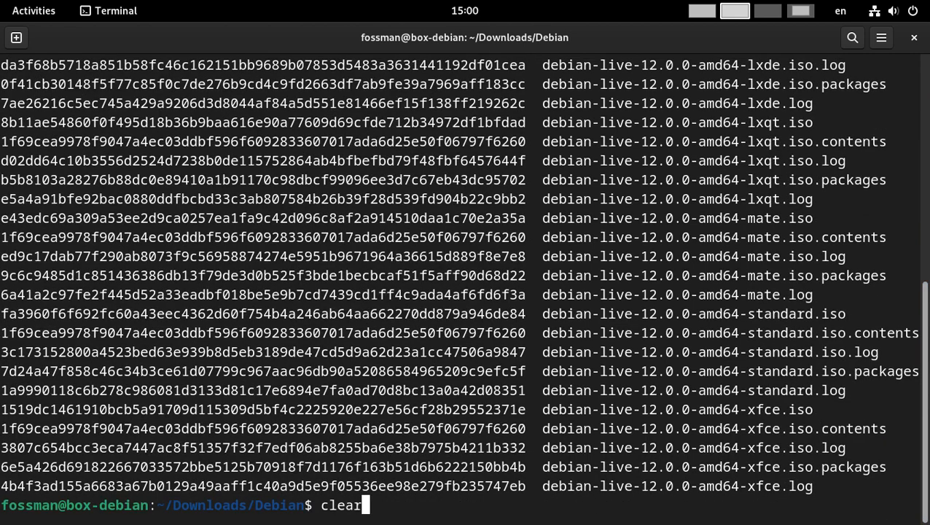
key(Return)
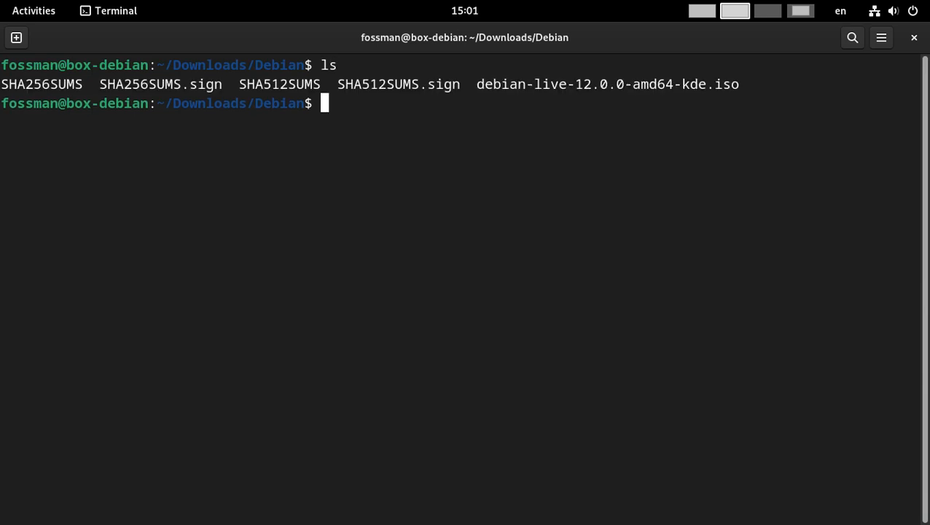
text(sha)
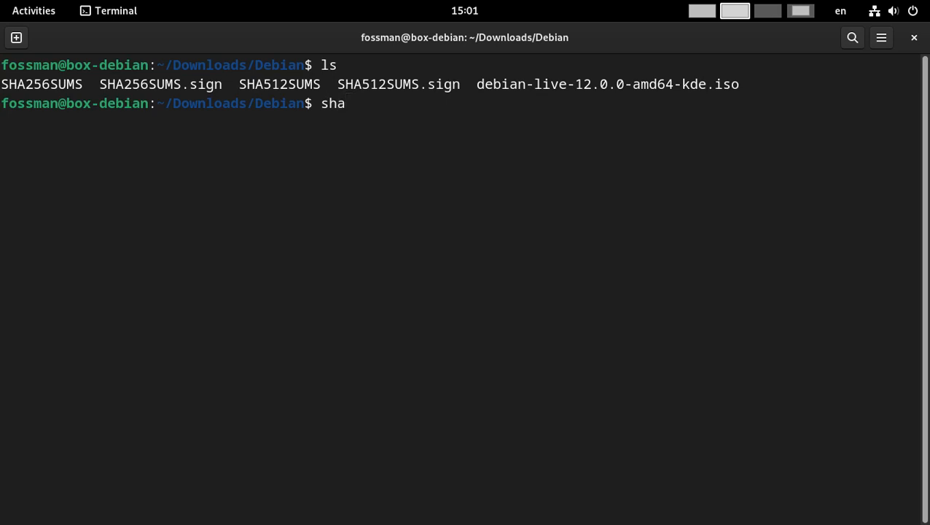
text(512sum)
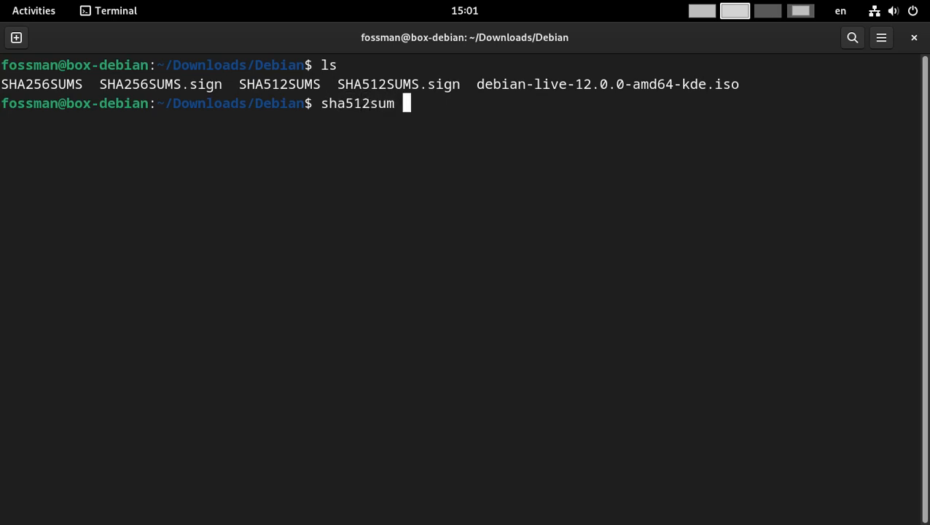
mouse_move(350, 129)
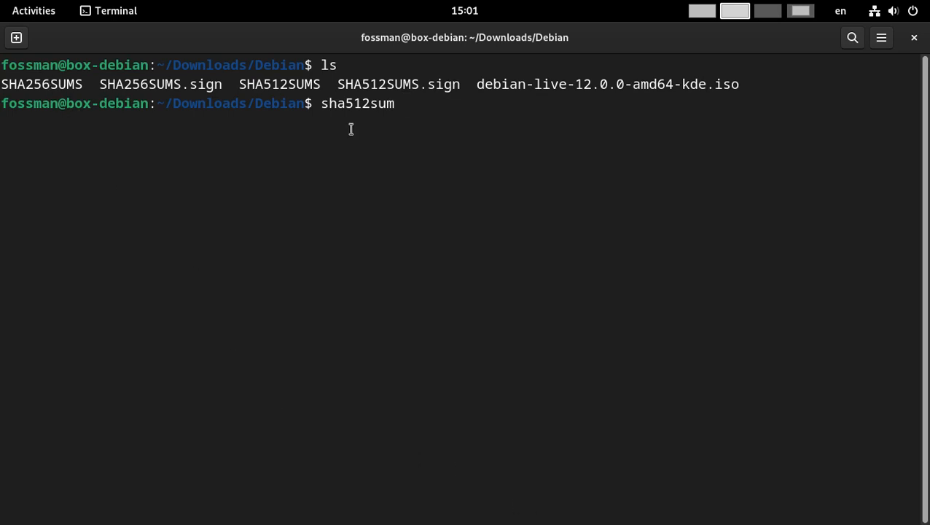
right_click(607, 84)
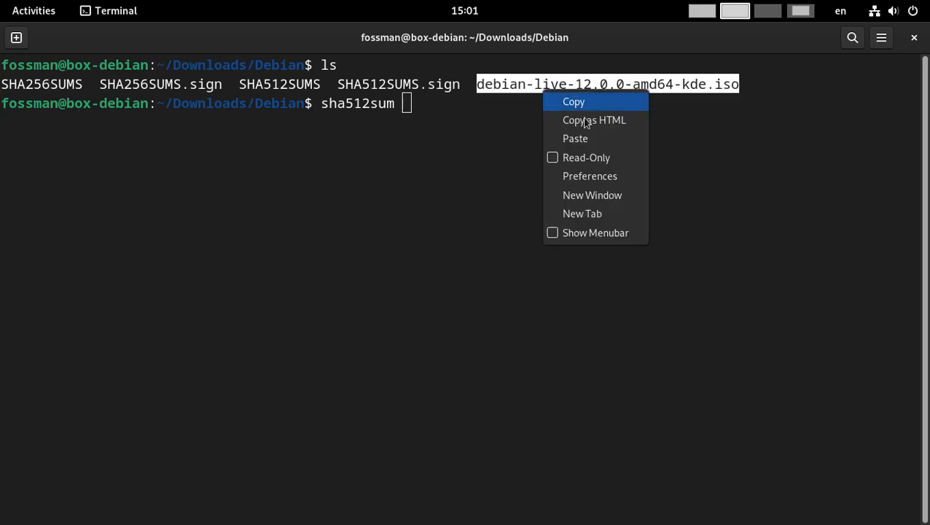
click(573, 102)
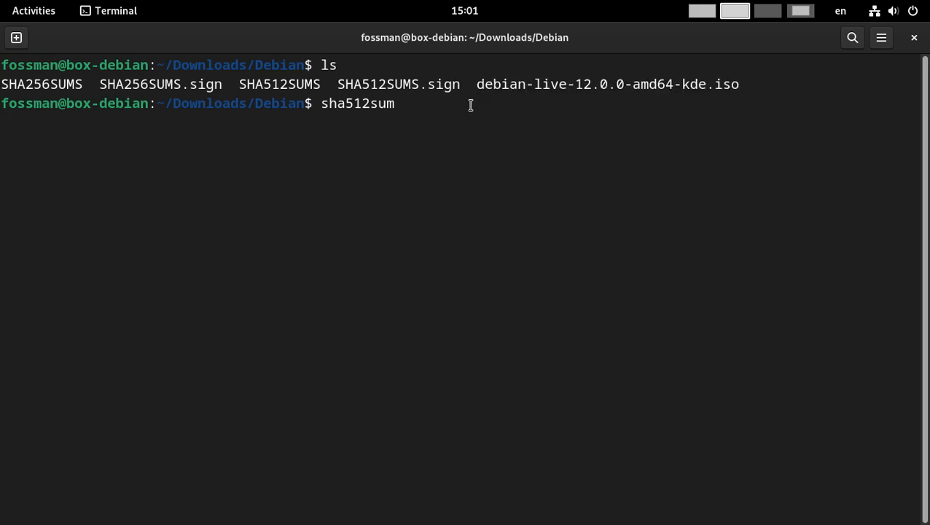
text(debian-live-12.0.0-amd64-kde.iso)
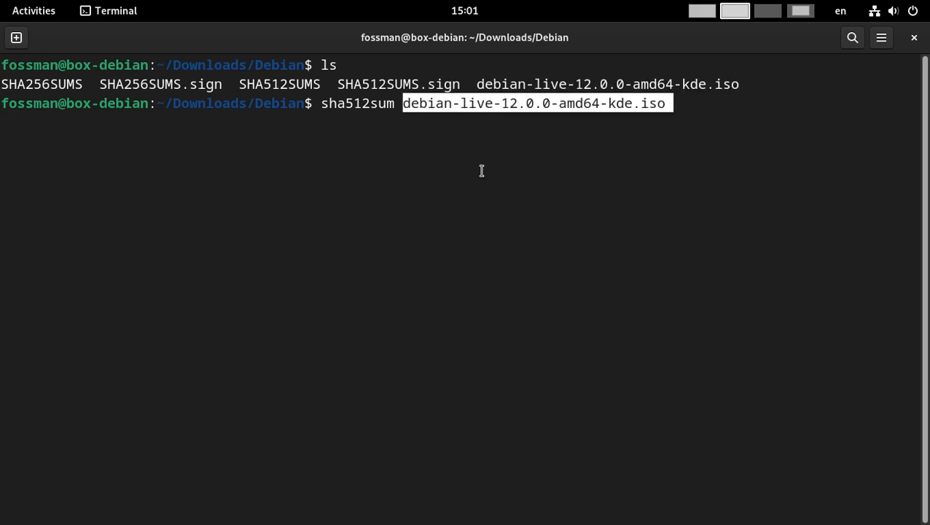
key(Return)
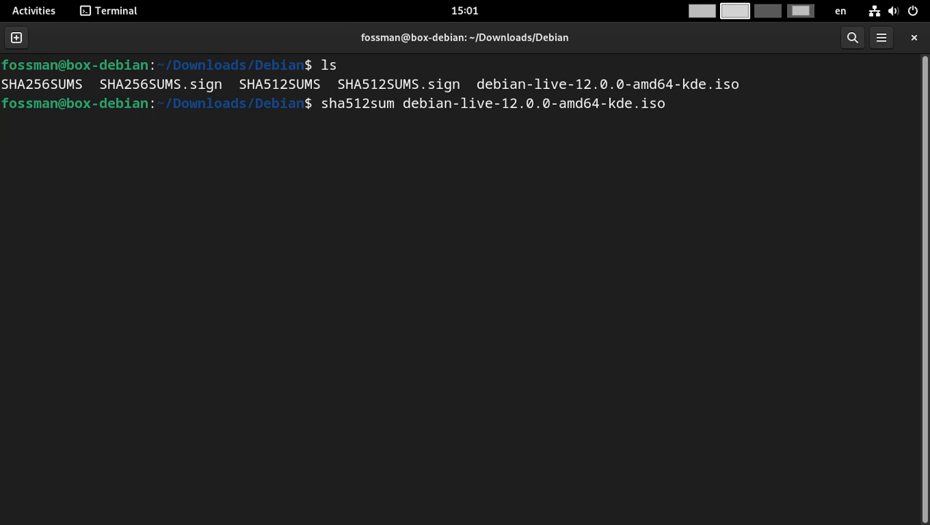
key(Return)
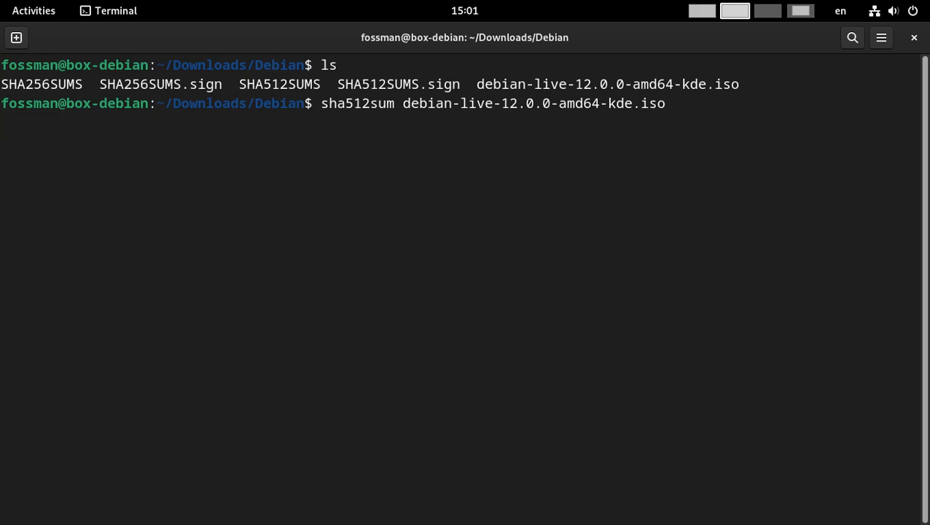
key(Return)
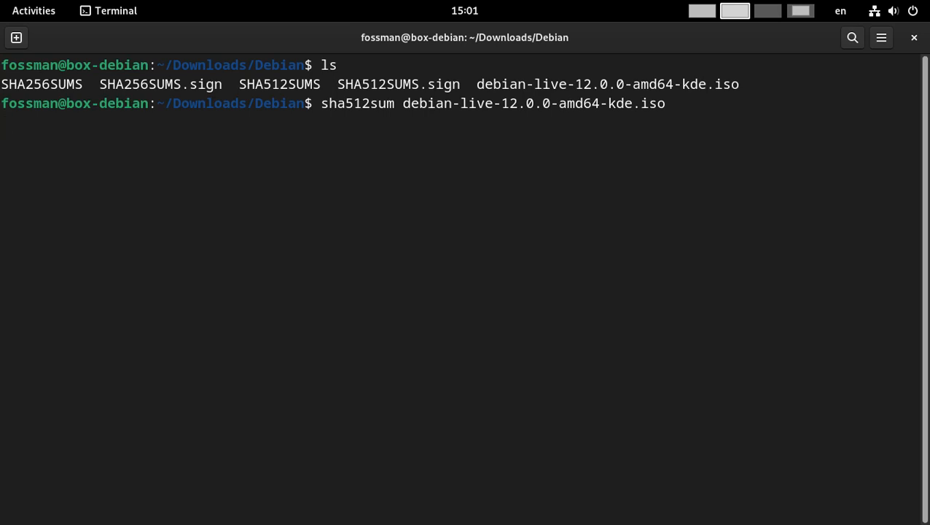
key(Return)
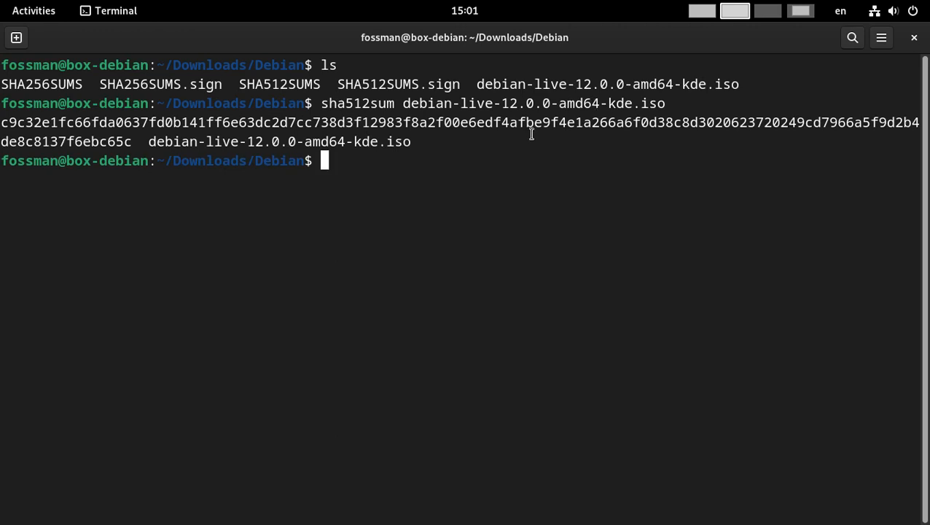
mouse_move(331, 184)
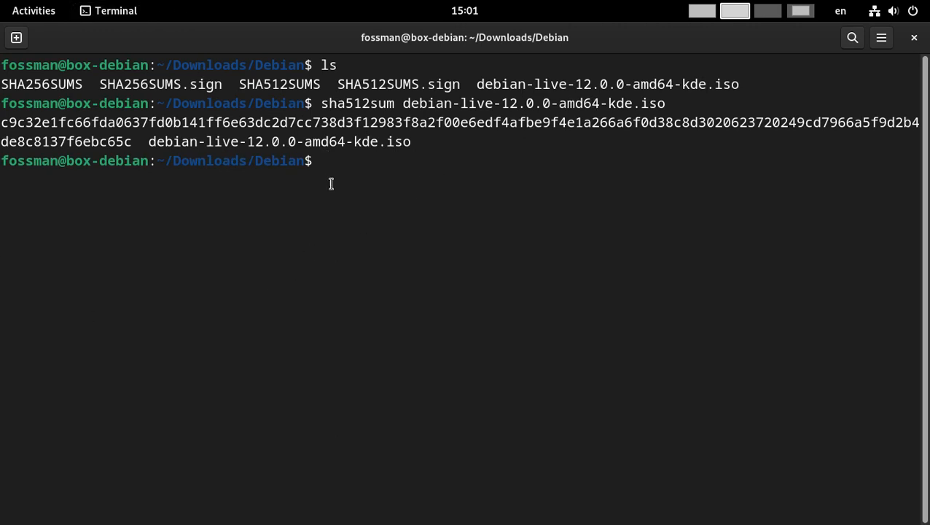
mouse_move(469, 161)
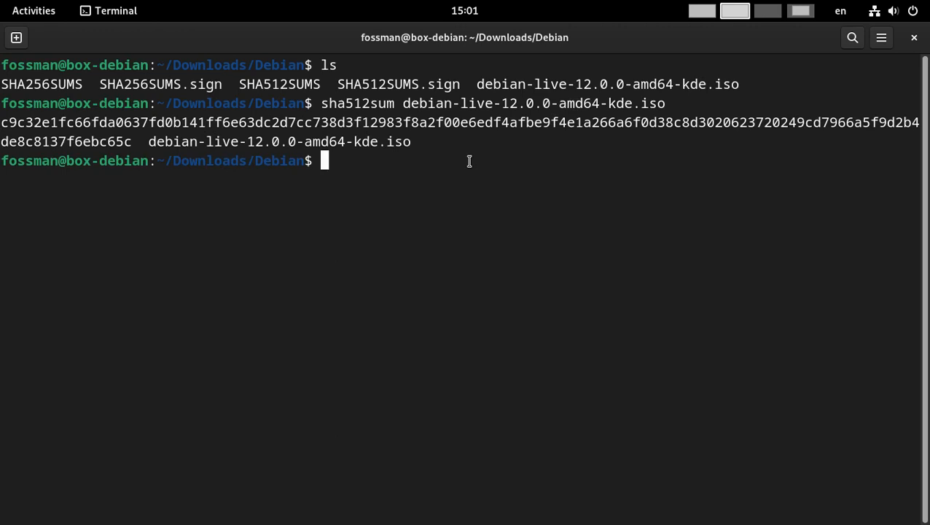
Step: Print SHA512SUMS and compare its kde.iso line with the c9c32e1f…ebc65c hash
text(cat)
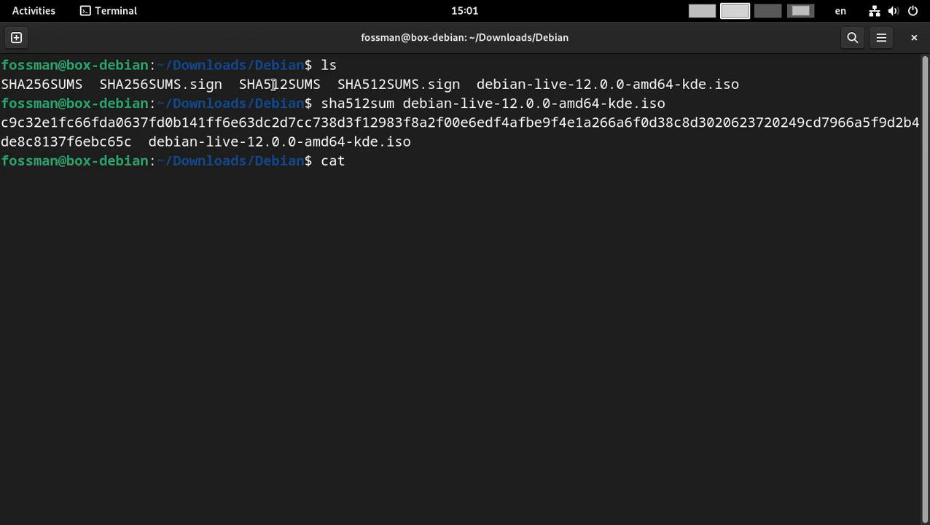
double_click(279, 84)
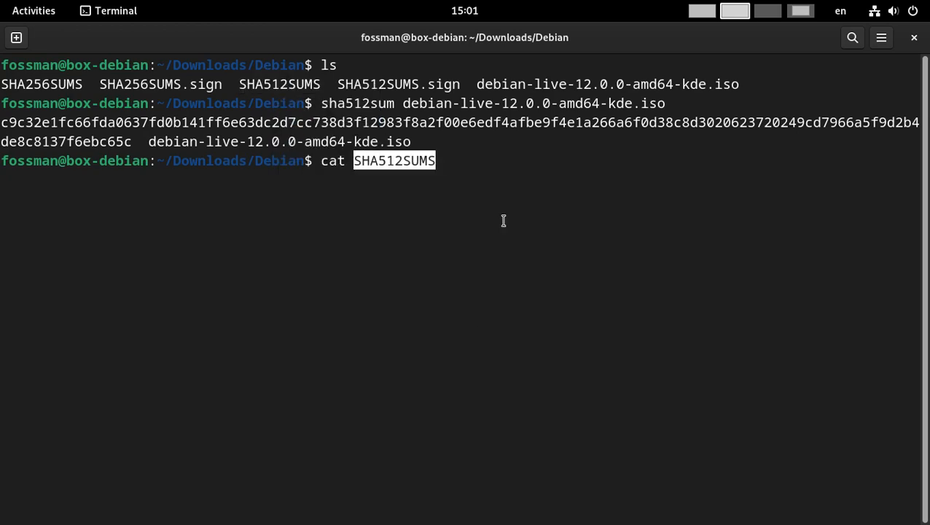
key(Return)
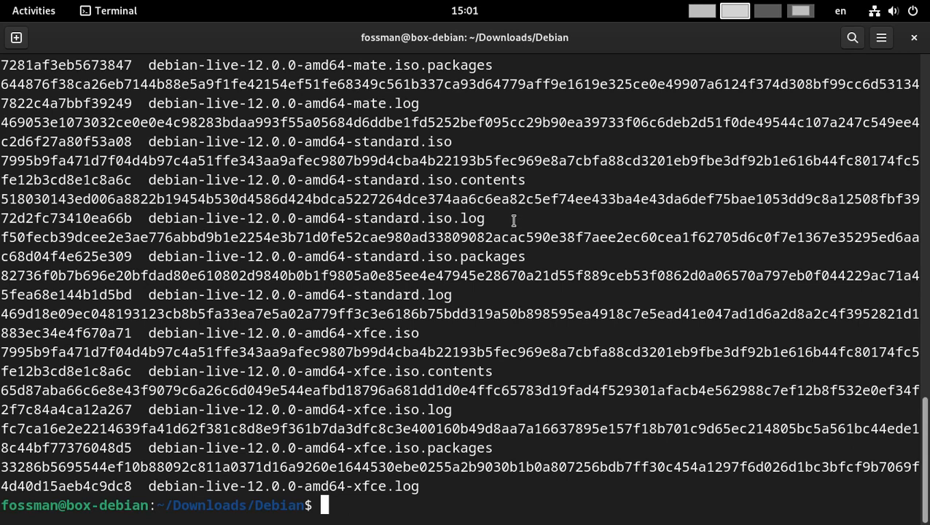
mouse_move(617, 340)
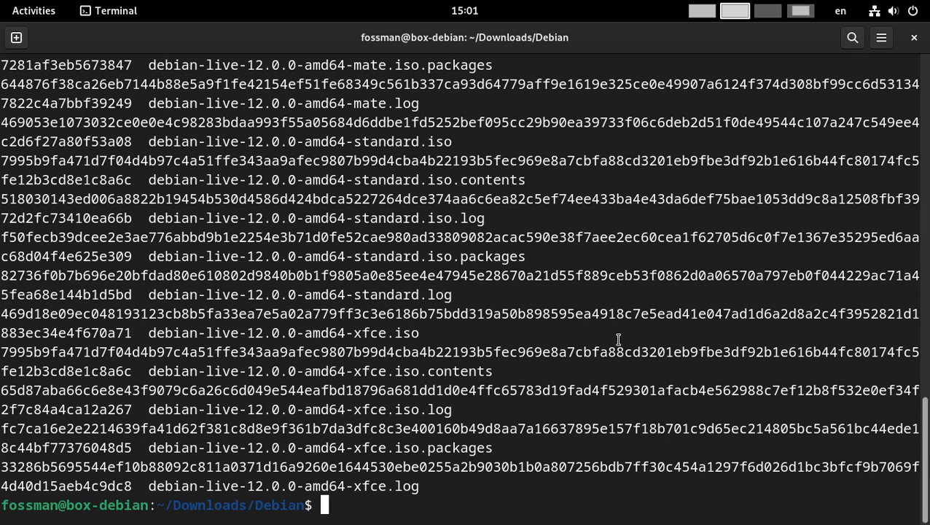
mouse_move(539, 285)
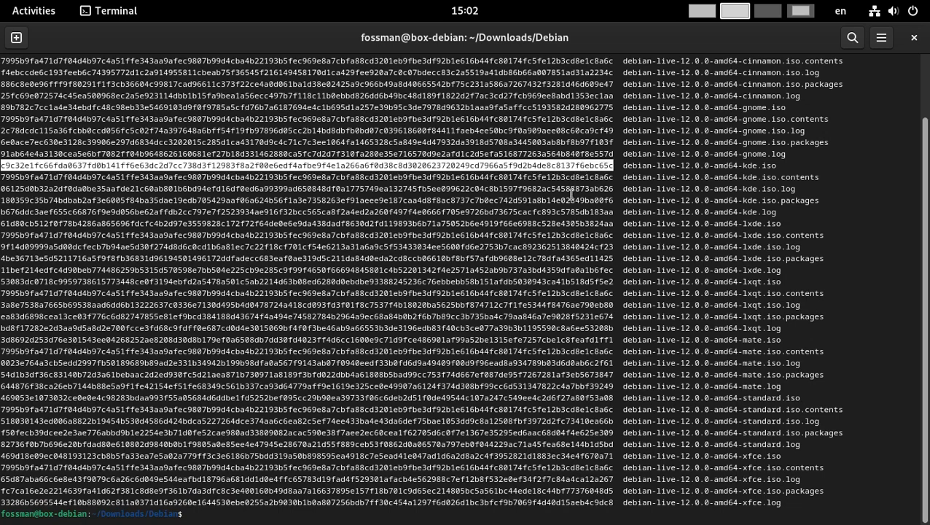
scroll(down, 3)
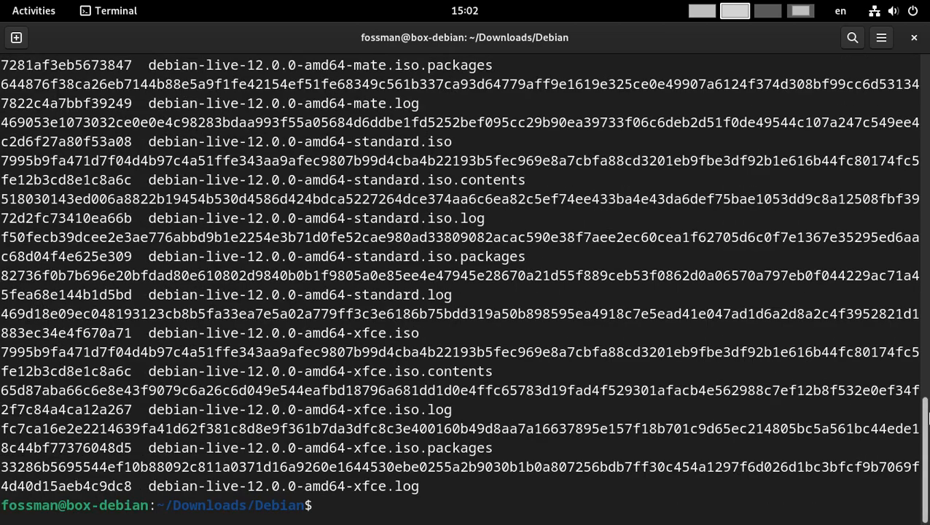
scroll(up, 3)
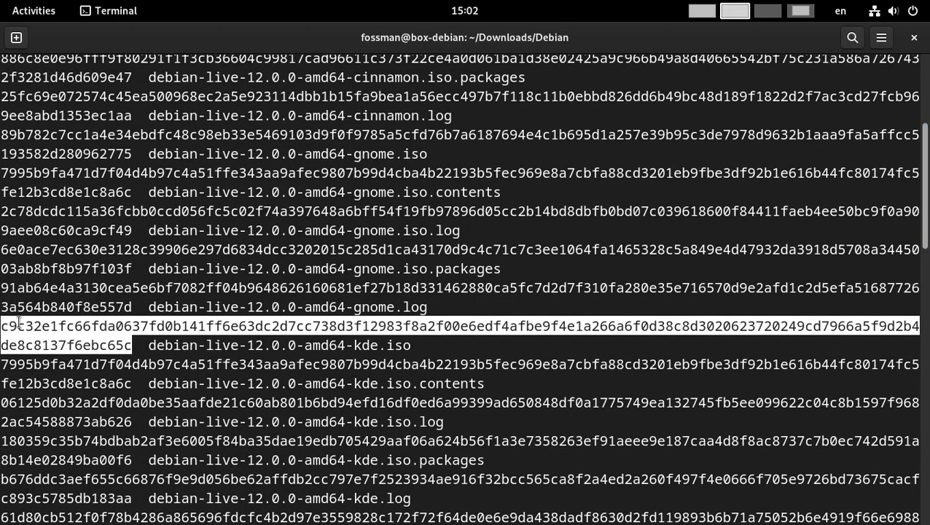
mouse_move(792, 161)
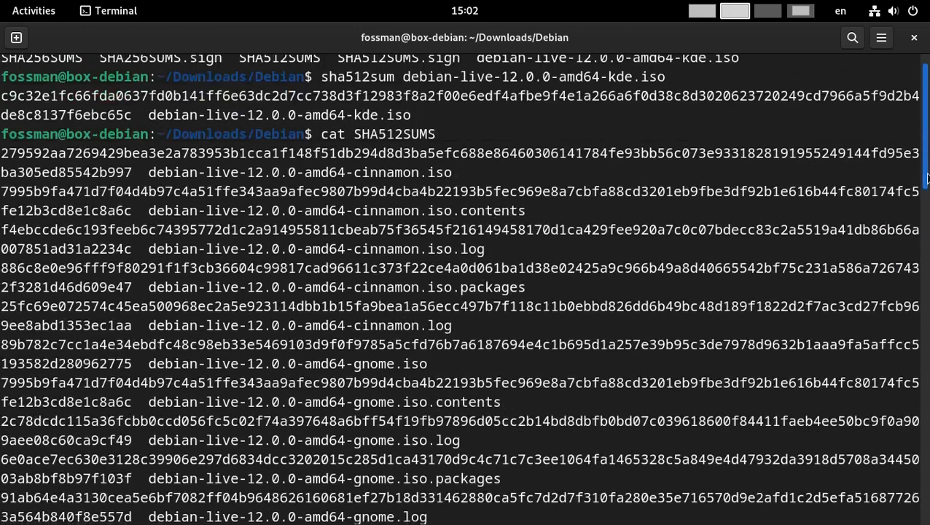
scroll(up, 3)
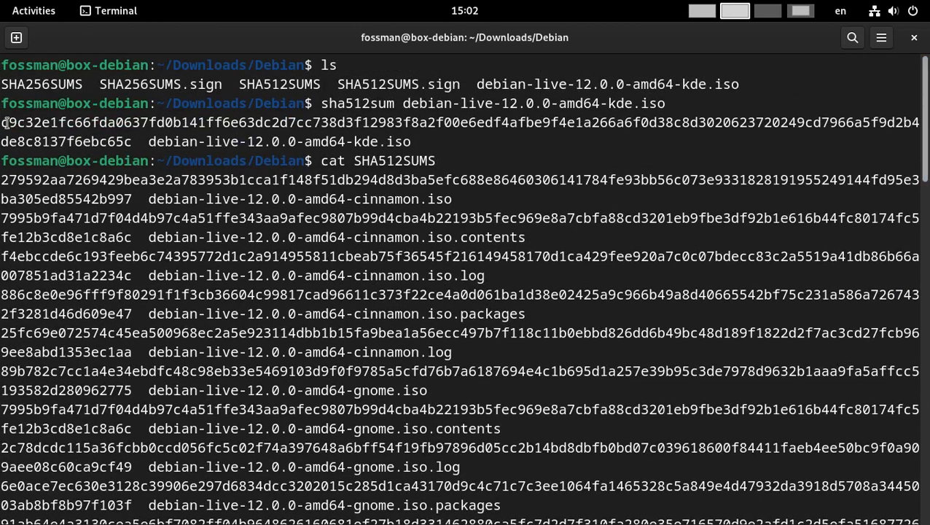
mouse_move(164, 95)
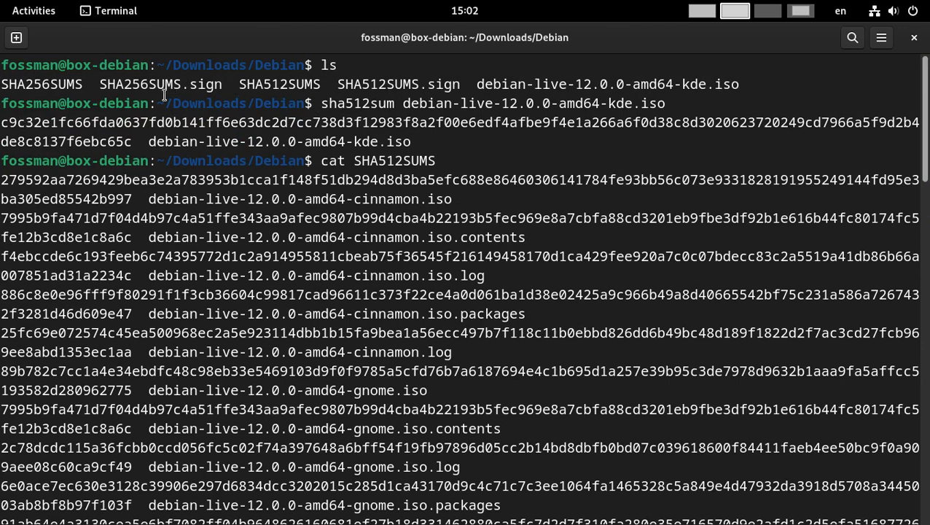
mouse_move(105, 132)
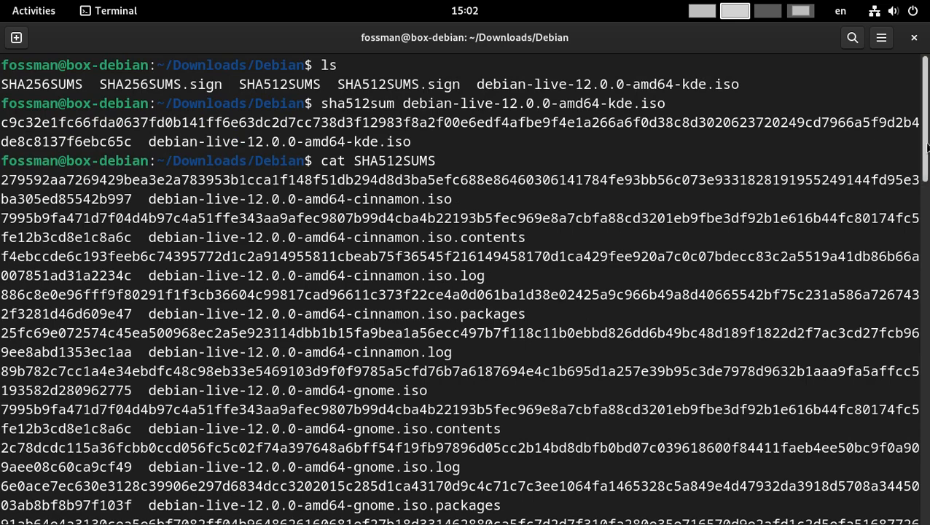
scroll(down, 3)
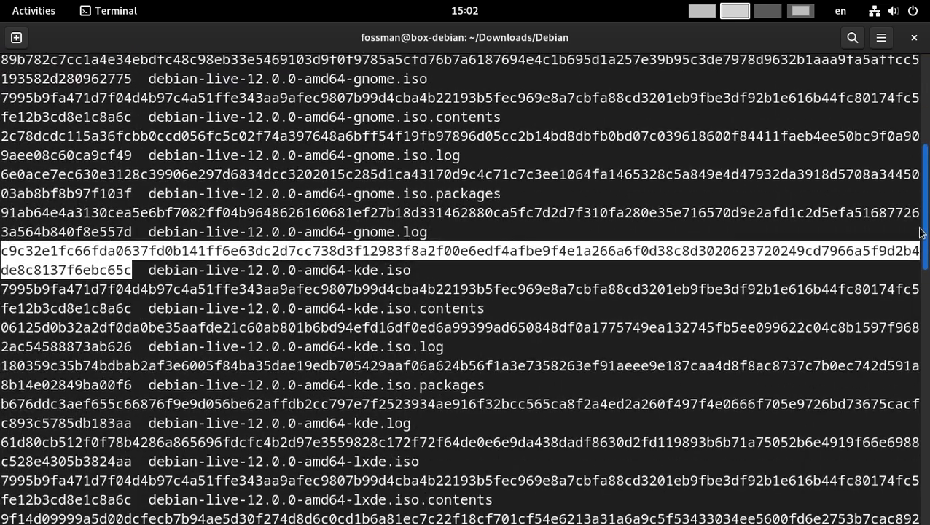
scroll(up, 3)
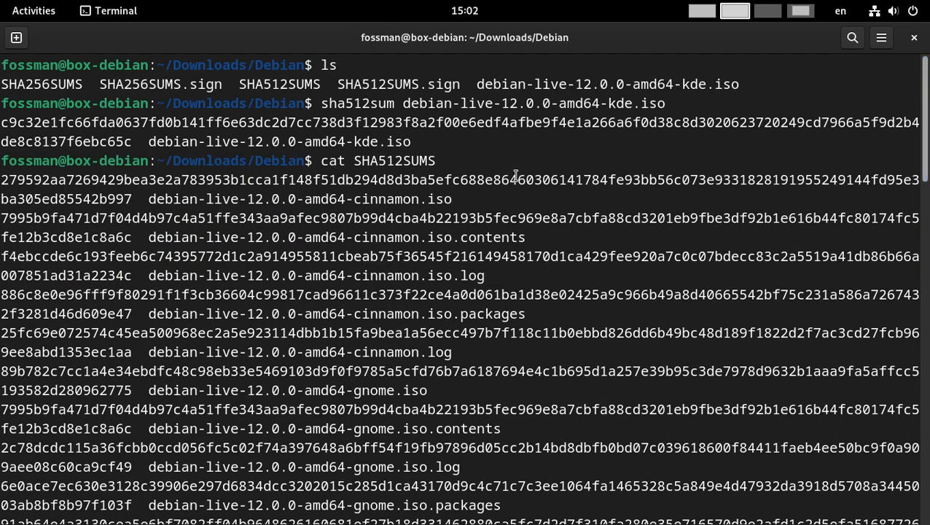
mouse_move(872, 175)
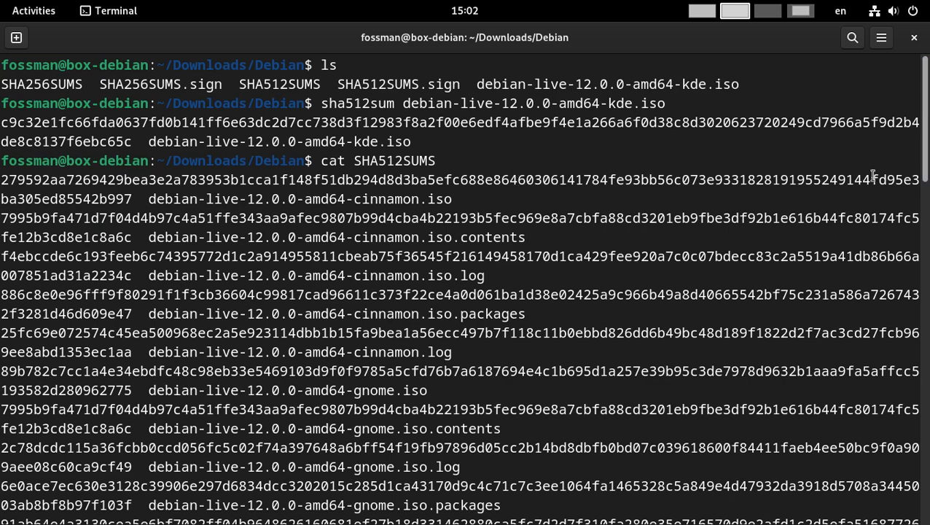
scroll(down, 3)
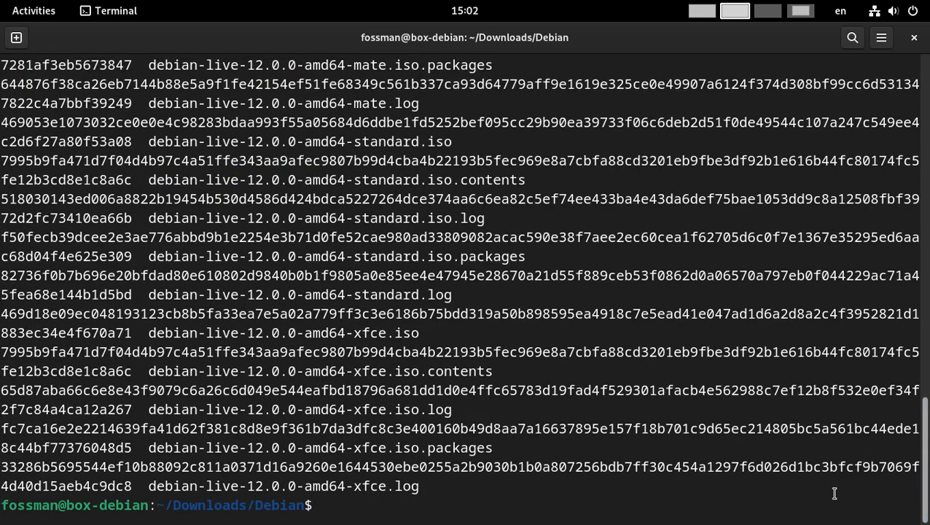
Step: Clear the terminal screen and cancel the Ctrl+R history search
text(cle)
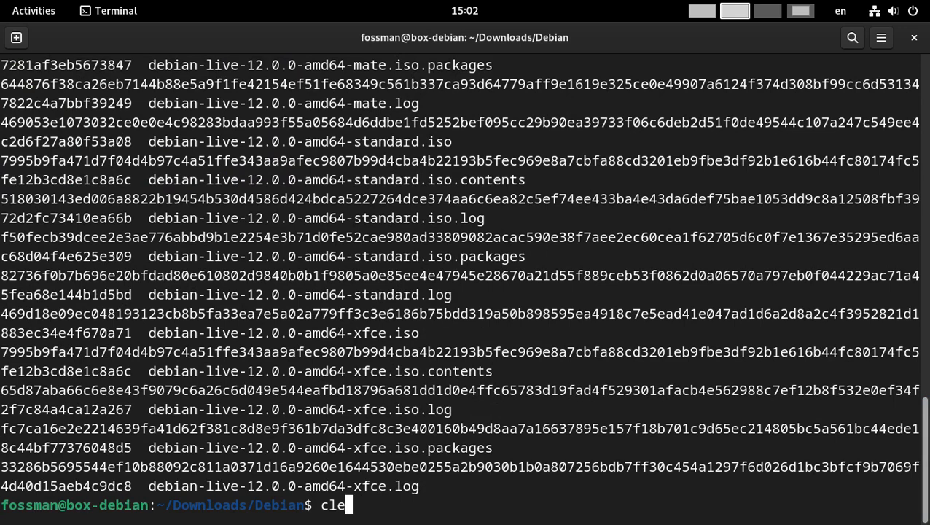
key(Return)
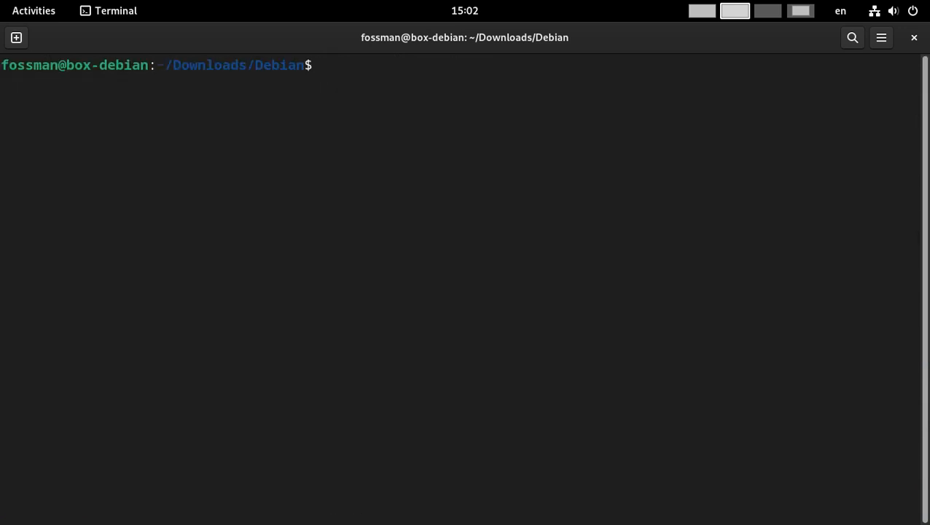
key(ctrl+r)
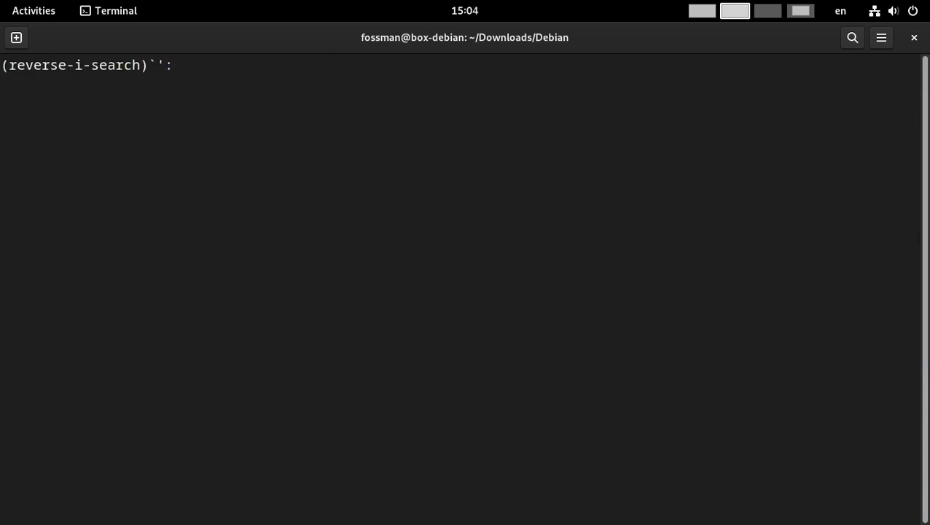
key(Escape)
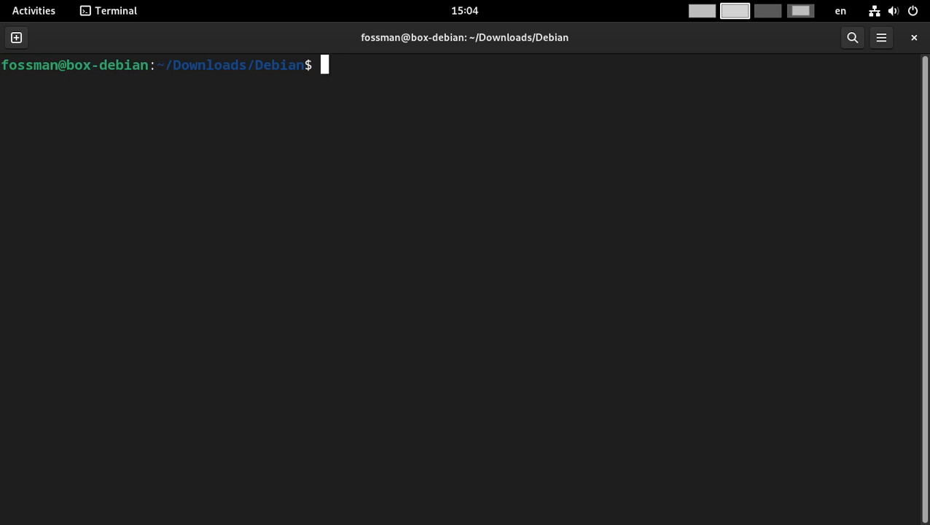
Step: Fix the mistyped input and run exit to close the terminal
text(clesars)
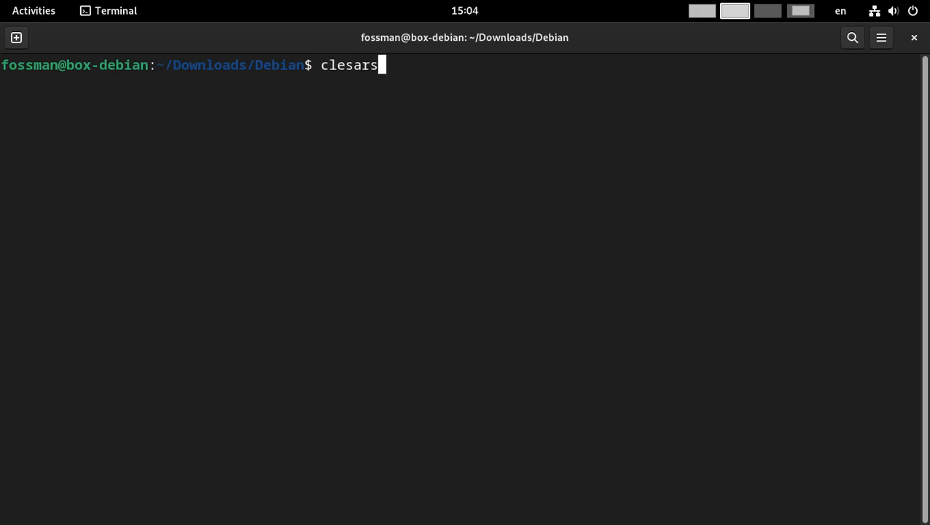
key(BackSpace)
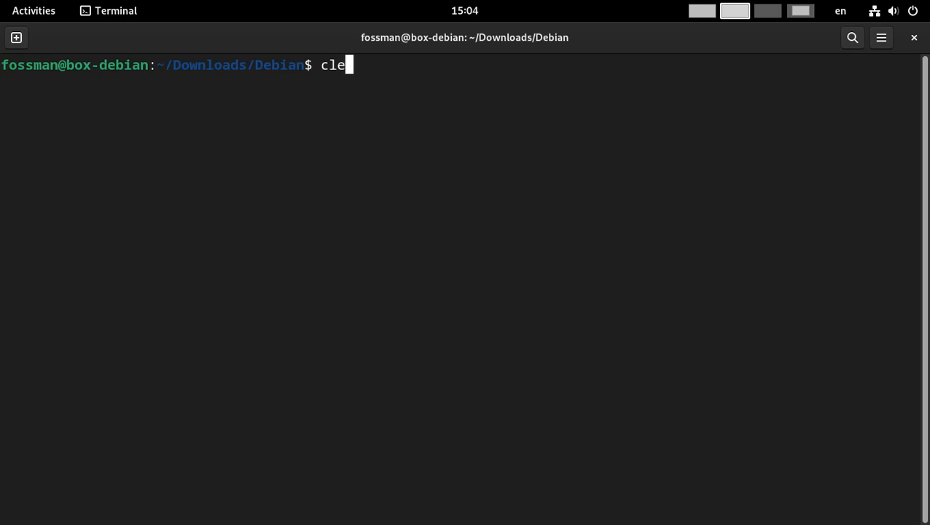
text(exit)
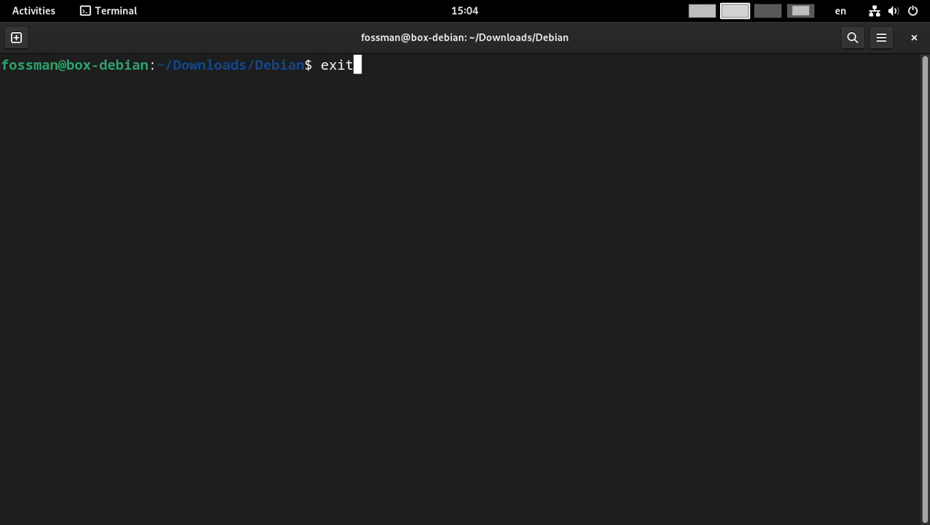
key(Return)
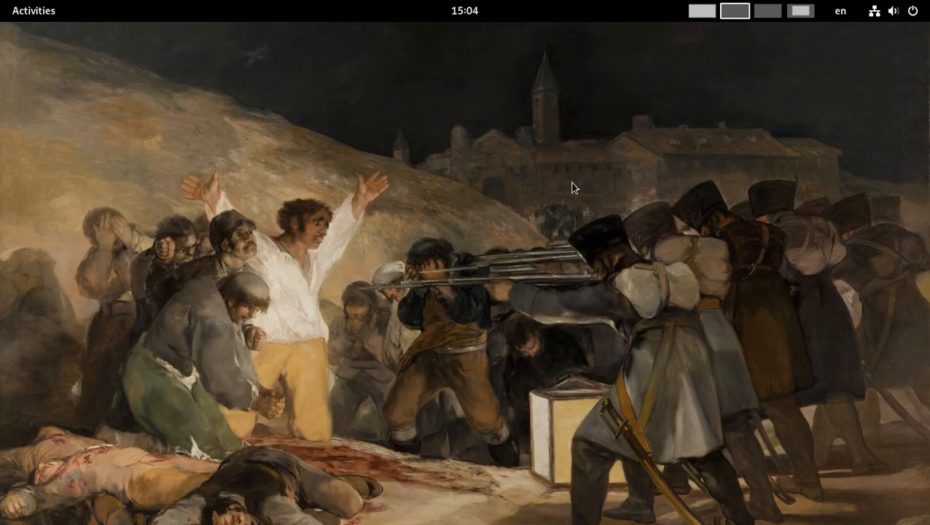